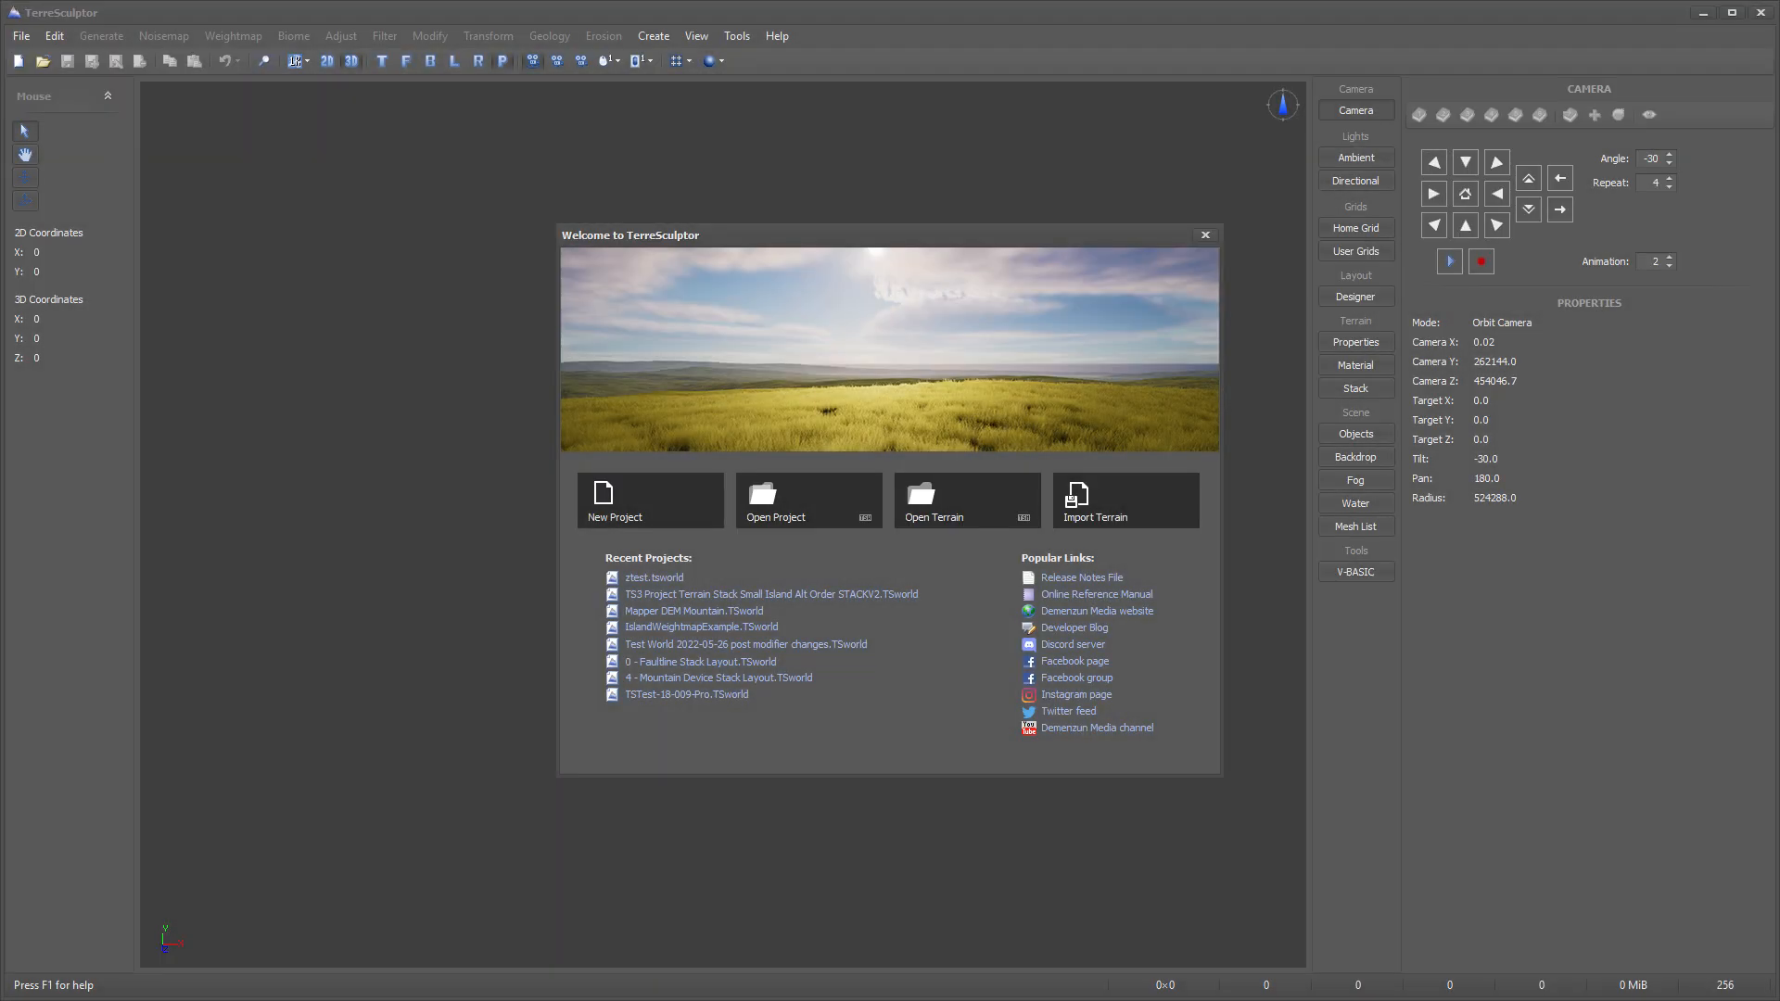
# Try the Eroded Rivers noise preset and view TerreSculptor's importable file formats.
pyautogui.click(649, 516)
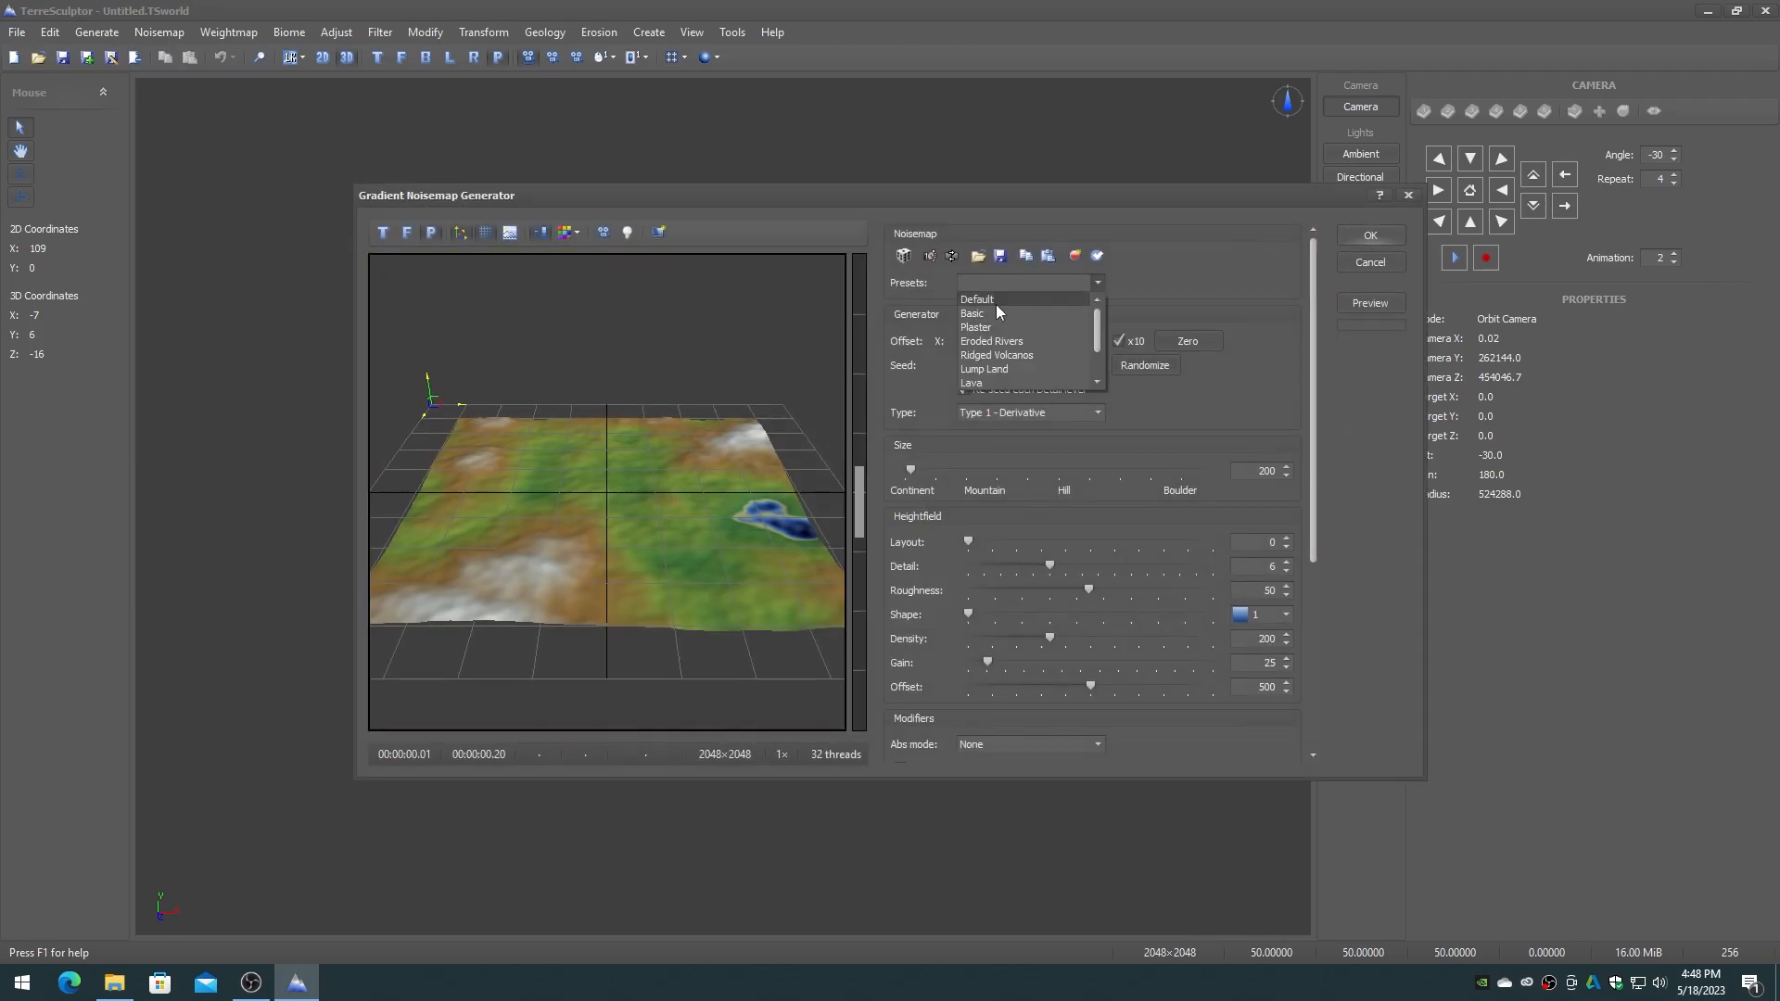
pyautogui.click(990, 340)
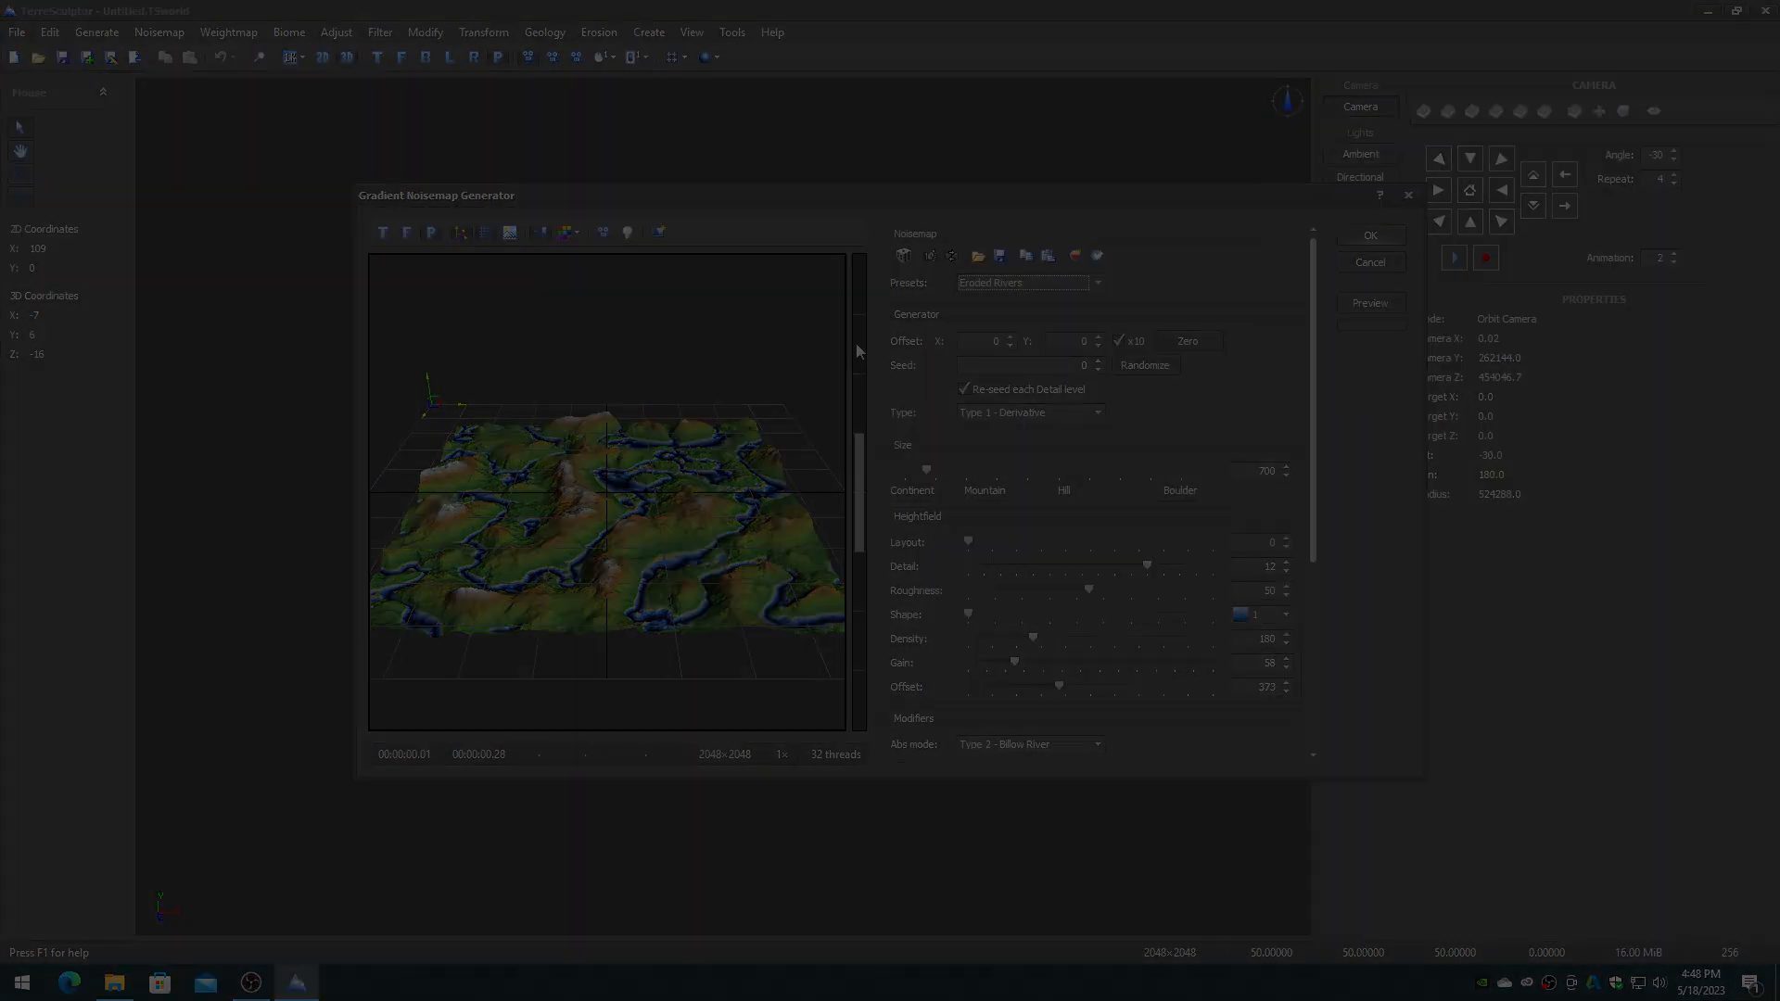
pyautogui.click(1370, 262)
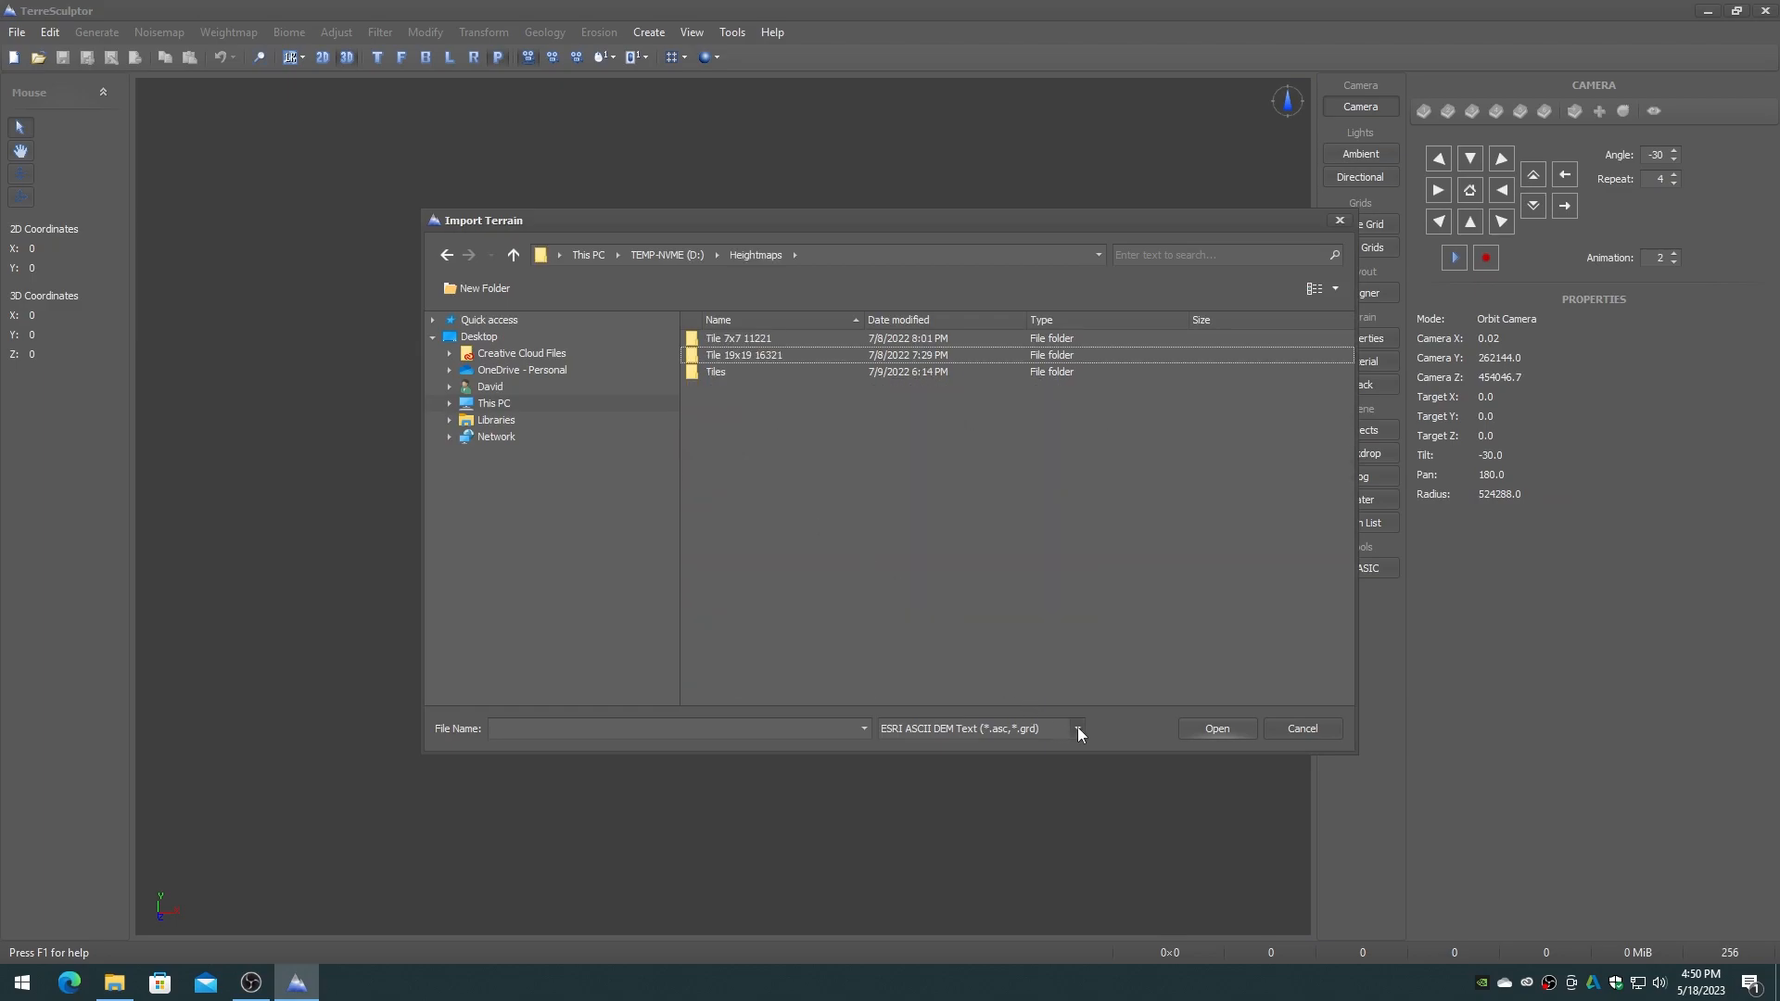
pyautogui.click(1075, 729)
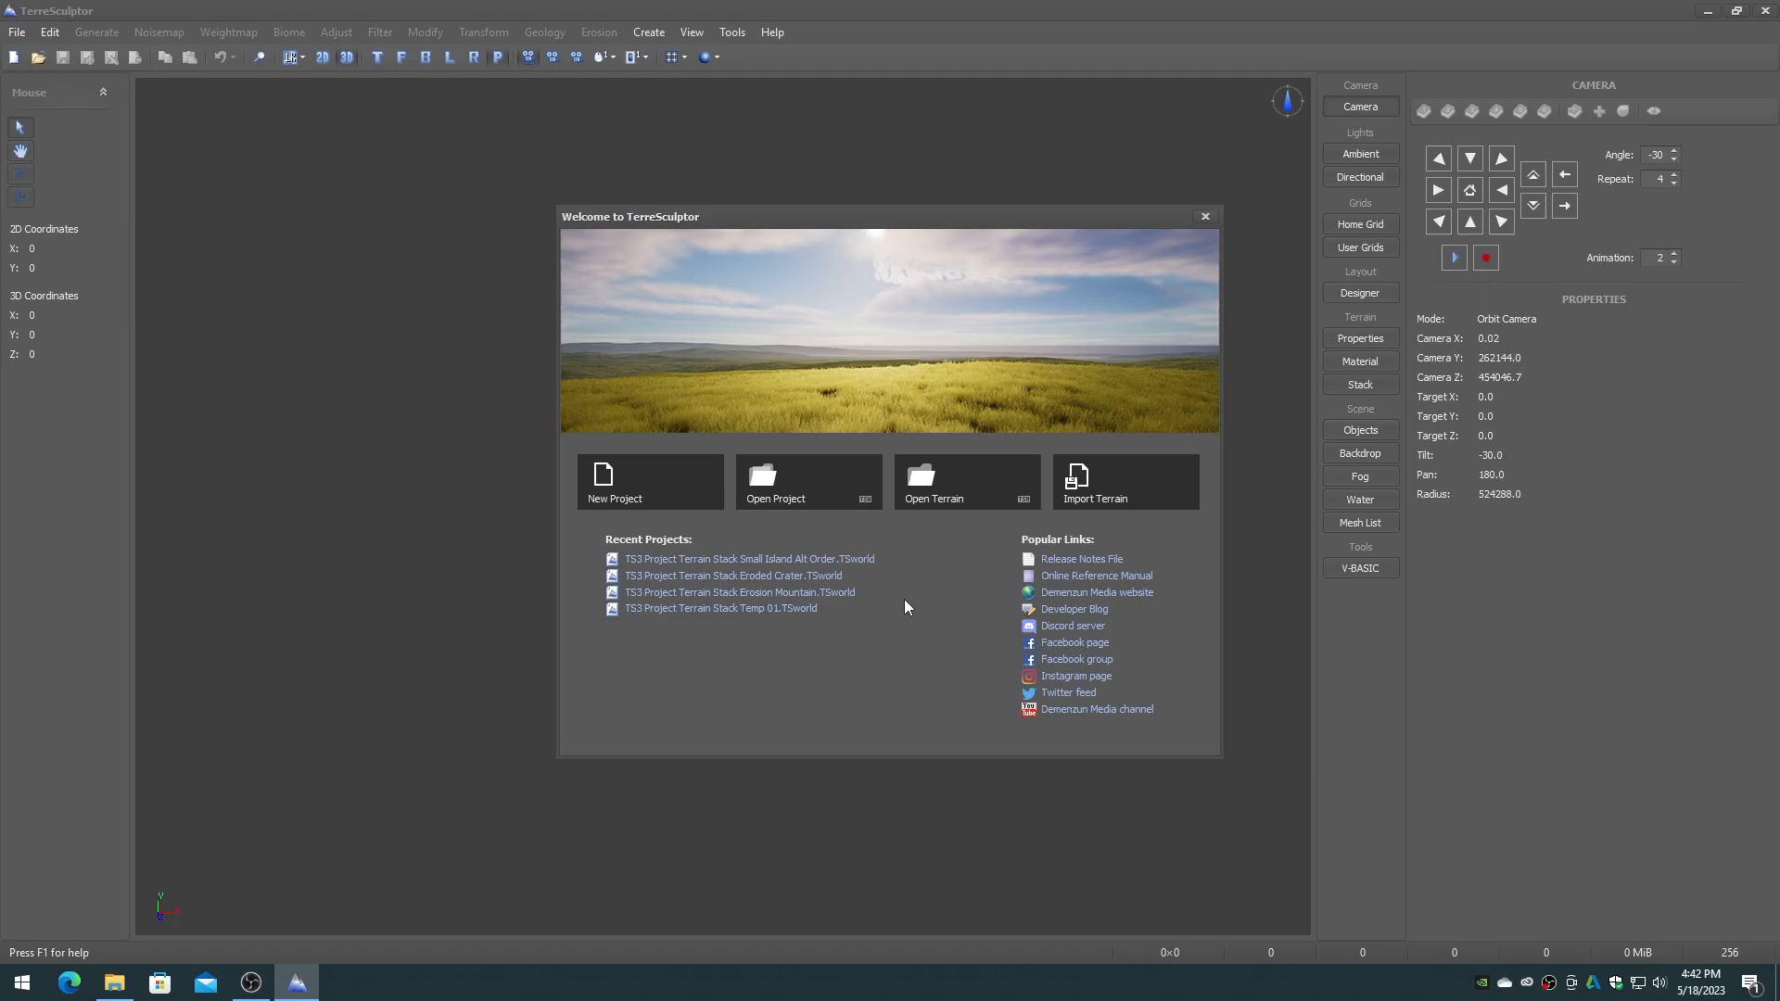
# In a new project, download Mount Shasta's top-left section via the Mapper DEM Explorer.
pyautogui.click(614, 481)
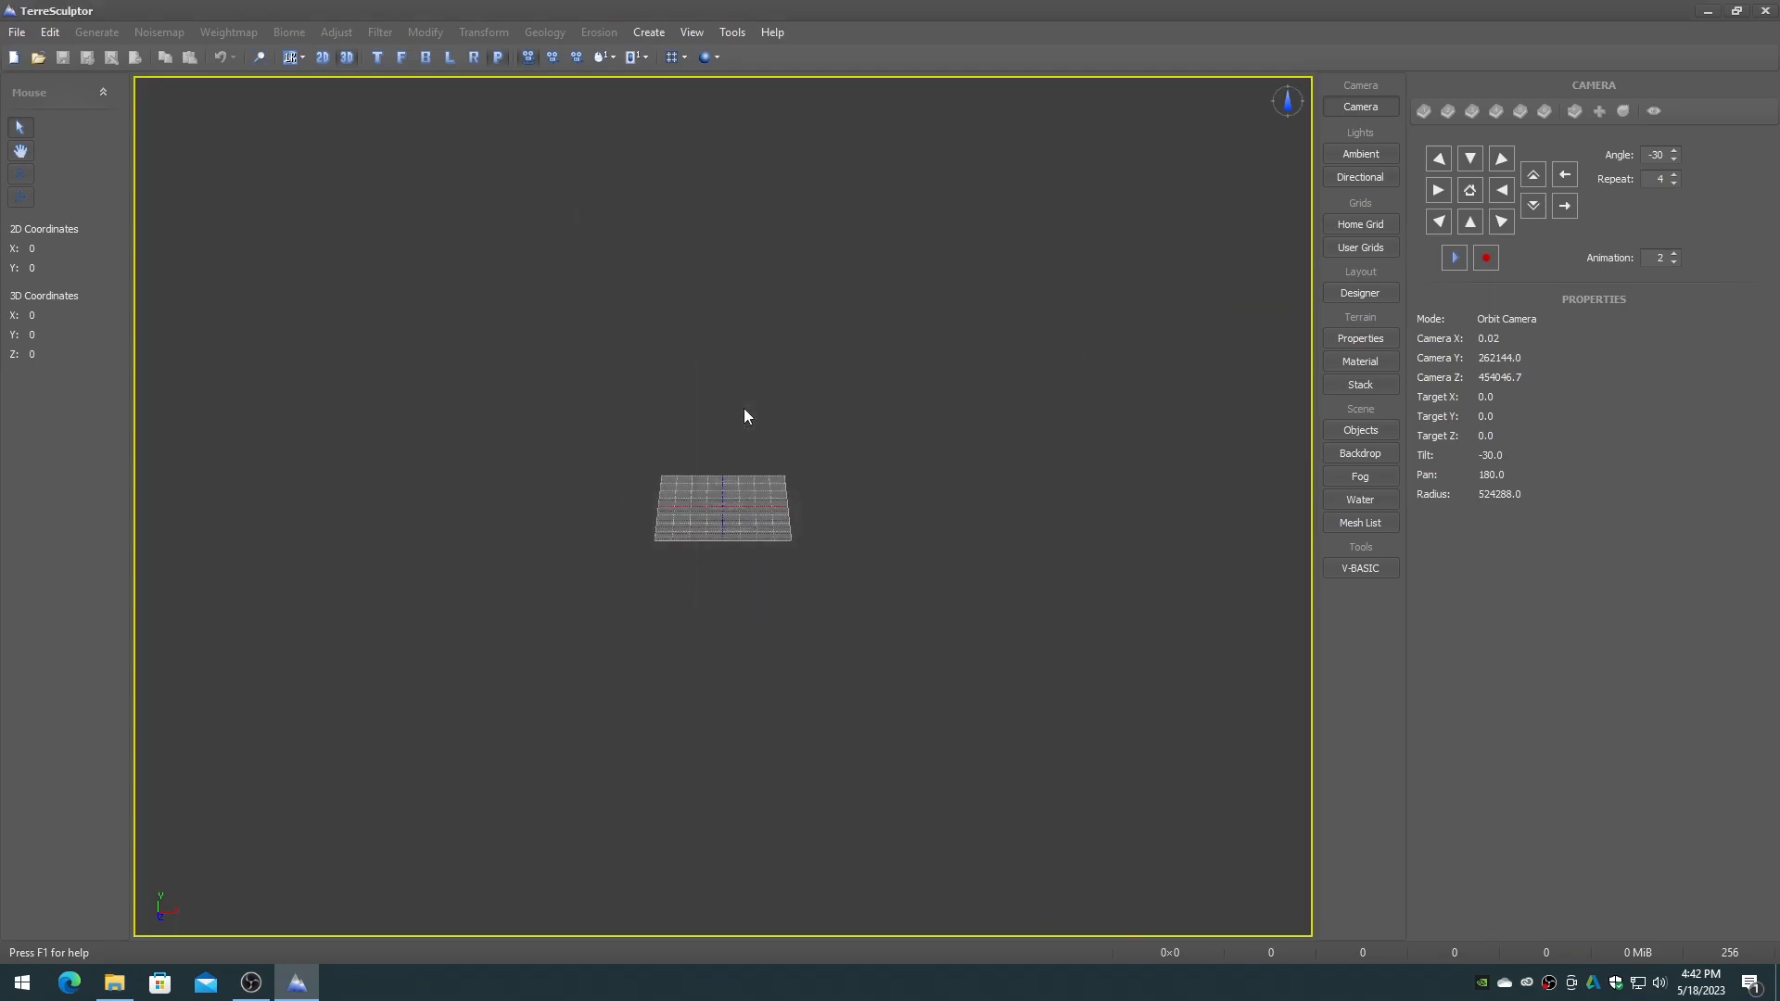
pyautogui.click(648, 31)
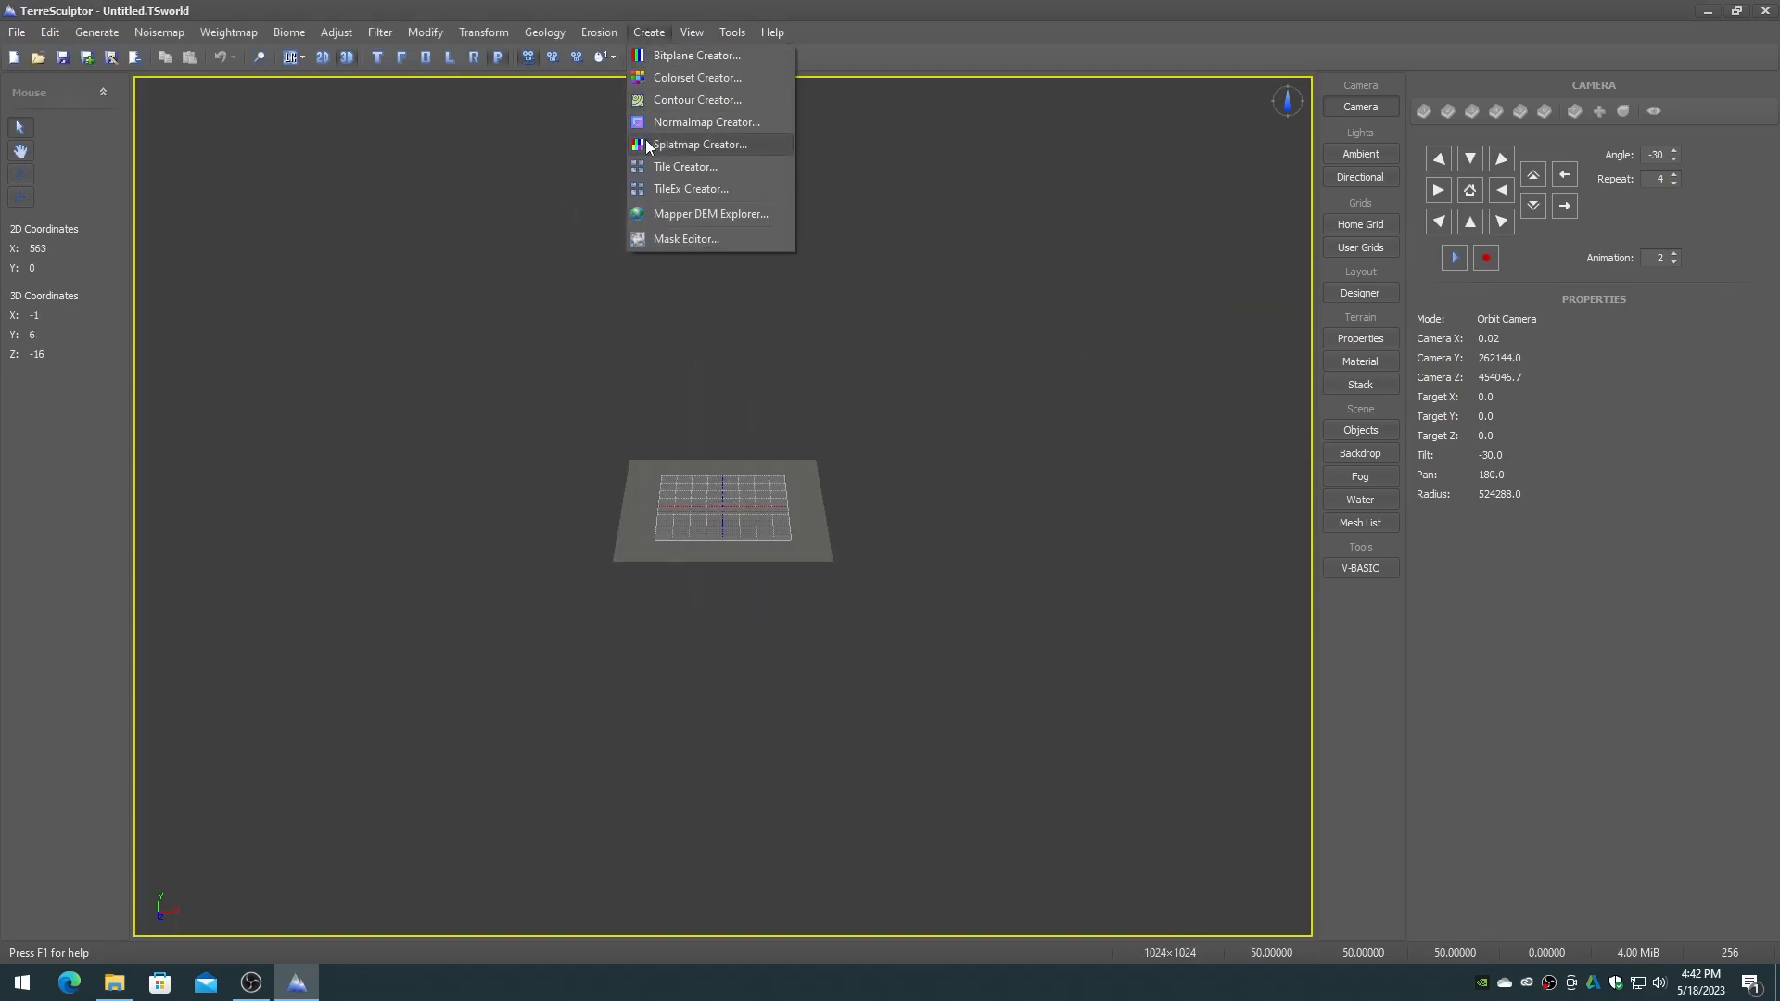
pyautogui.click(711, 213)
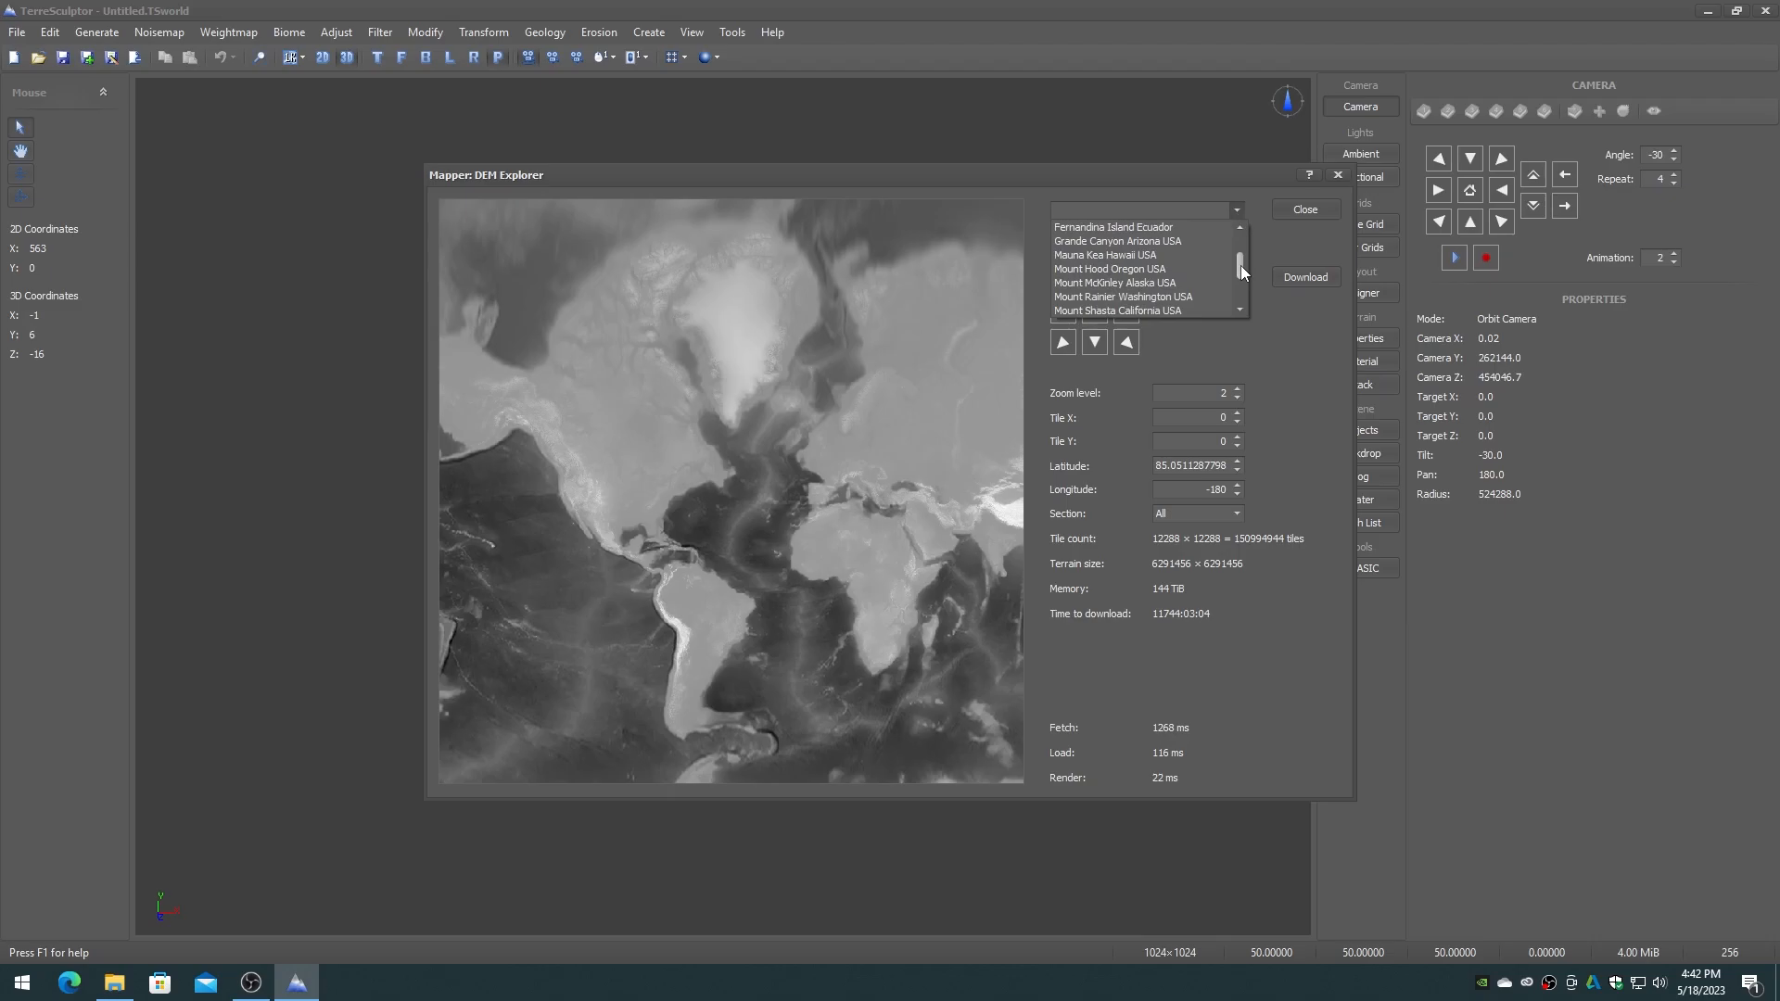
pyautogui.click(1117, 310)
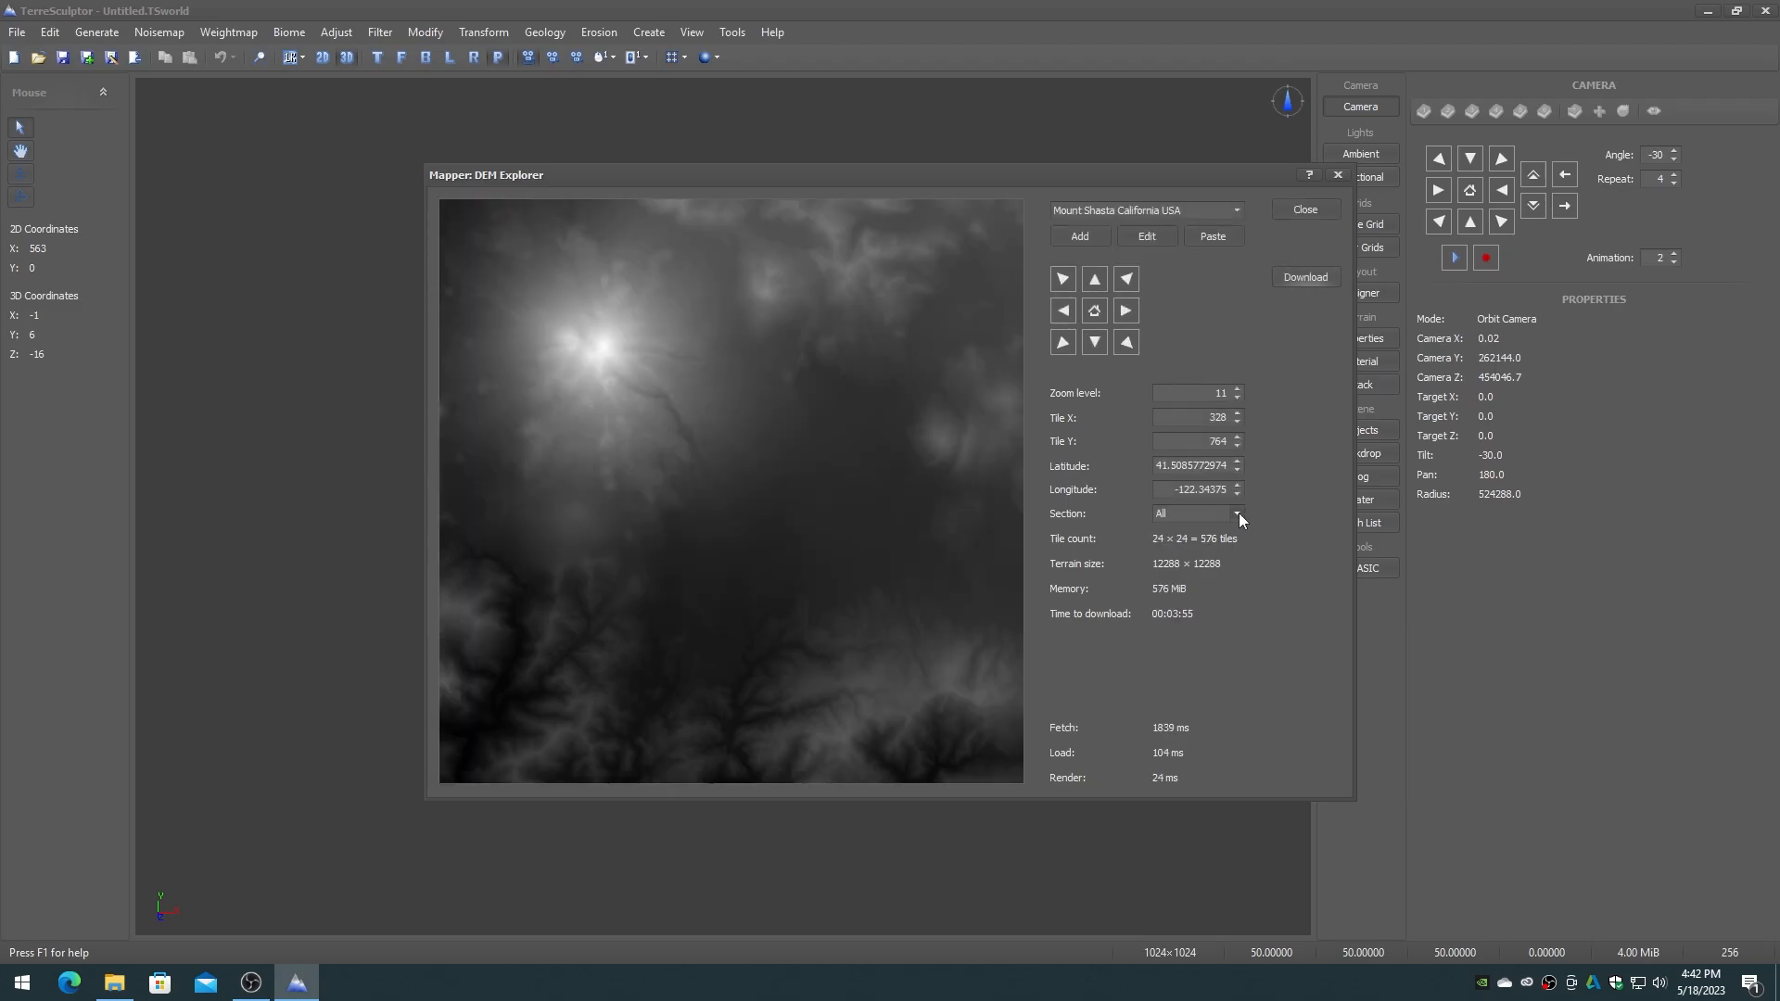
pyautogui.click(1238, 513)
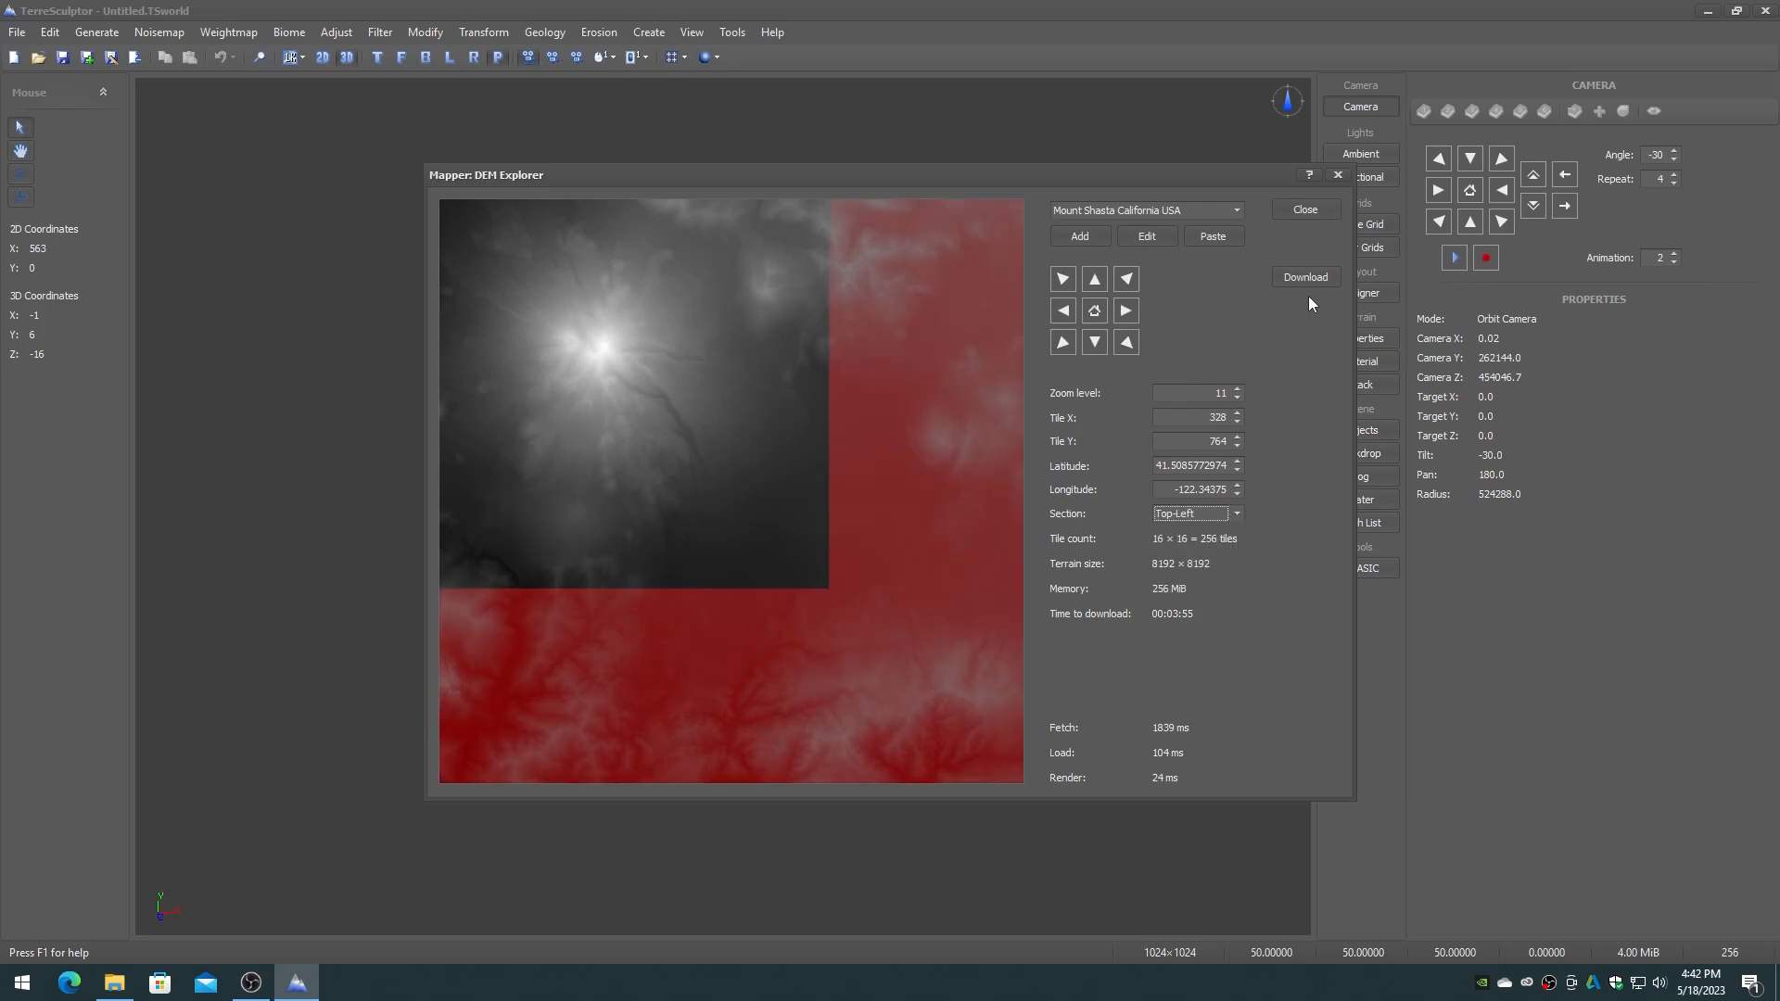
pyautogui.click(1305, 277)
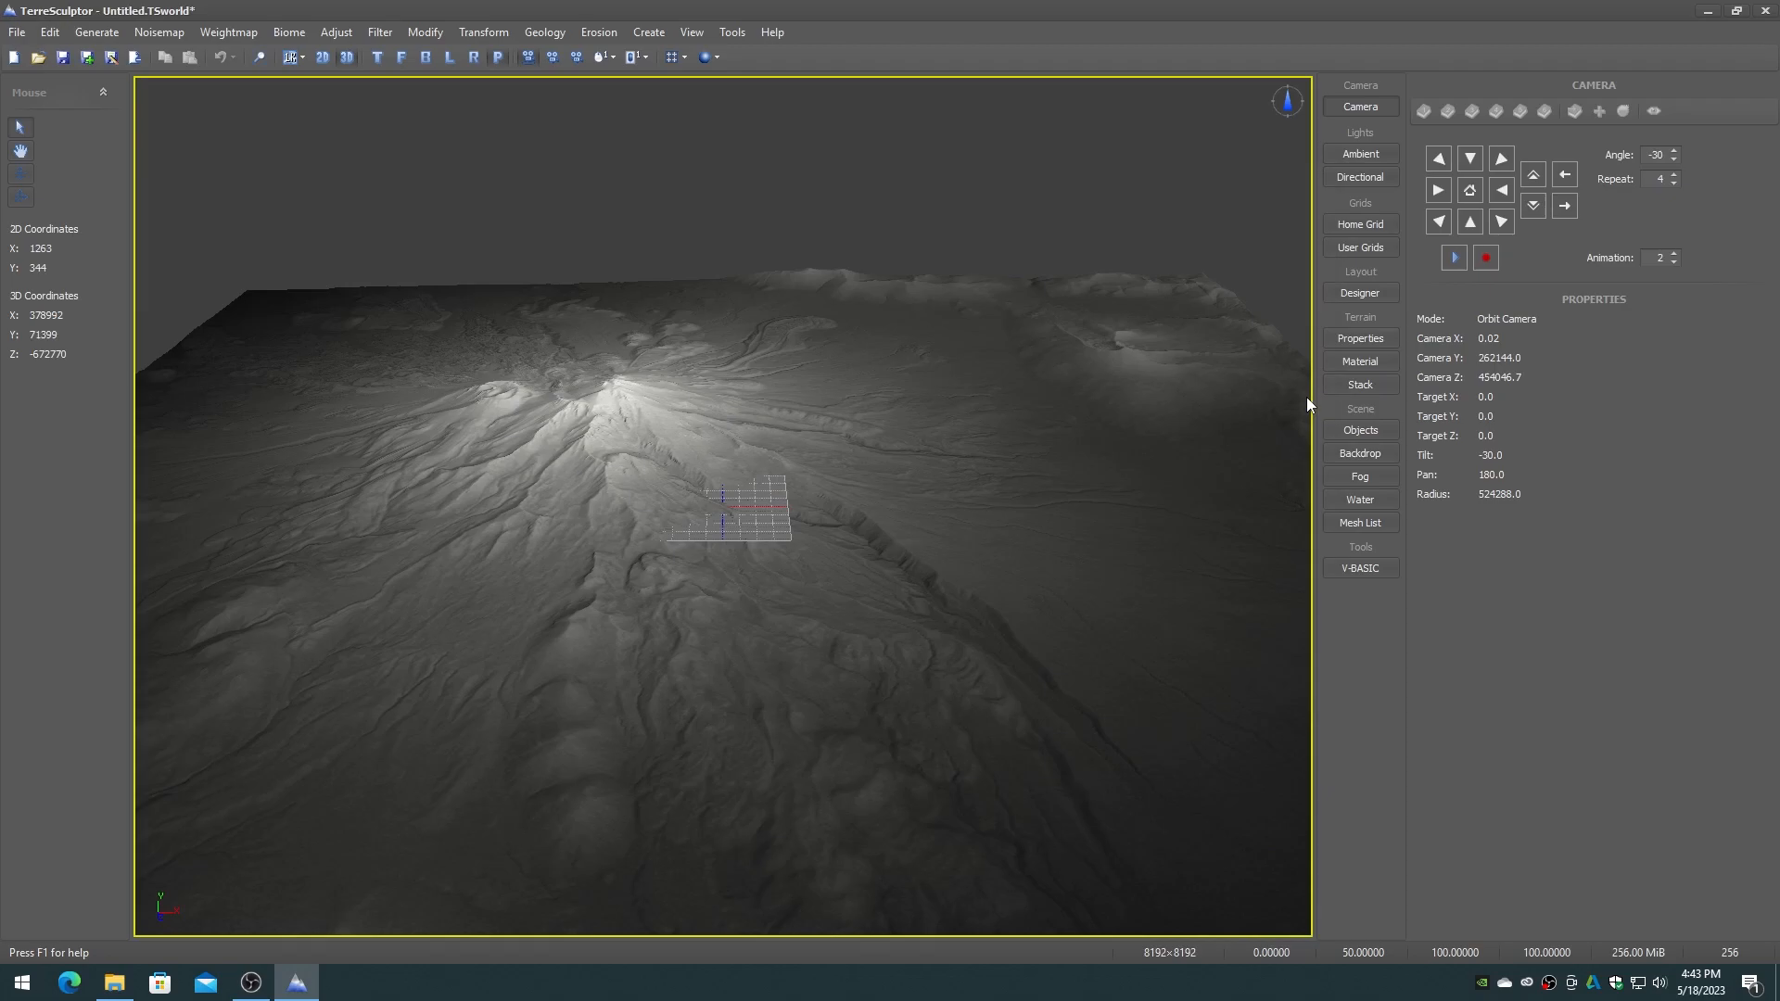
# Hide the home grid and apply GeoScale spacing (XZ 300, Y 694) to the terrain.
pyautogui.click(1360, 429)
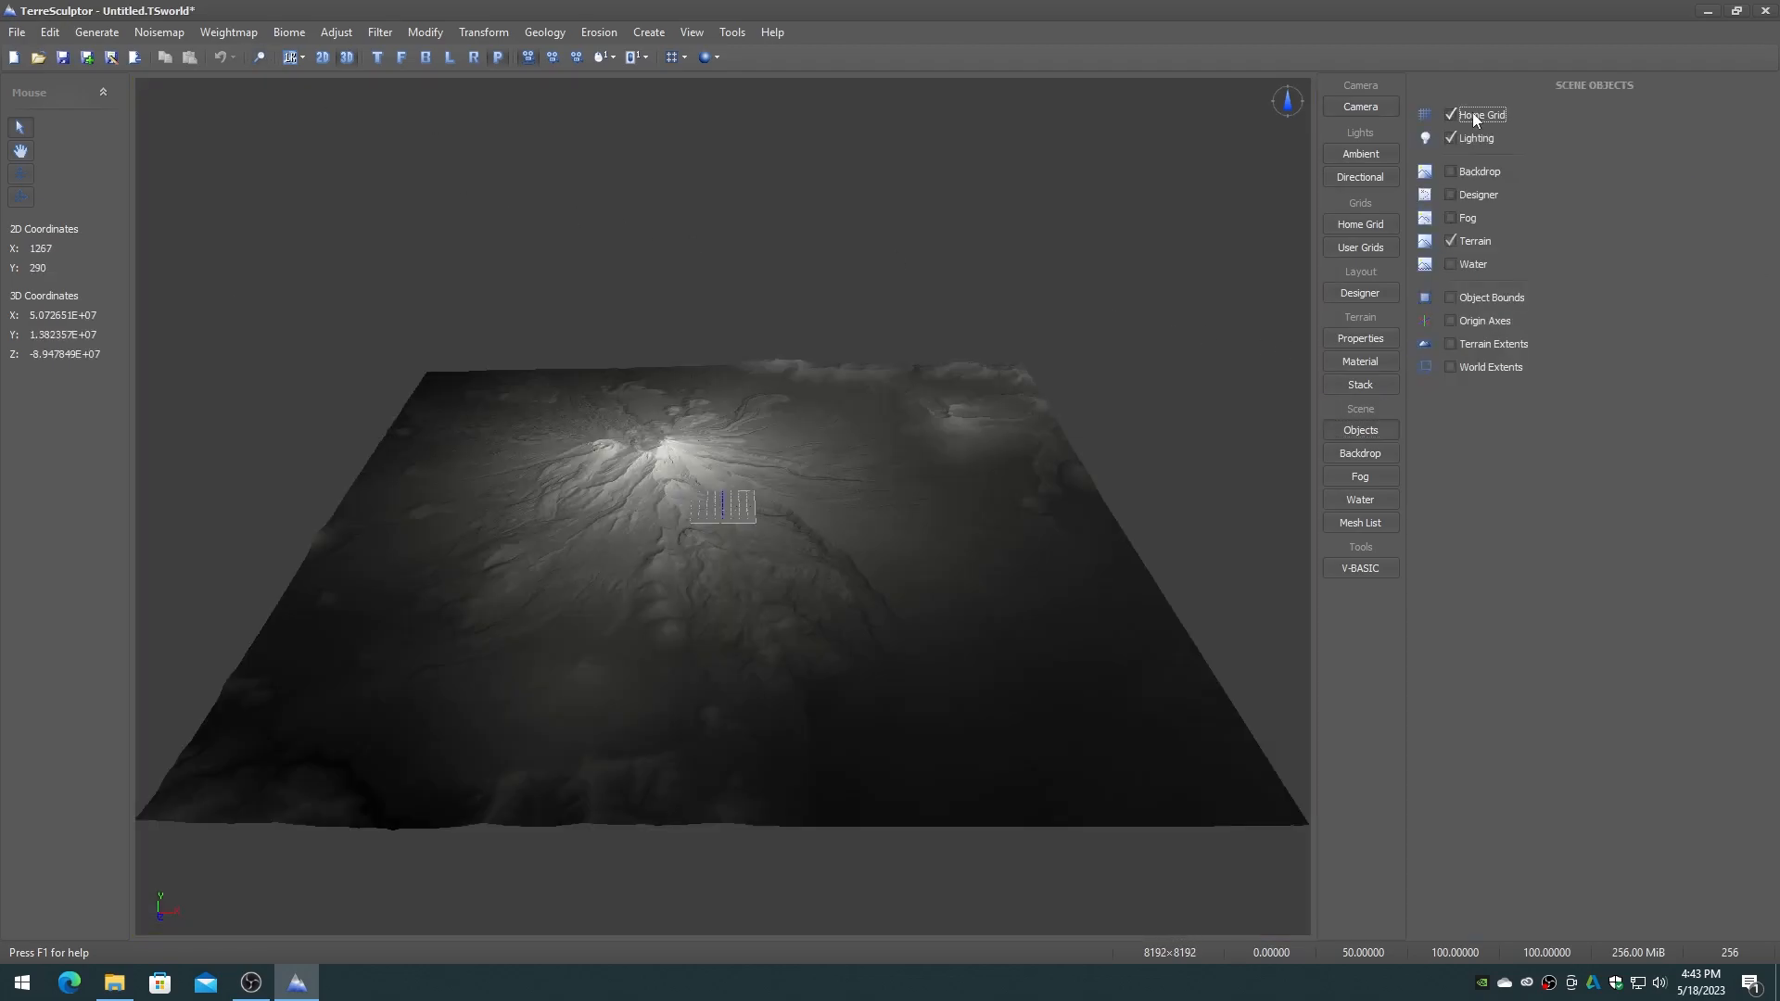
pyautogui.click(1359, 339)
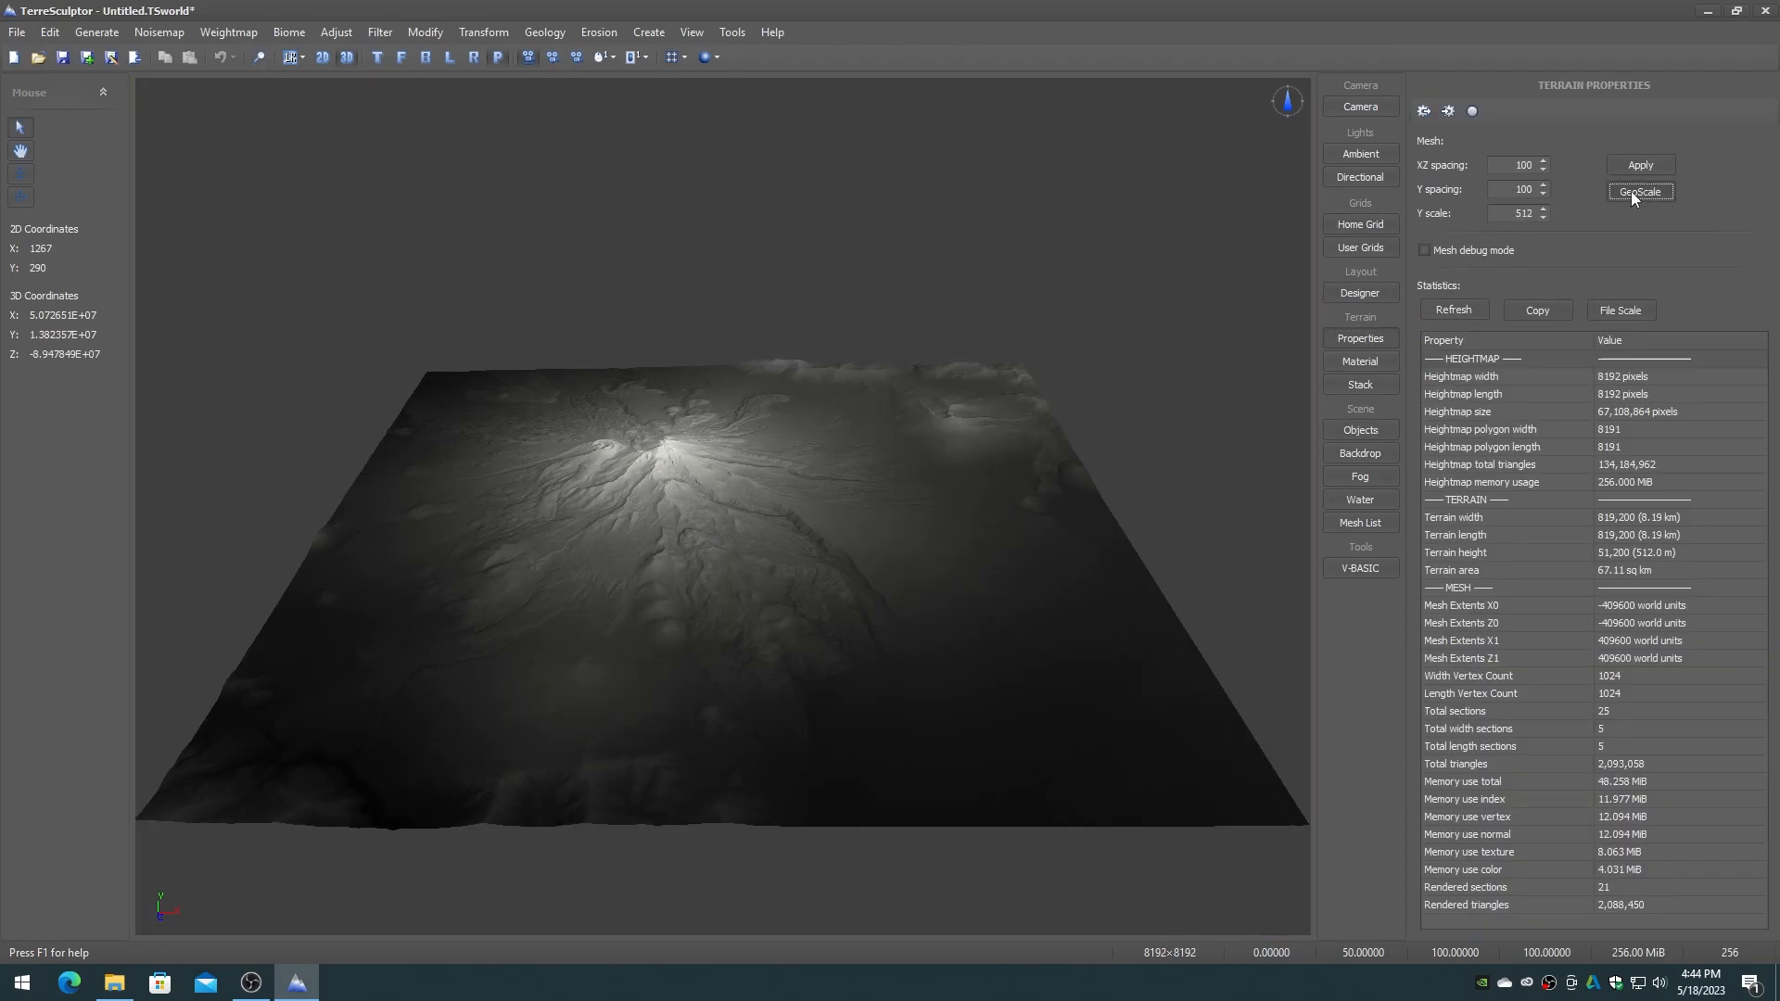
pyautogui.click(1640, 191)
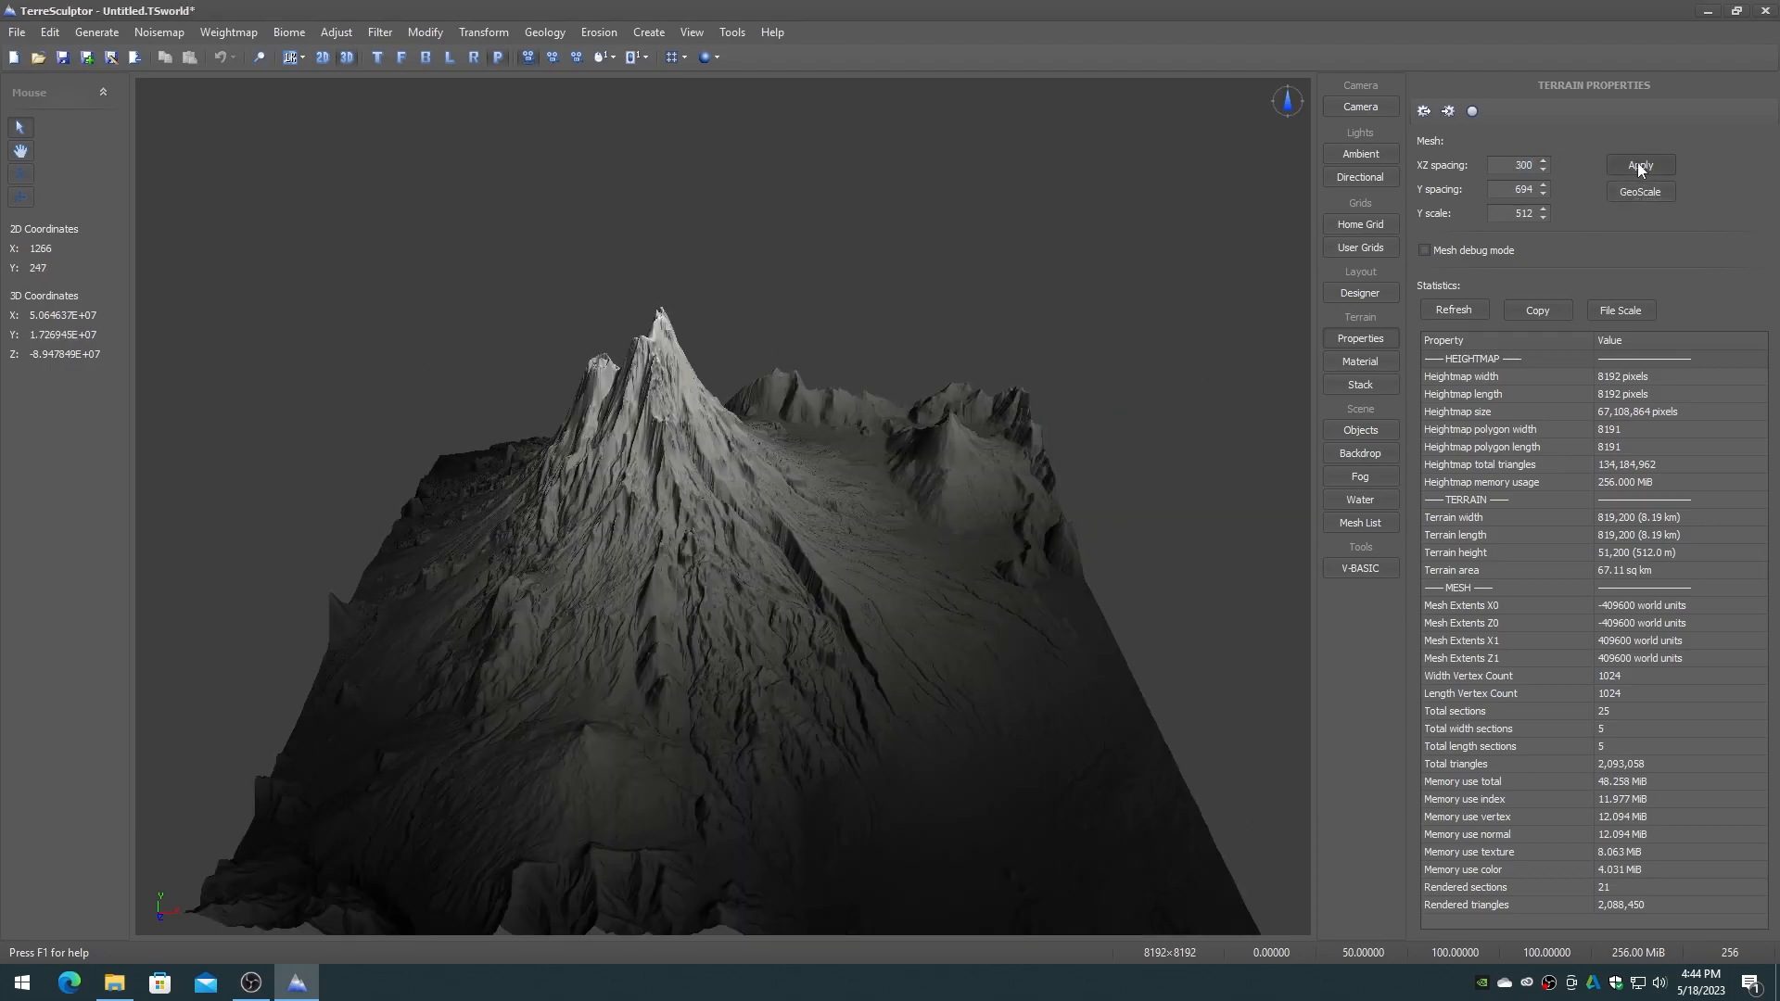
pyautogui.click(1640, 165)
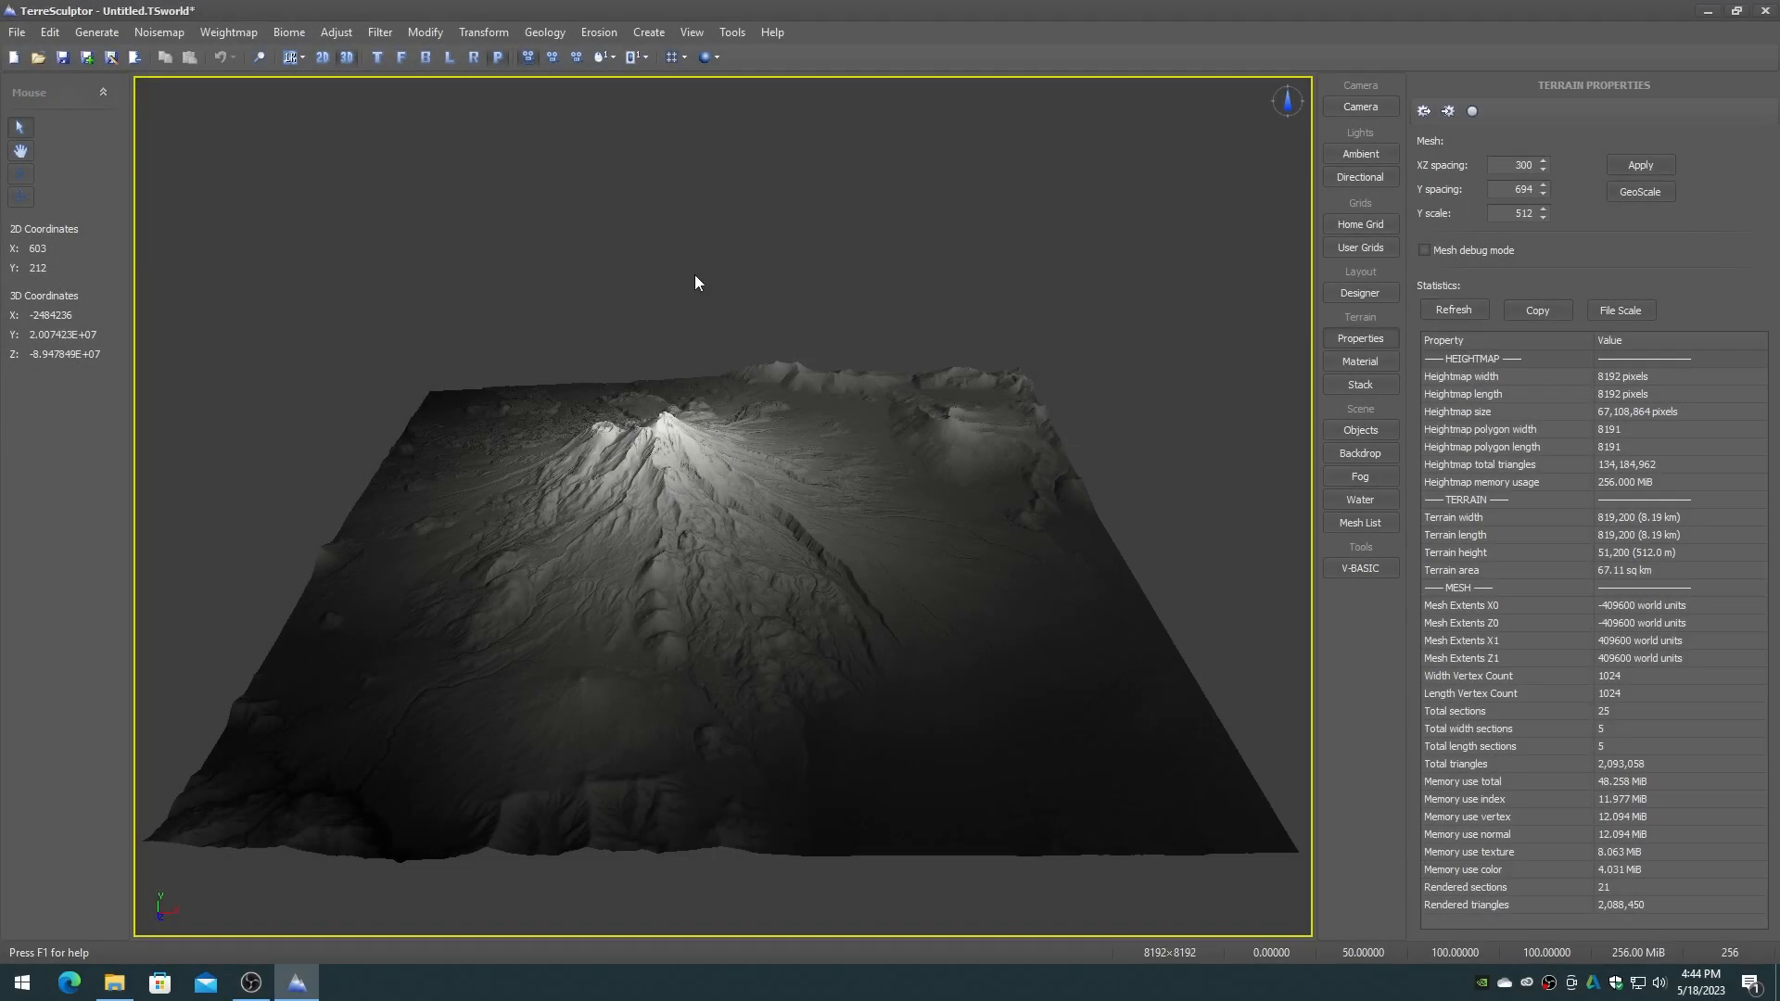
# Resample the heightmap to 4097 × 4097 with a chosen quality option.
pyautogui.click(425, 31)
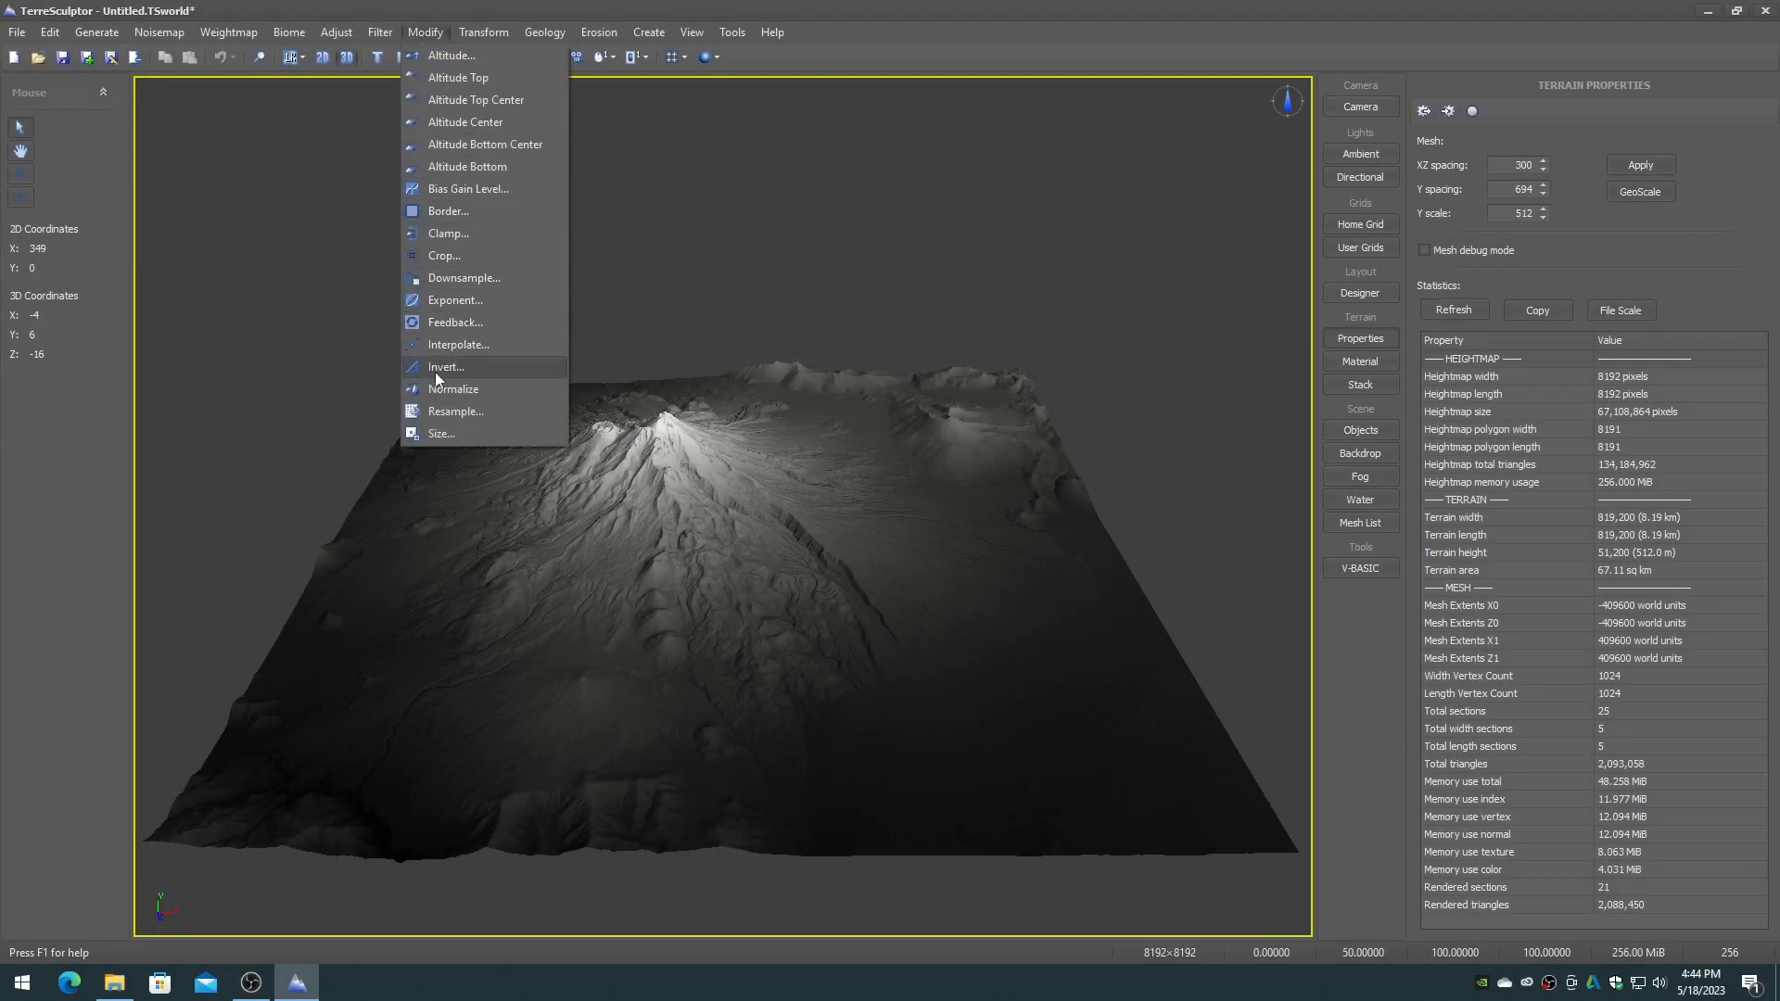
pyautogui.click(456, 411)
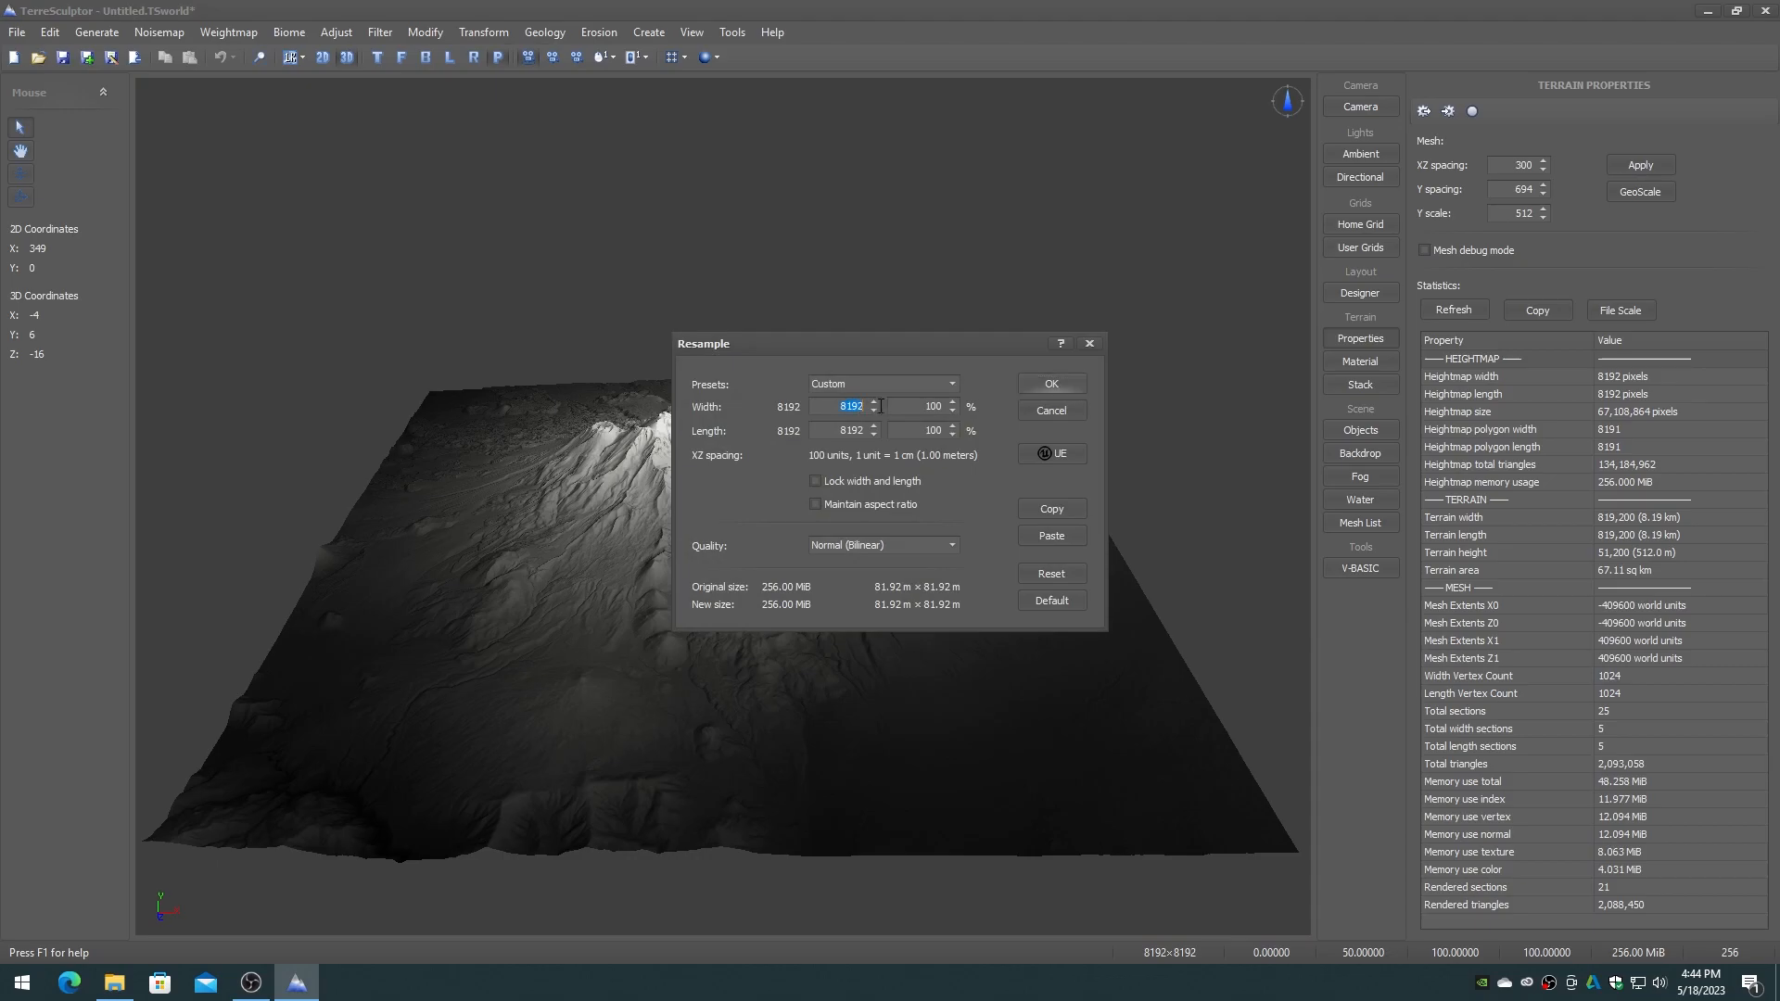
pyautogui.write('4097')
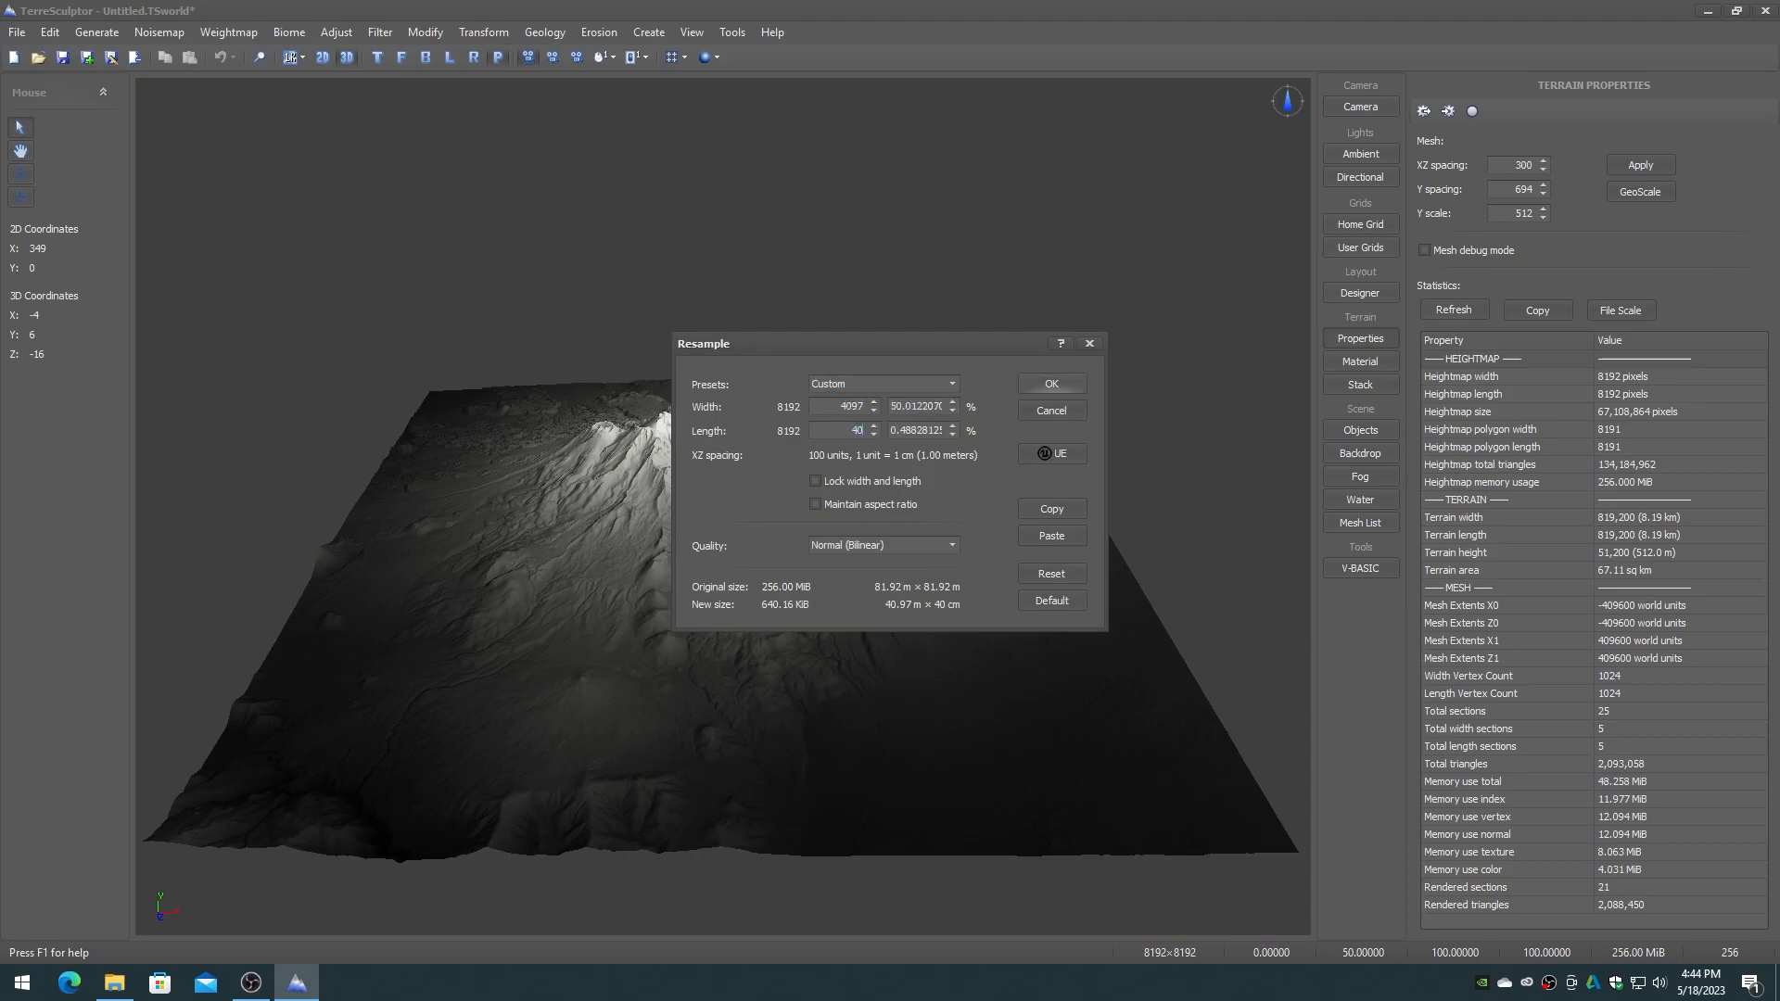
pyautogui.click(951, 545)
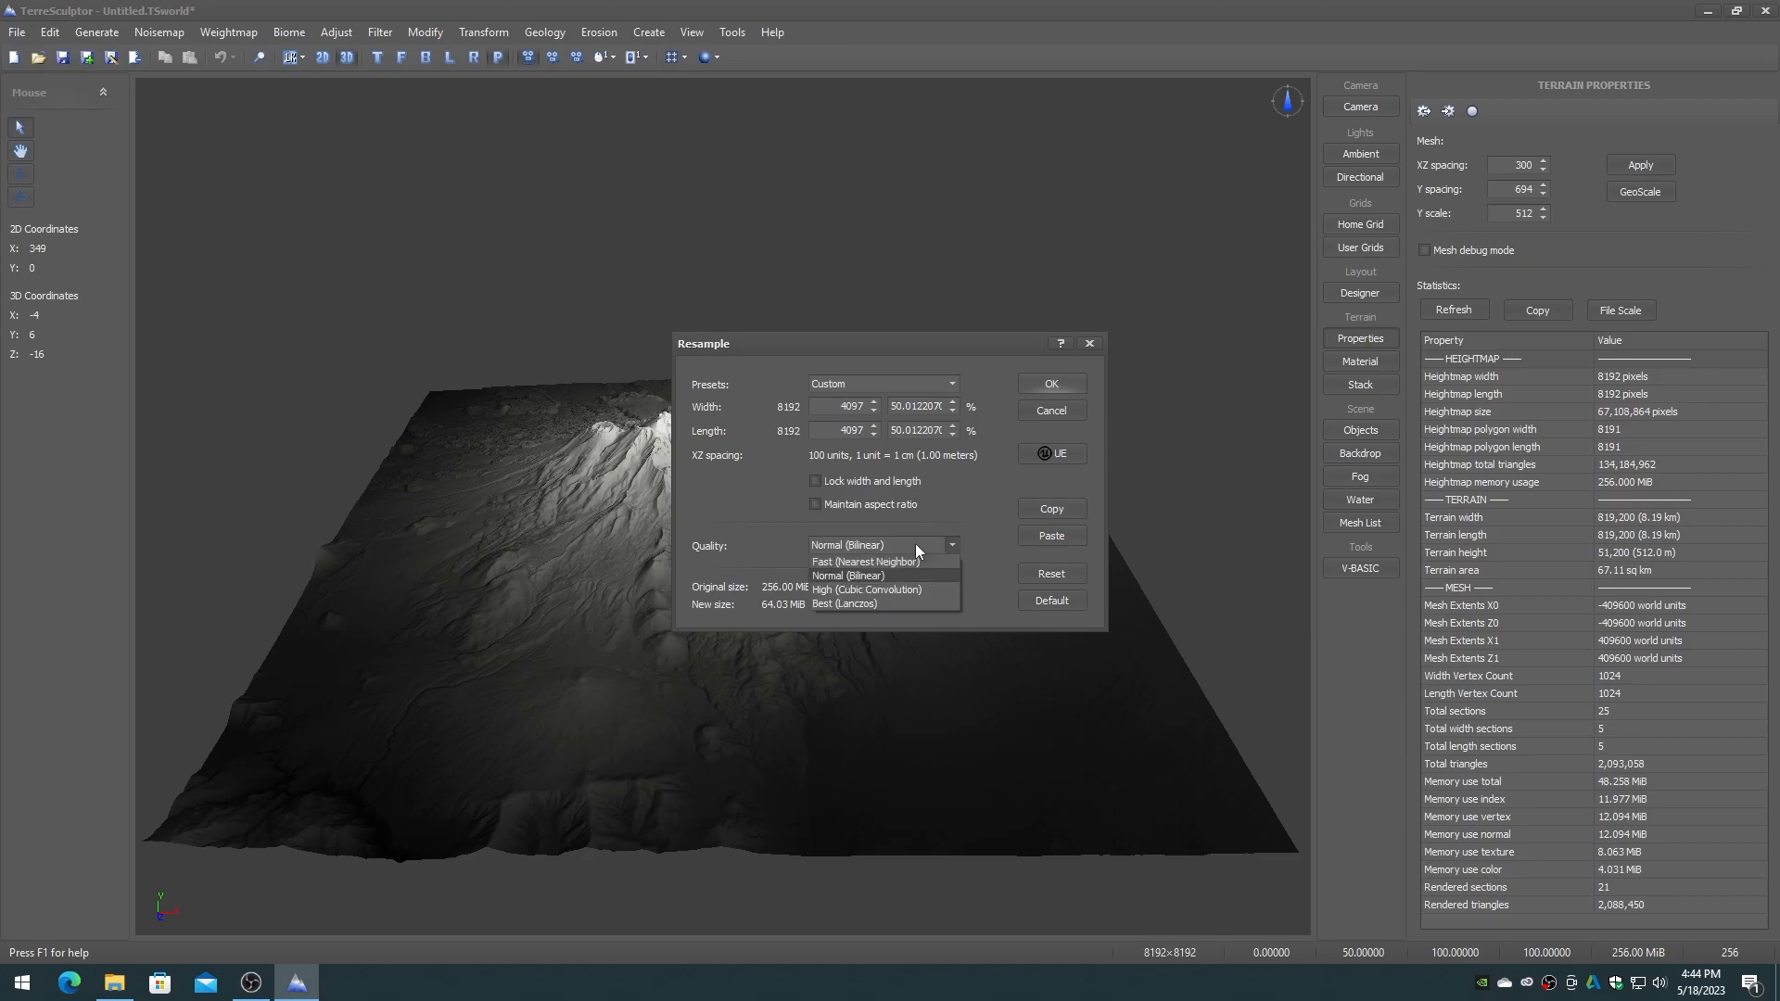
pyautogui.click(1049, 384)
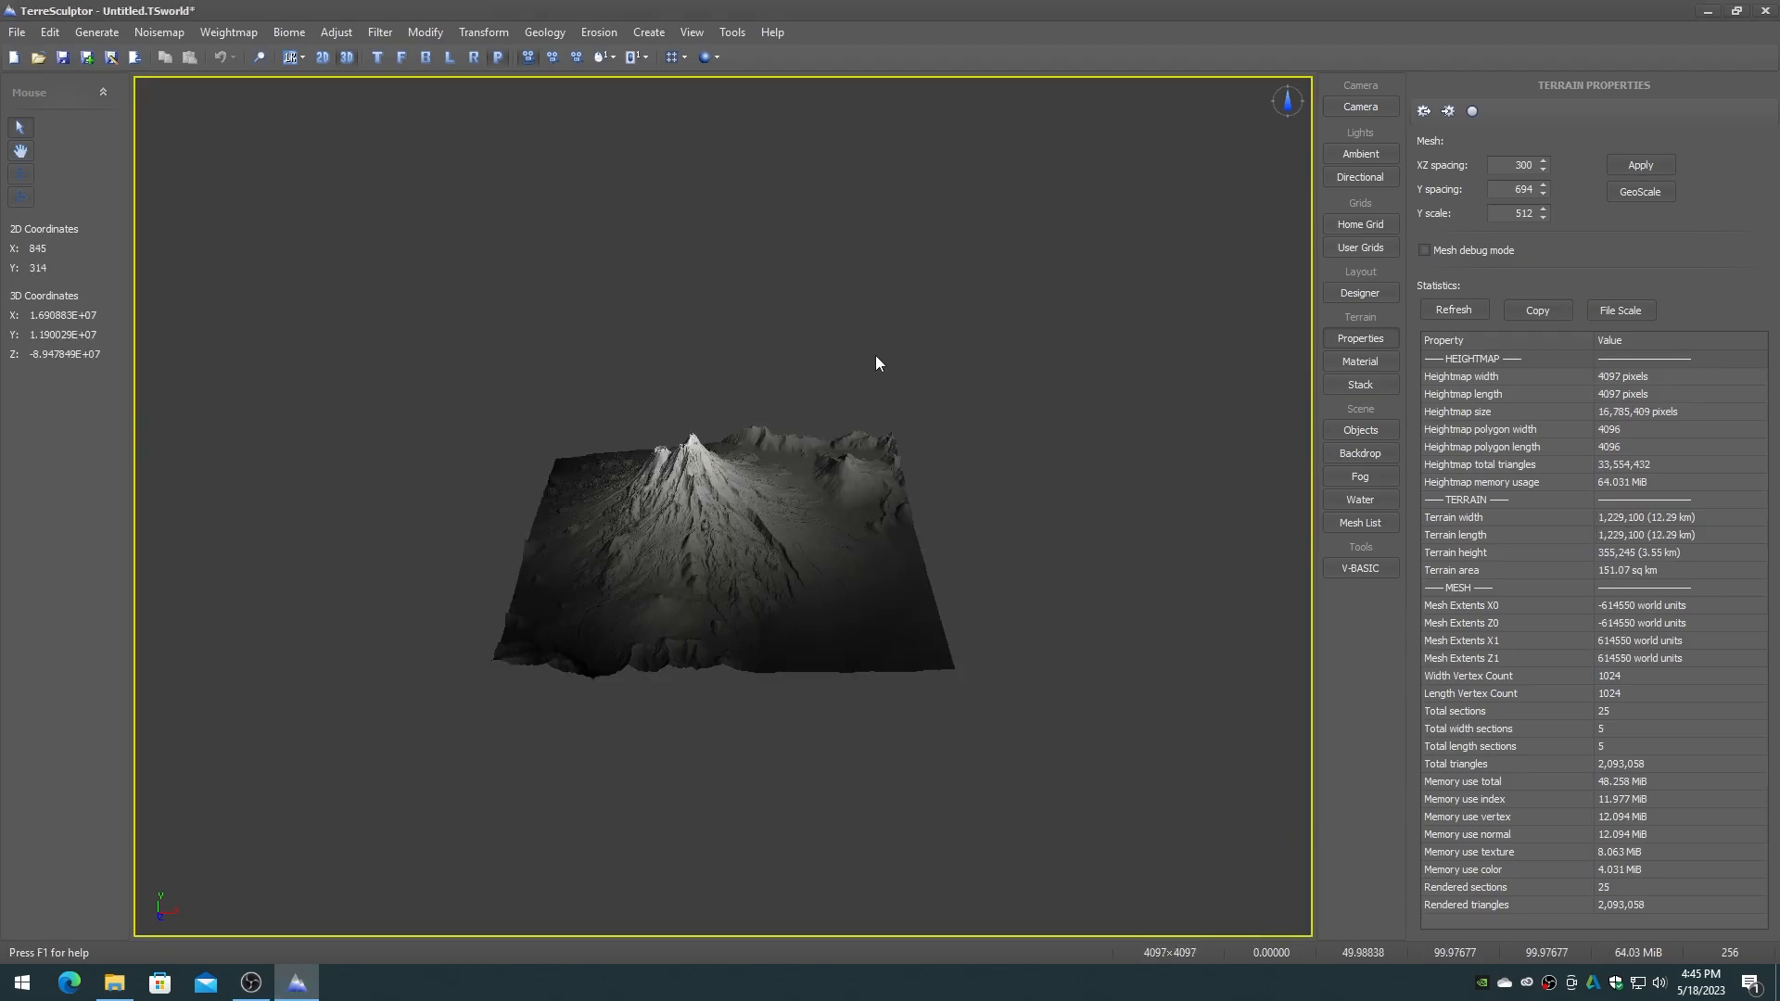
pyautogui.click(425, 31)
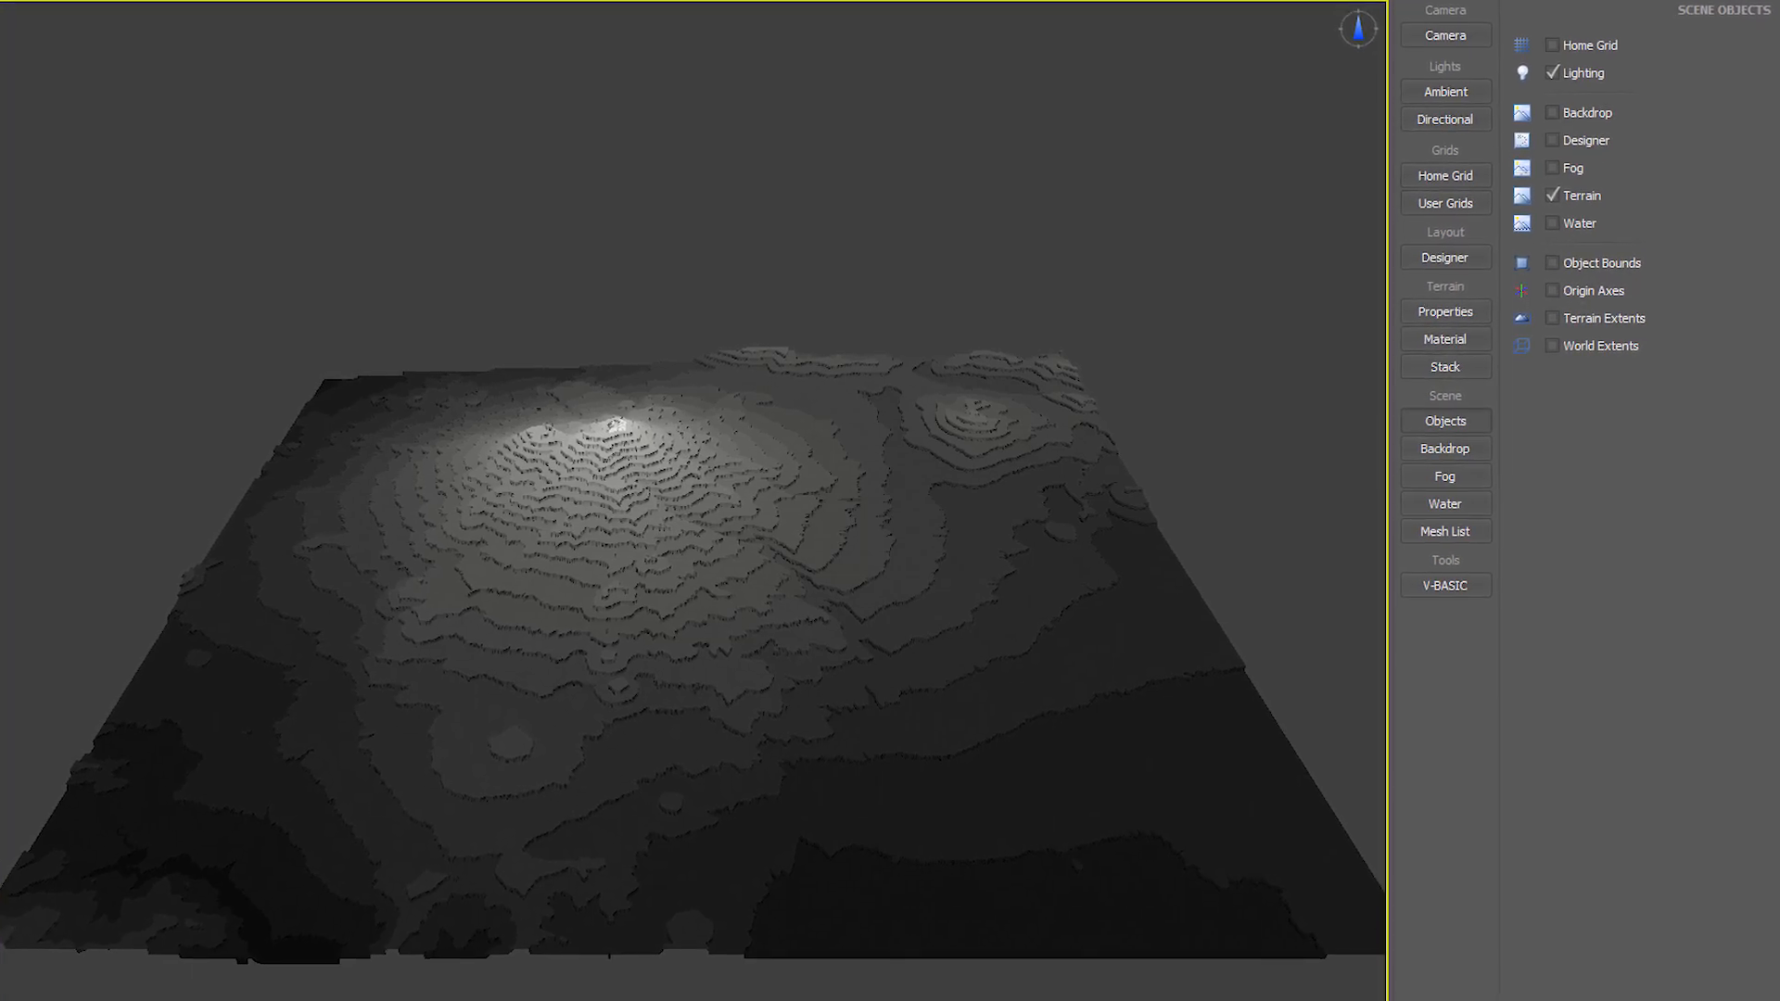
# Export the terrain as a 16-bit unsigned RAW file named Heightmap.raw.
pyautogui.click(16, 31)
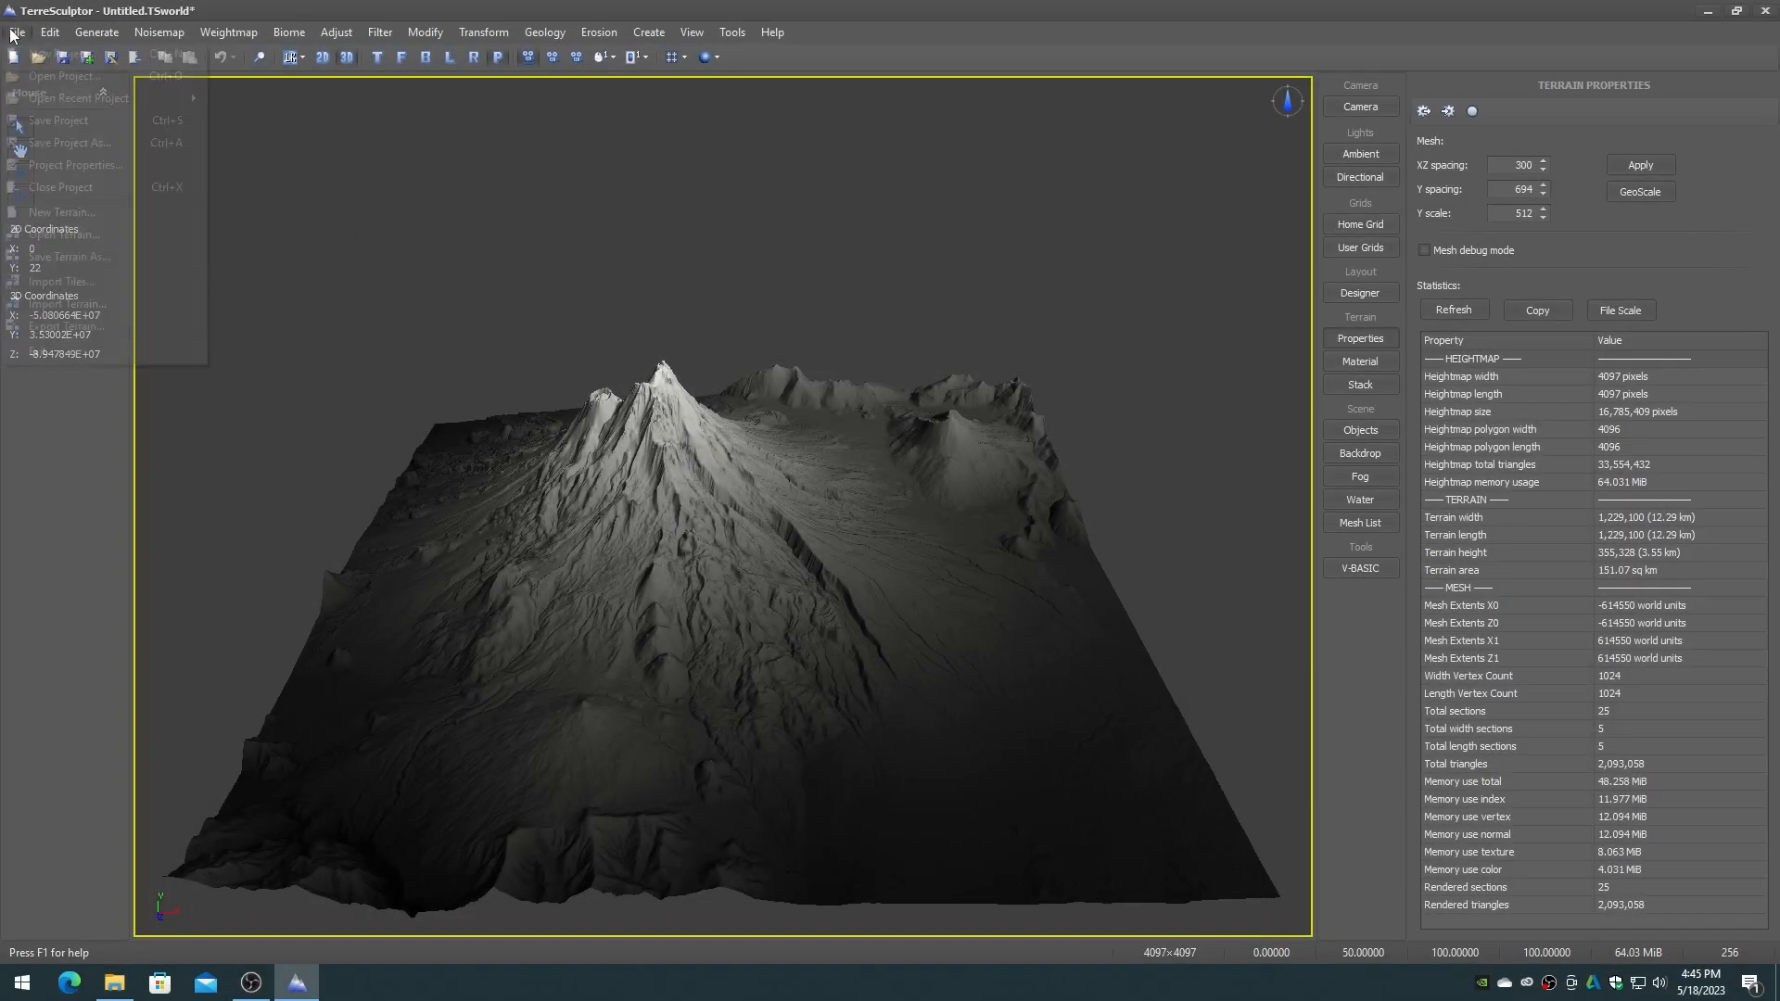
pyautogui.click(418, 405)
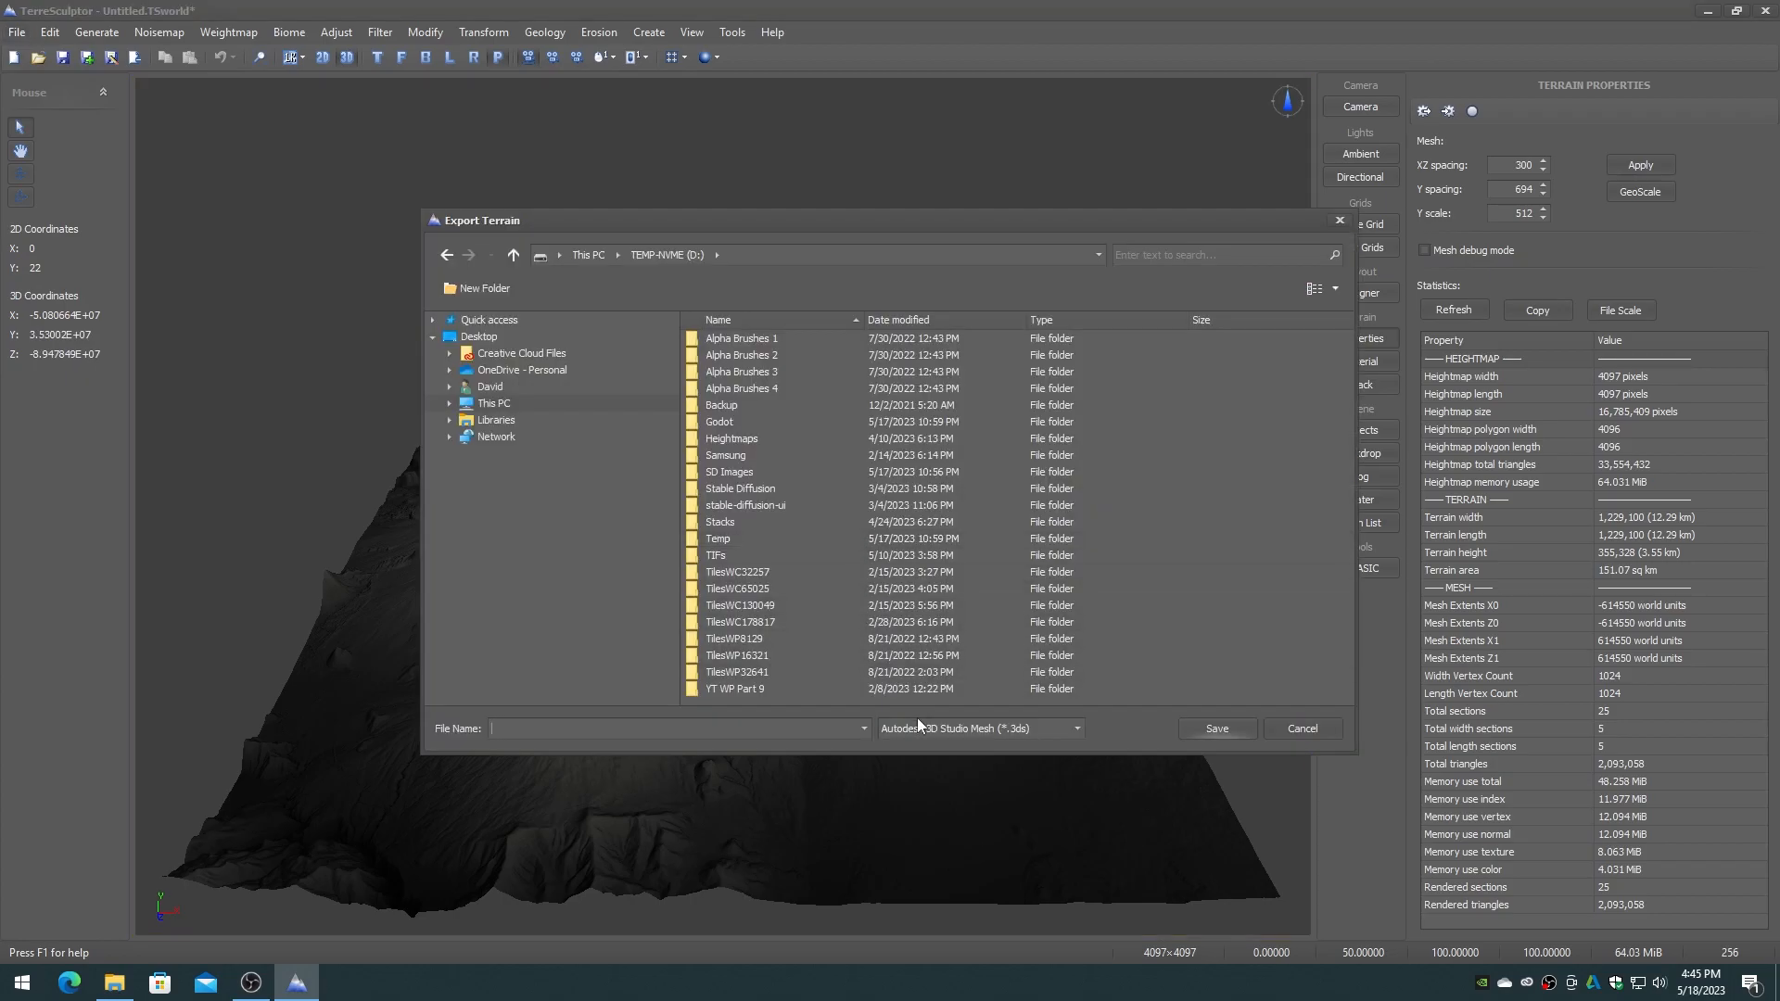
pyautogui.click(1073, 728)
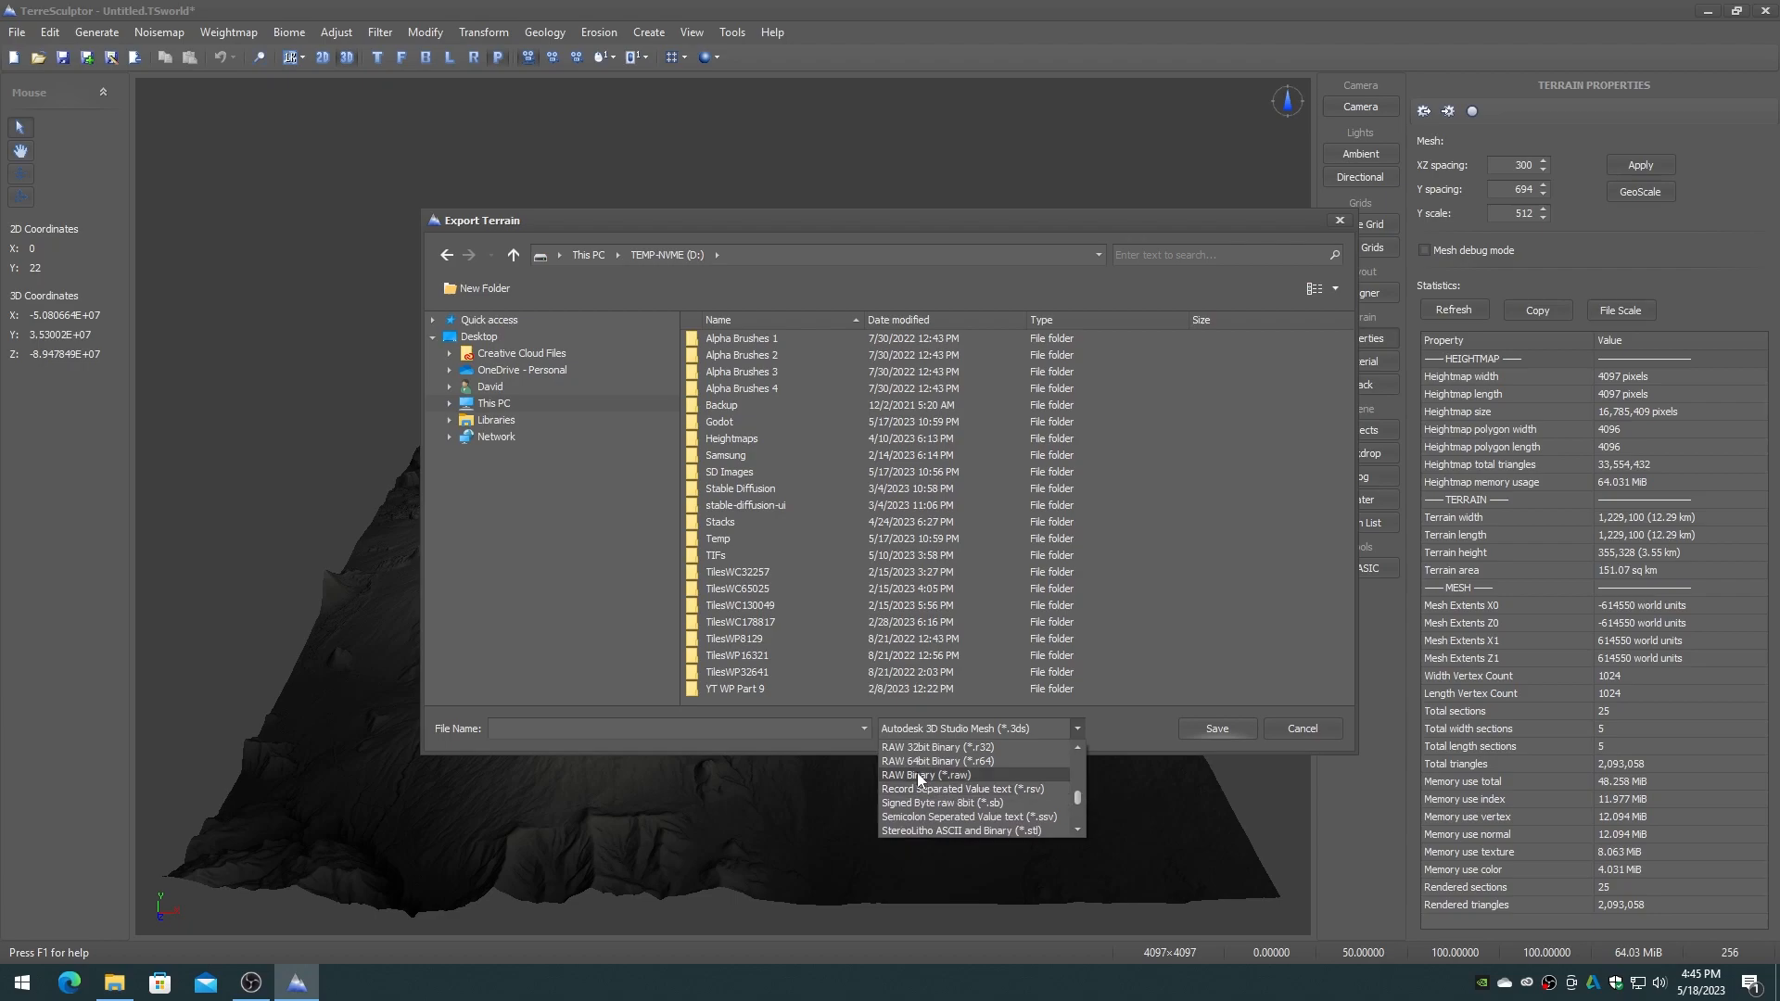
pyautogui.click(924, 776)
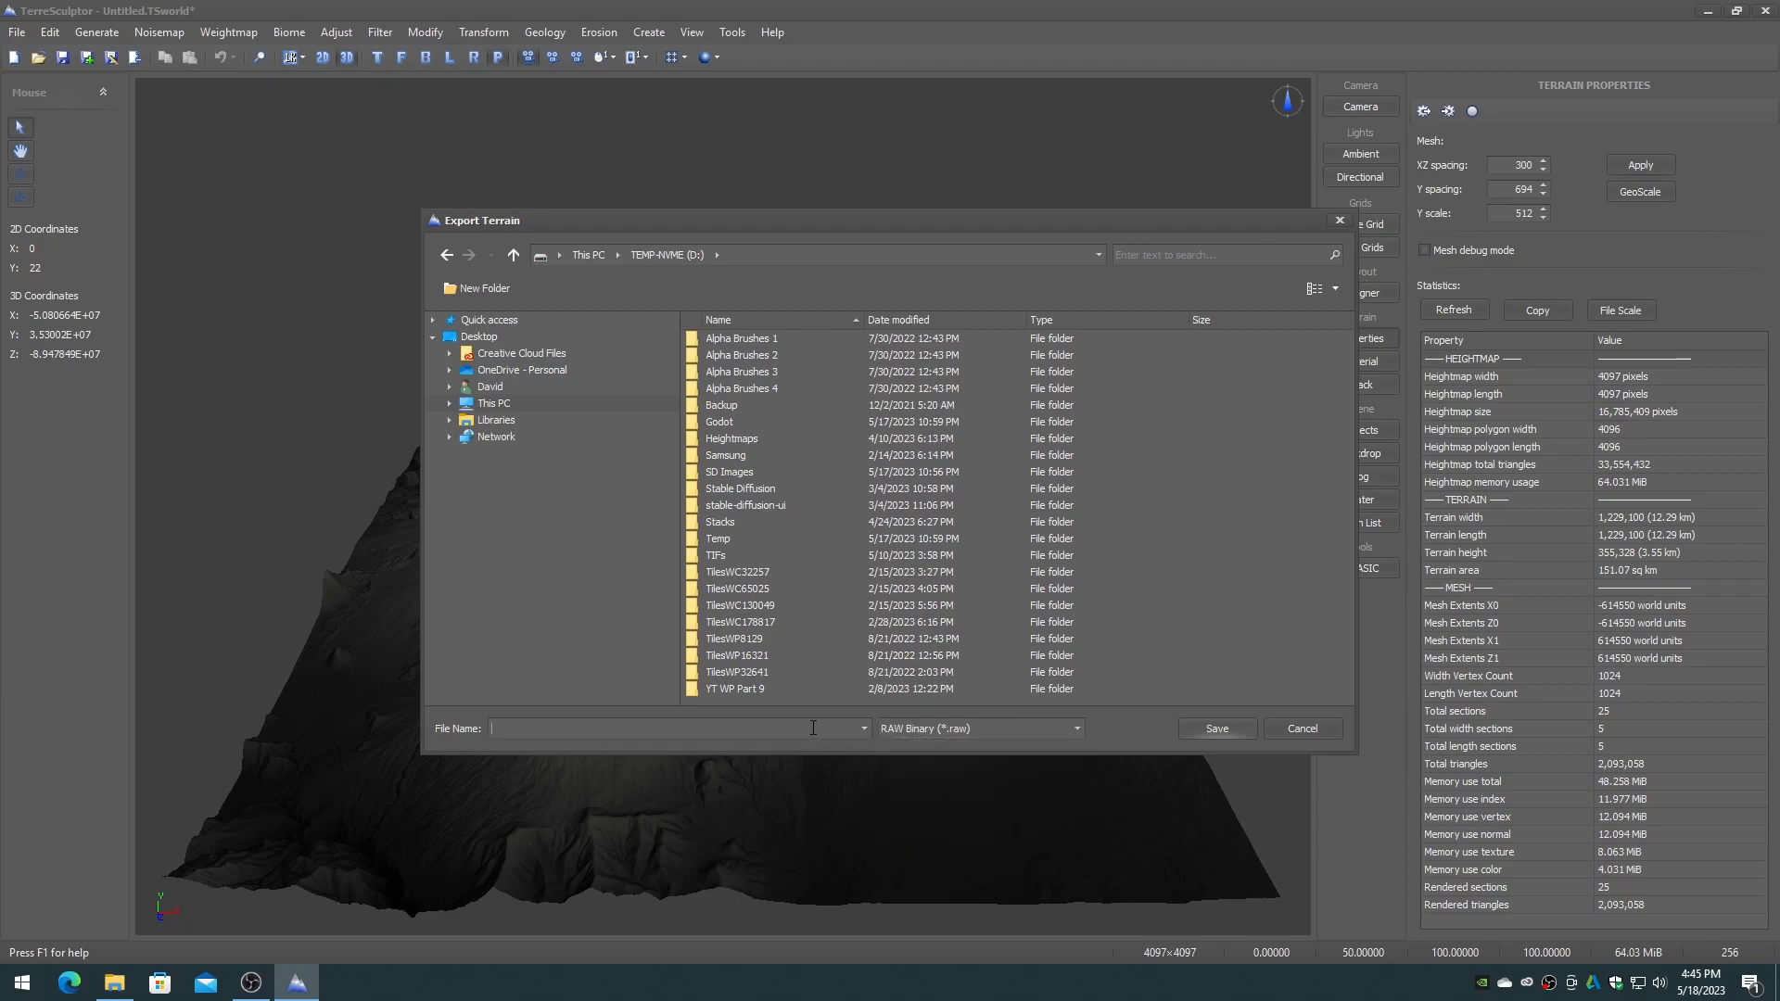
pyautogui.write('Heightmap.')
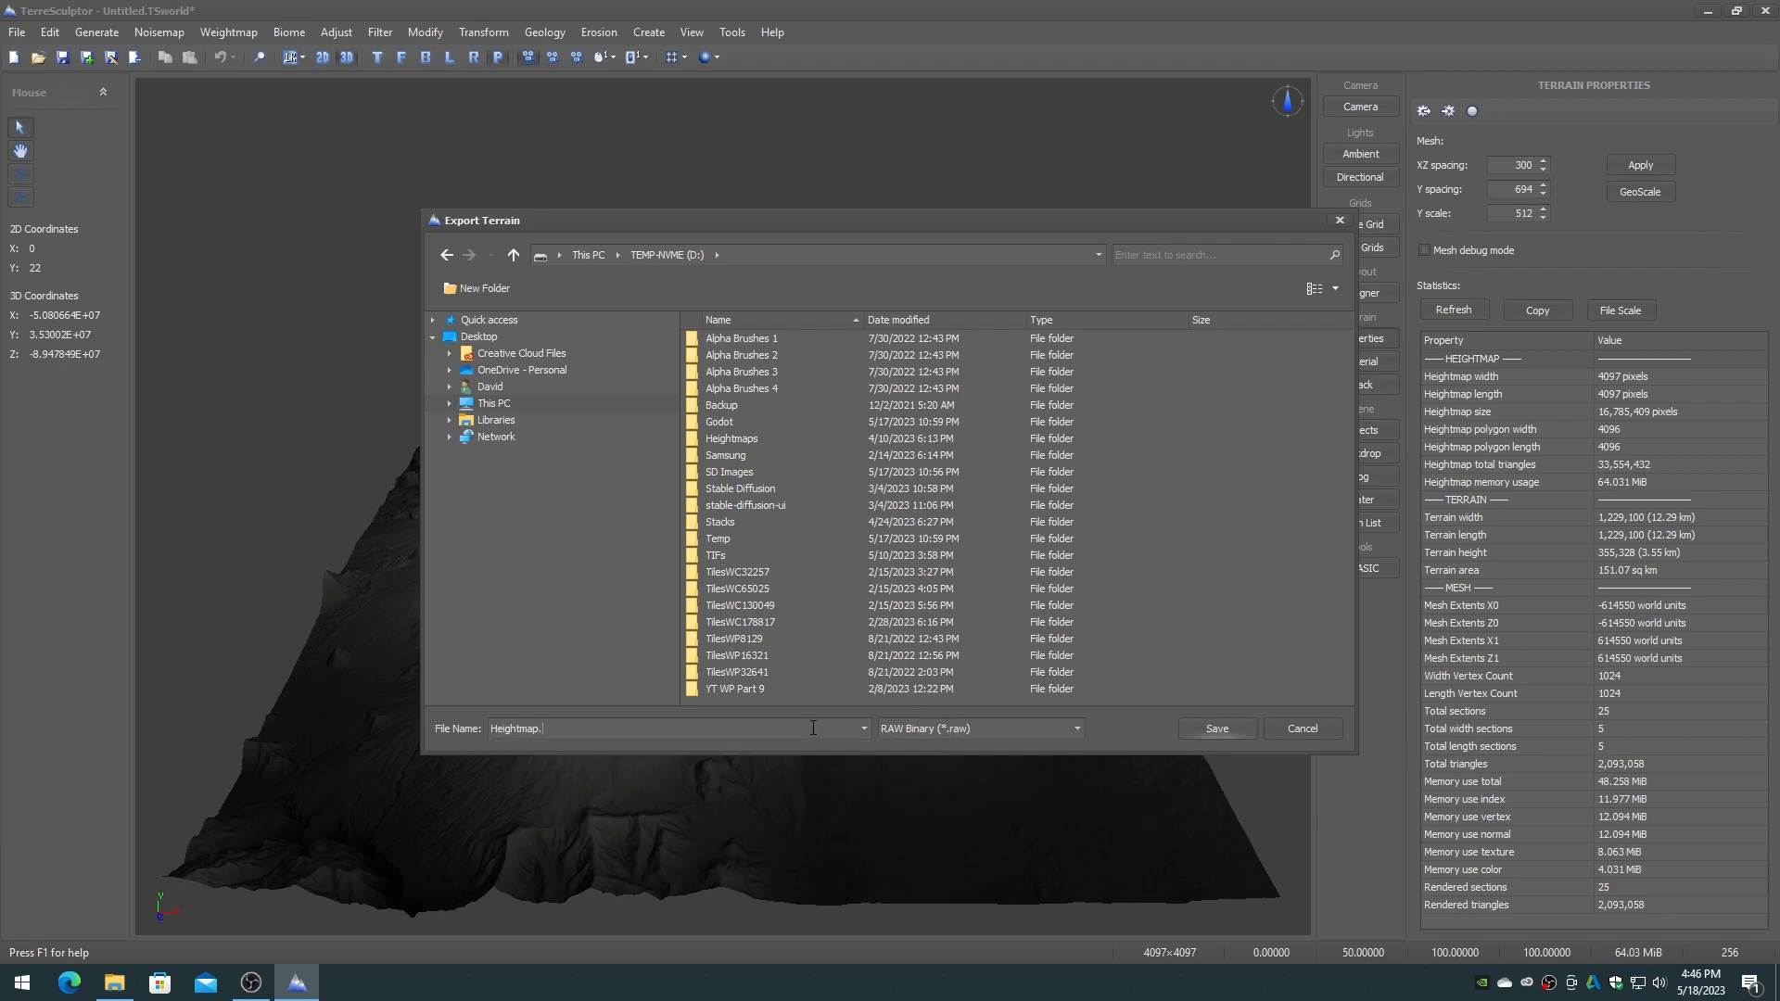
pyautogui.write('raw')
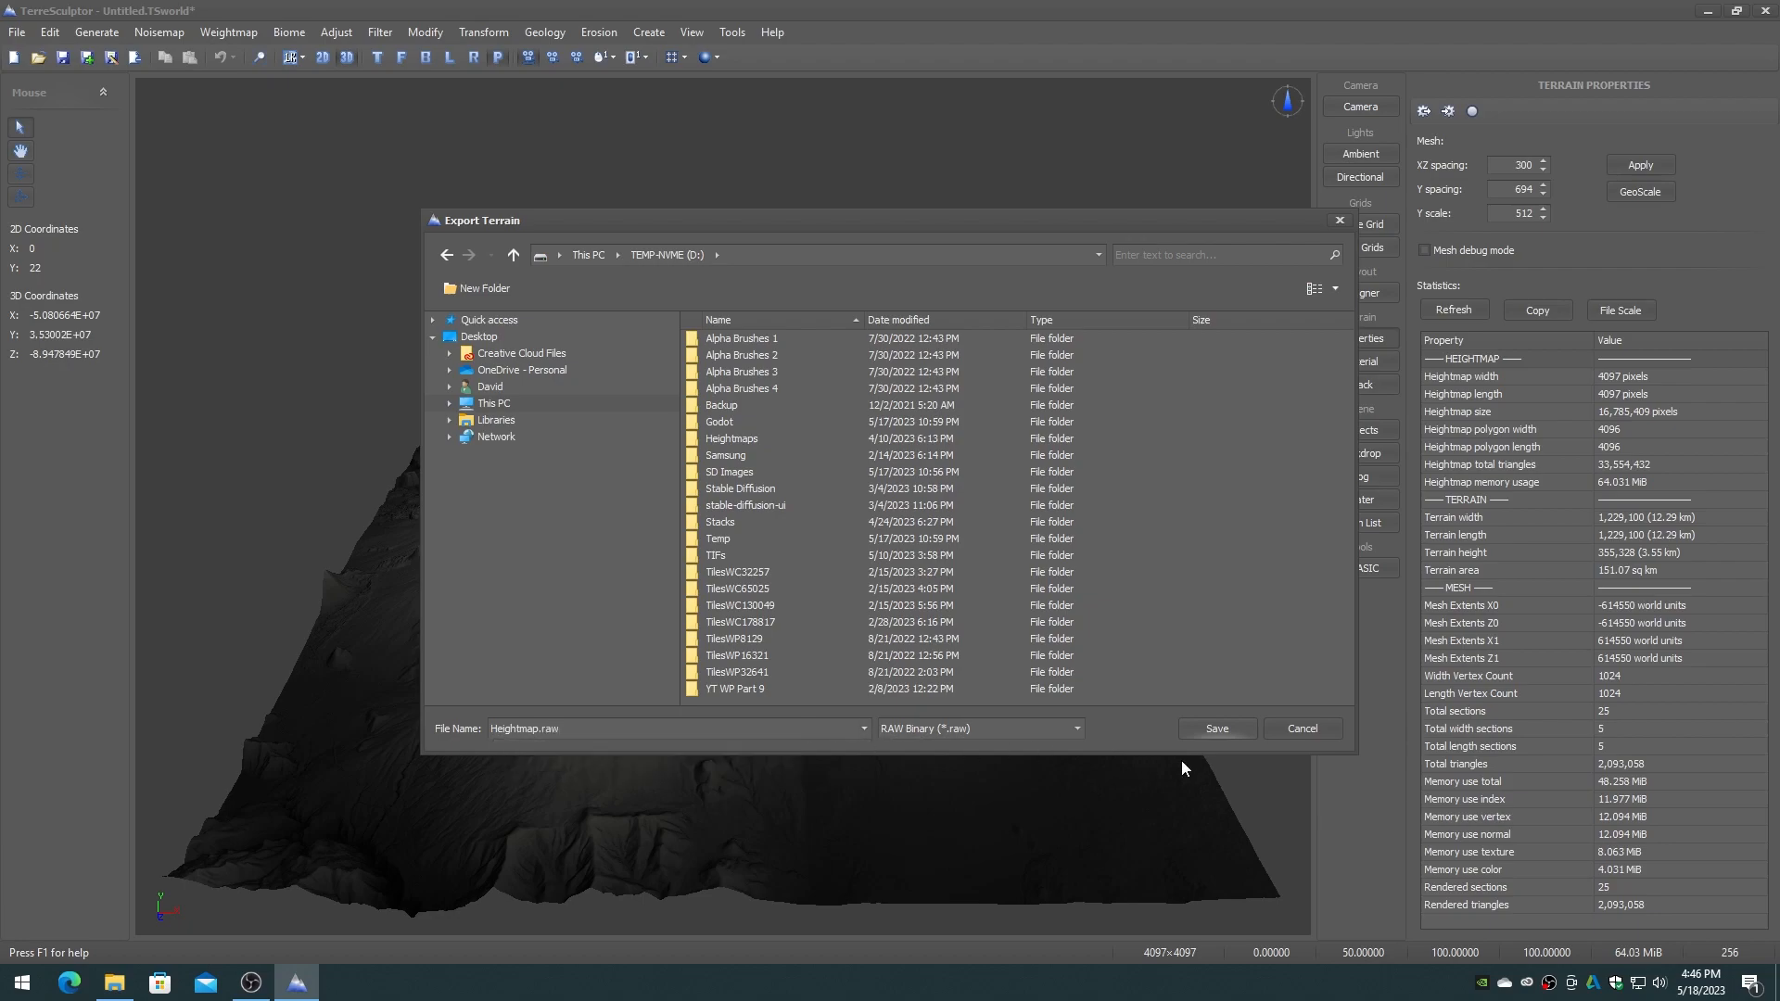
pyautogui.click(1215, 728)
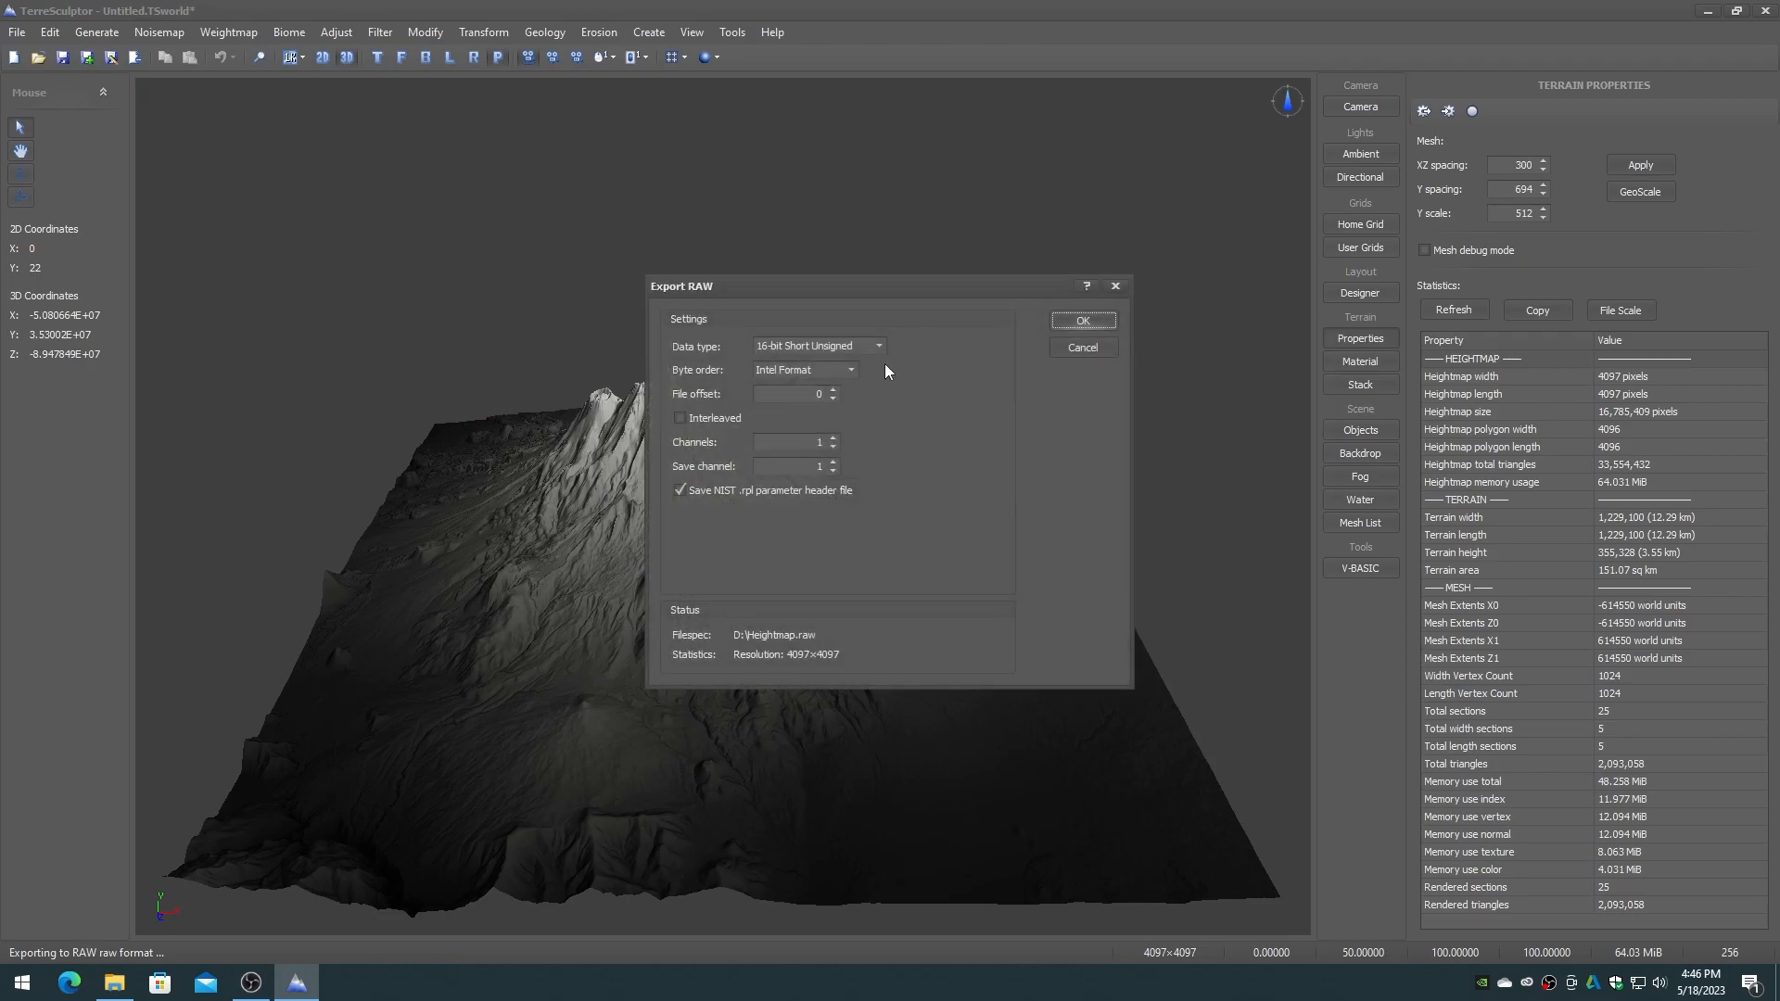
pyautogui.moveTo(783, 637)
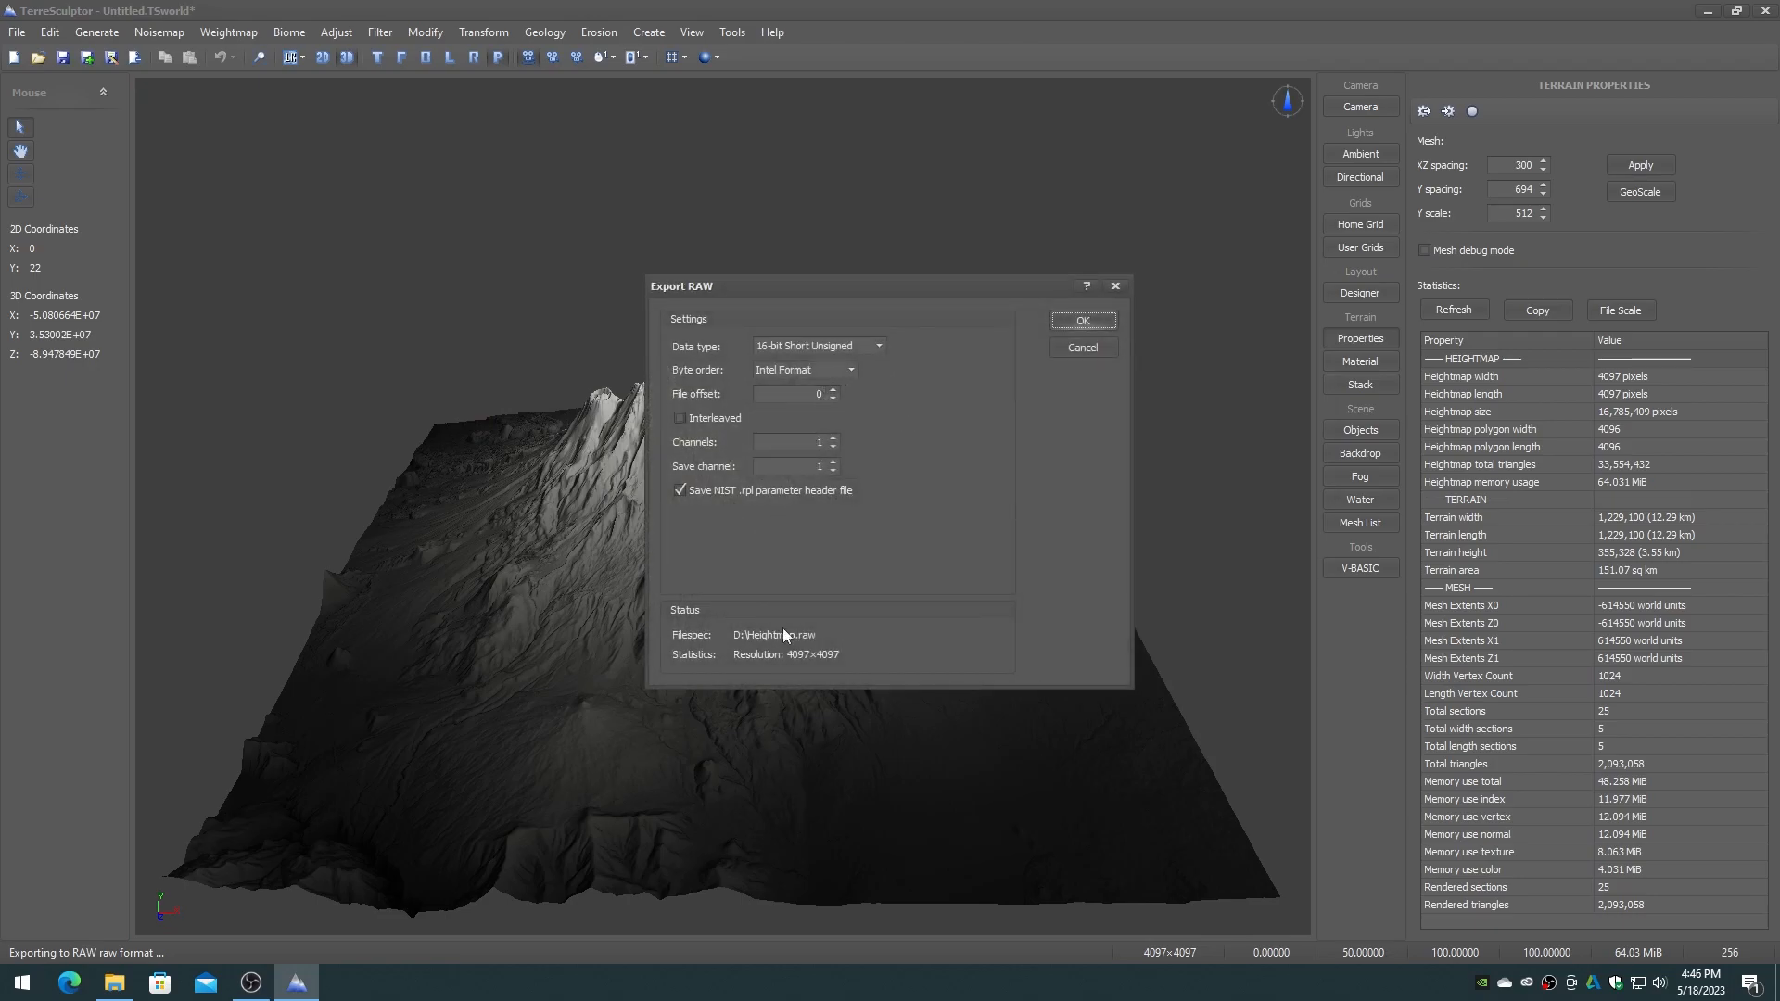
pyautogui.click(1081, 320)
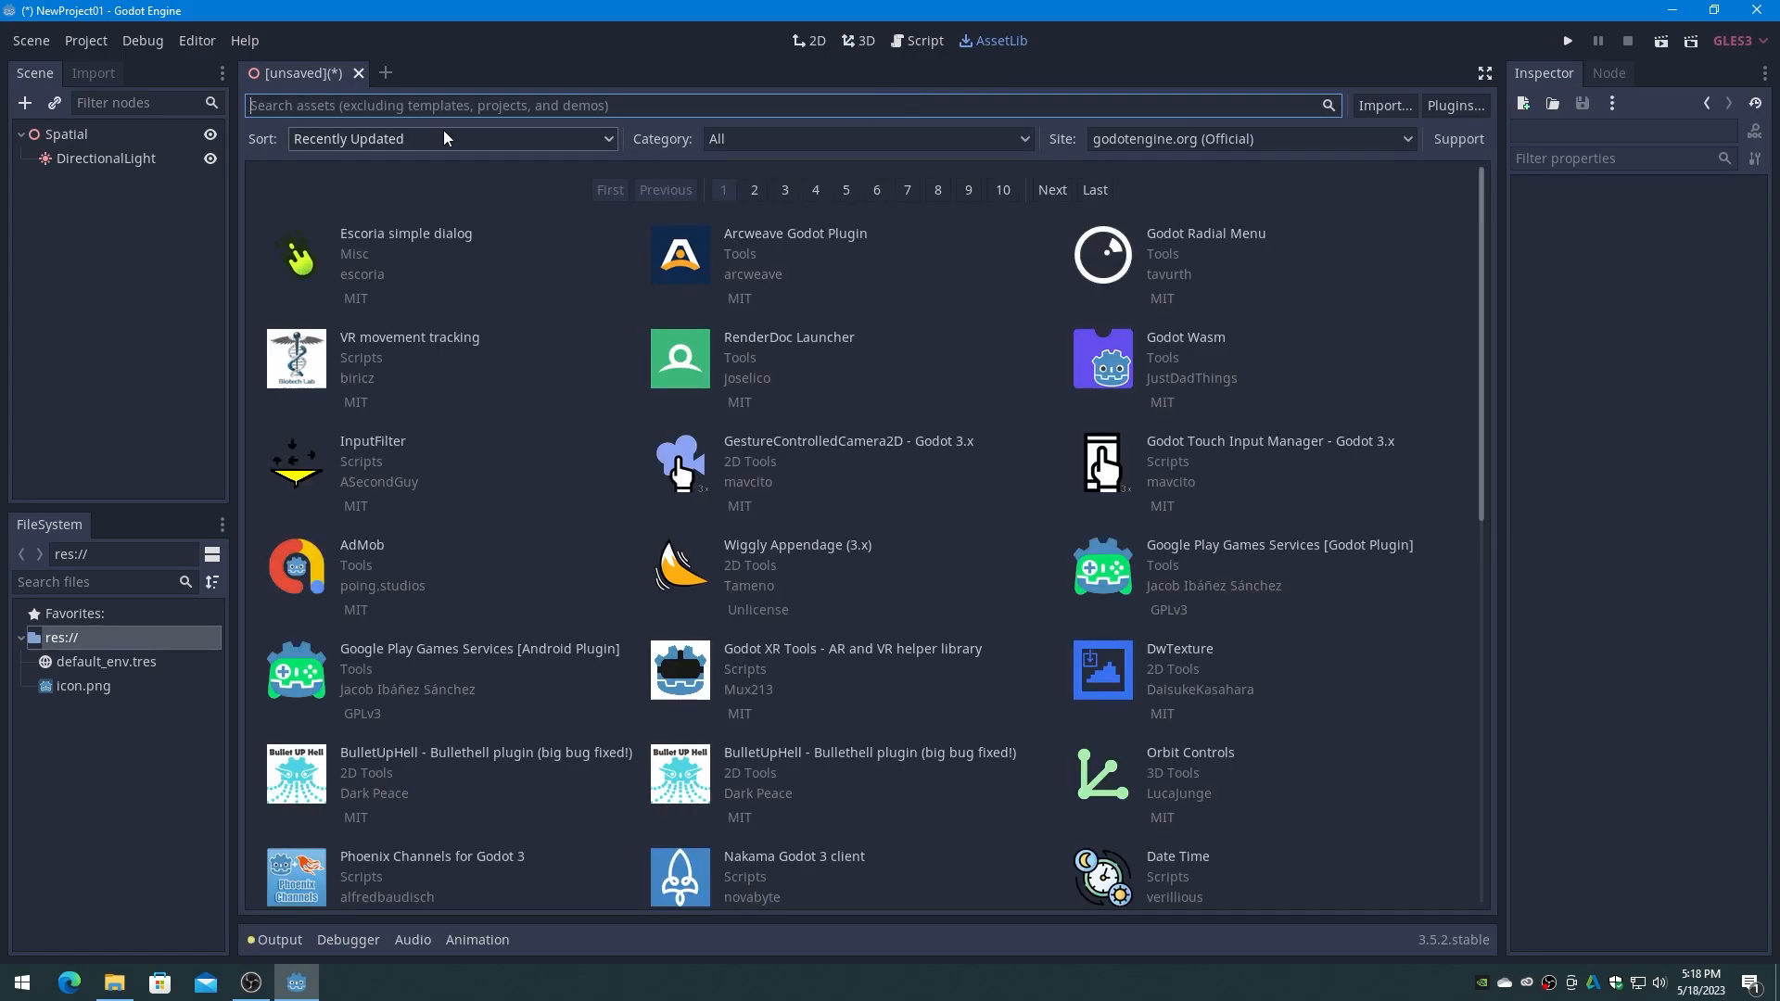
# Find the Heightmap terrain asset in AssetLib, then download and install all its files.
pyautogui.write('hergh')
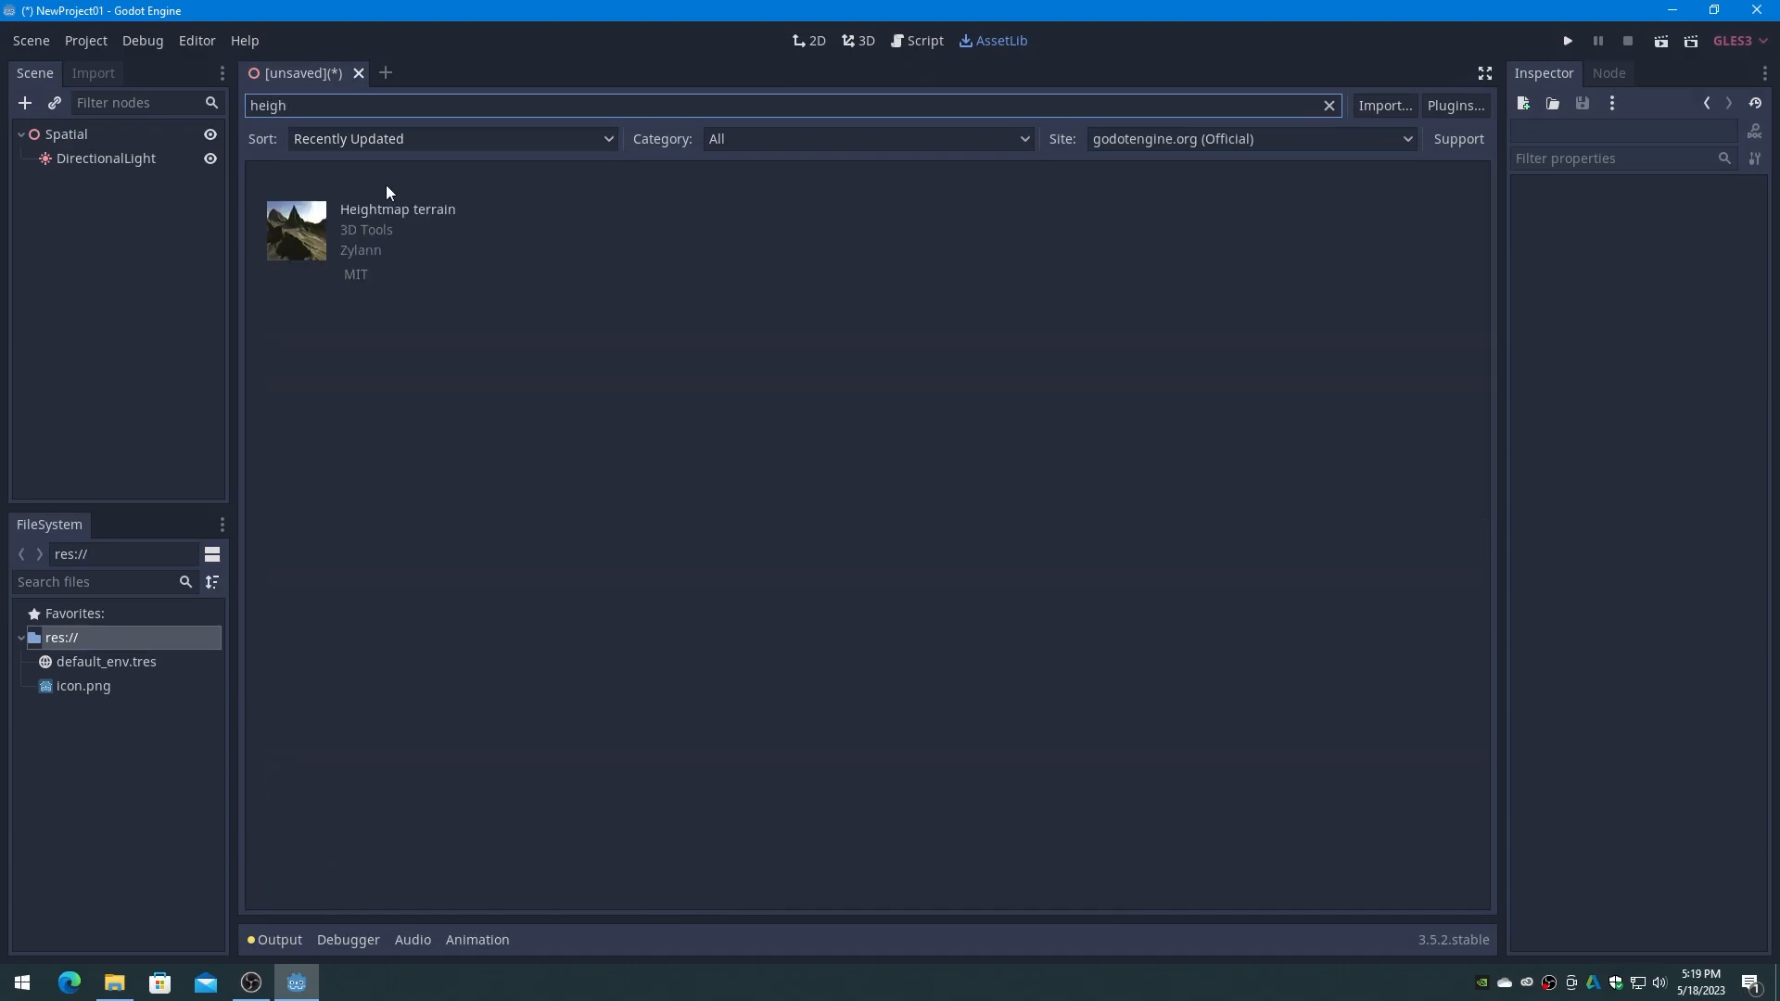
pyautogui.click(398, 229)
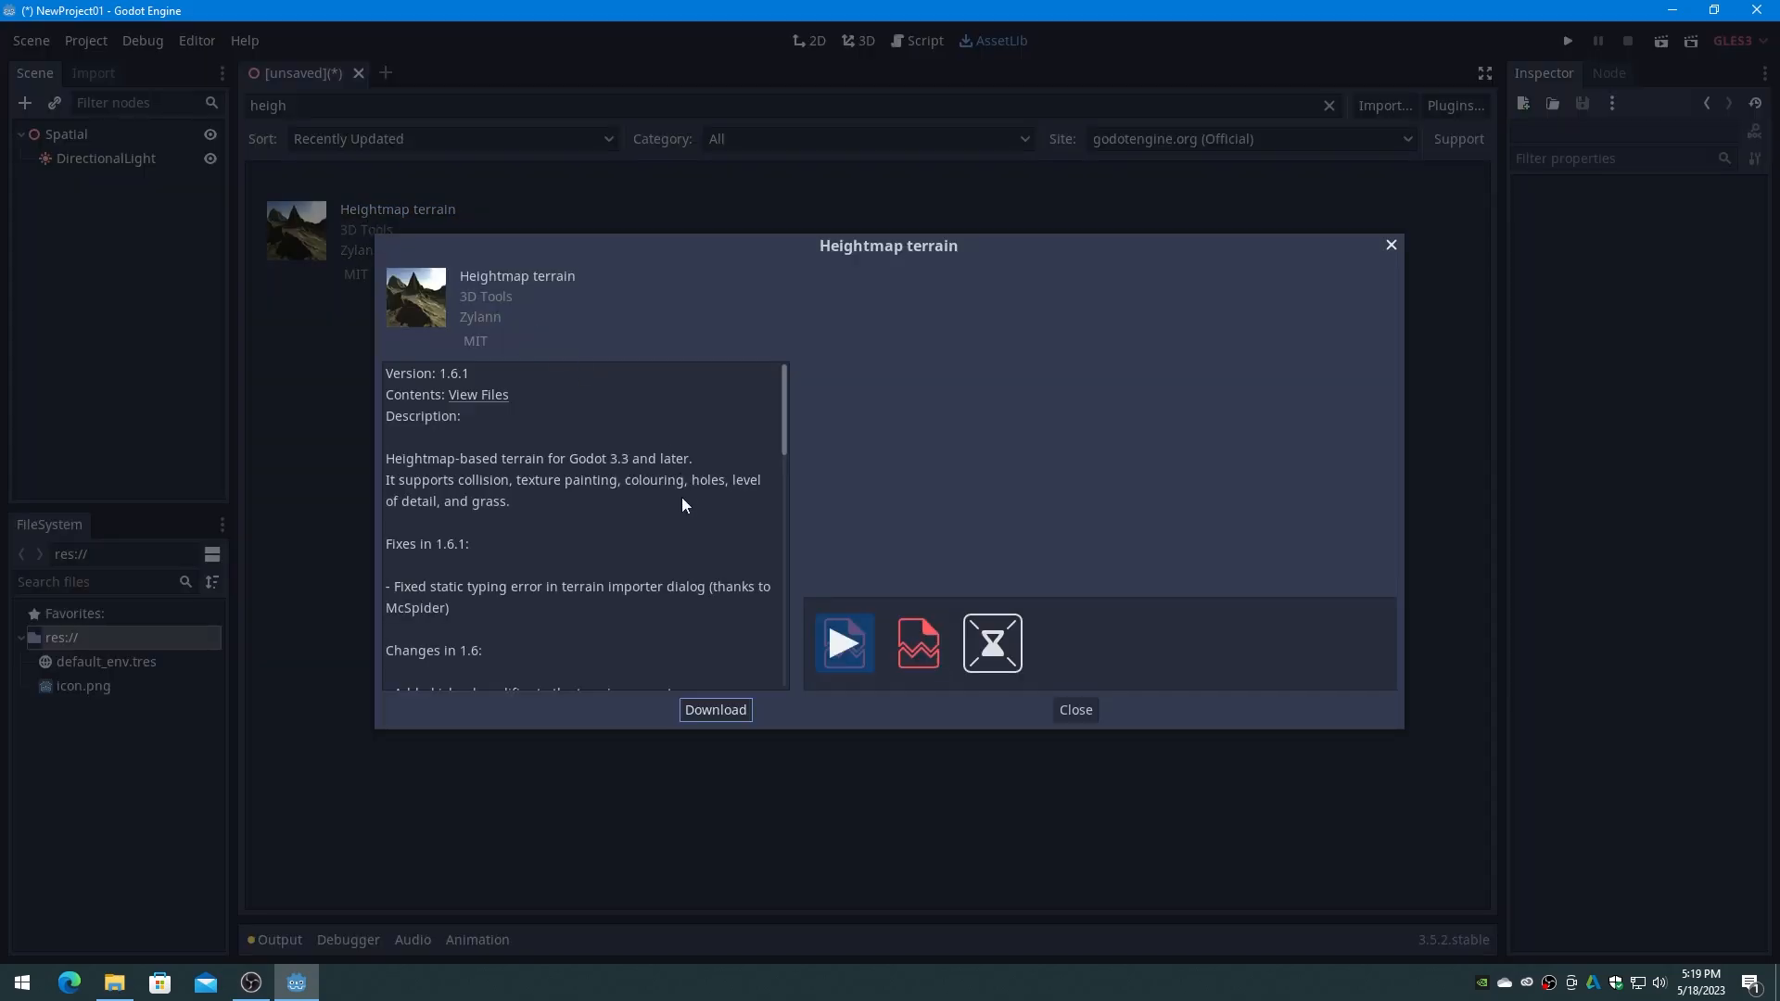
pyautogui.click(714, 709)
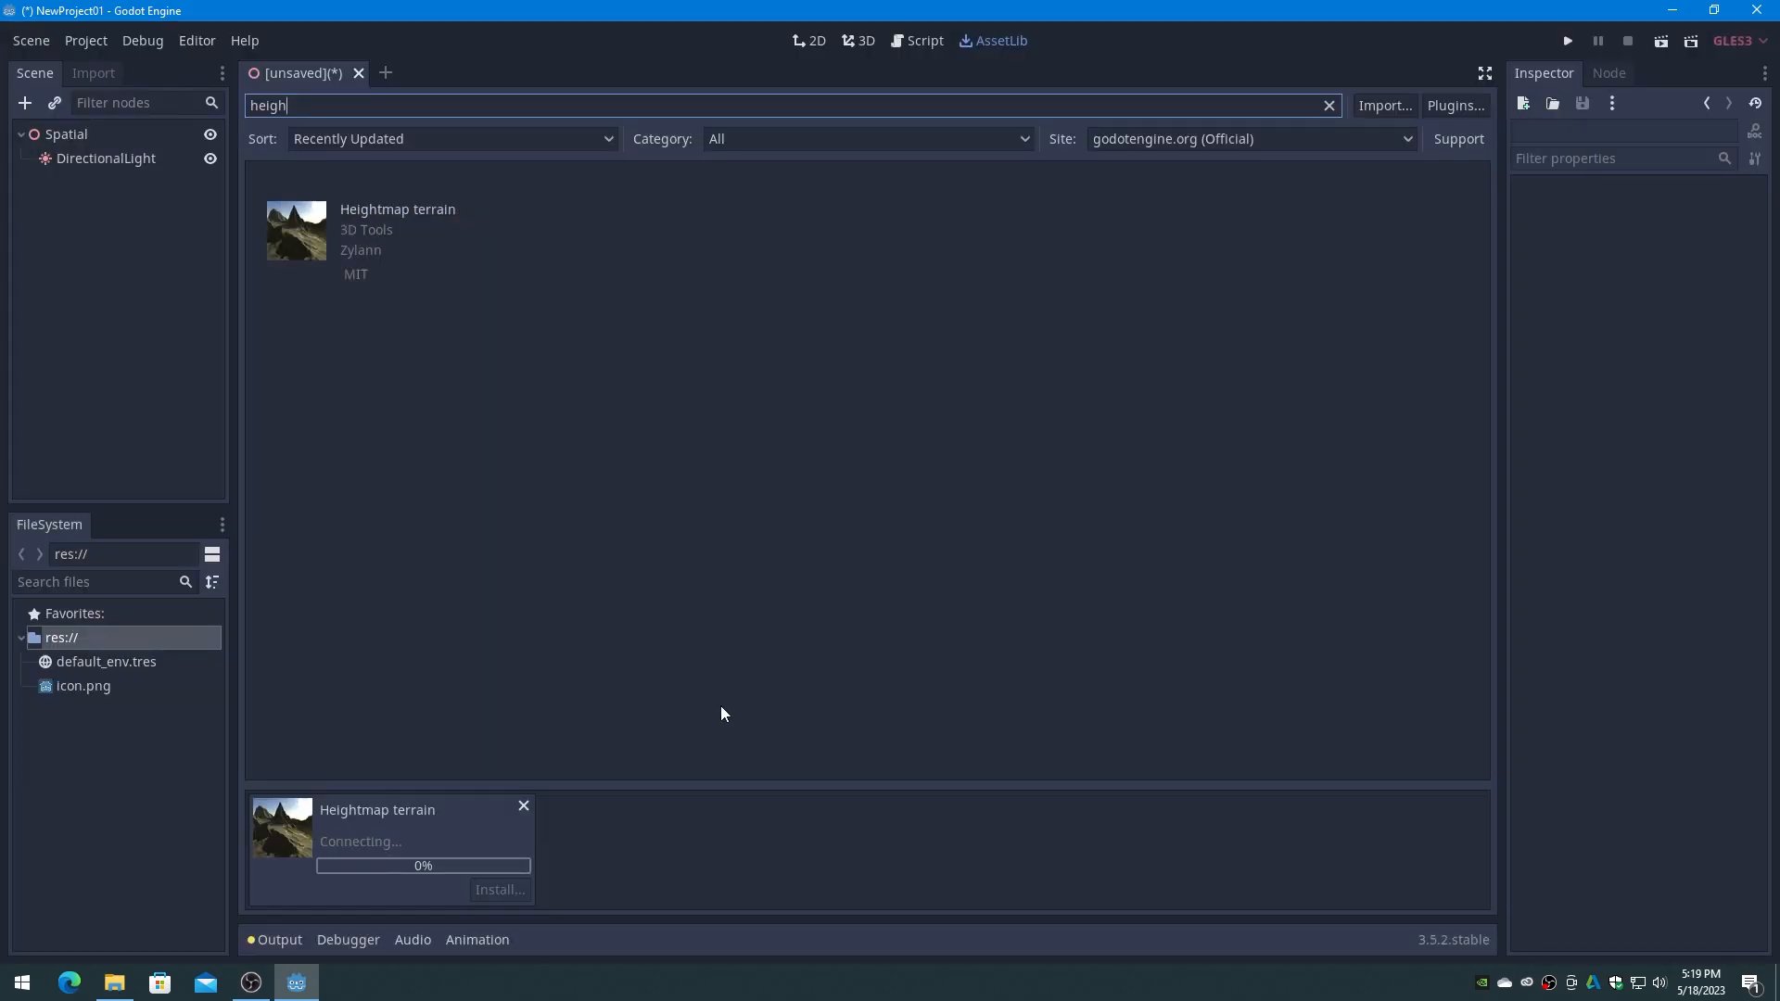
pyautogui.click(500, 889)
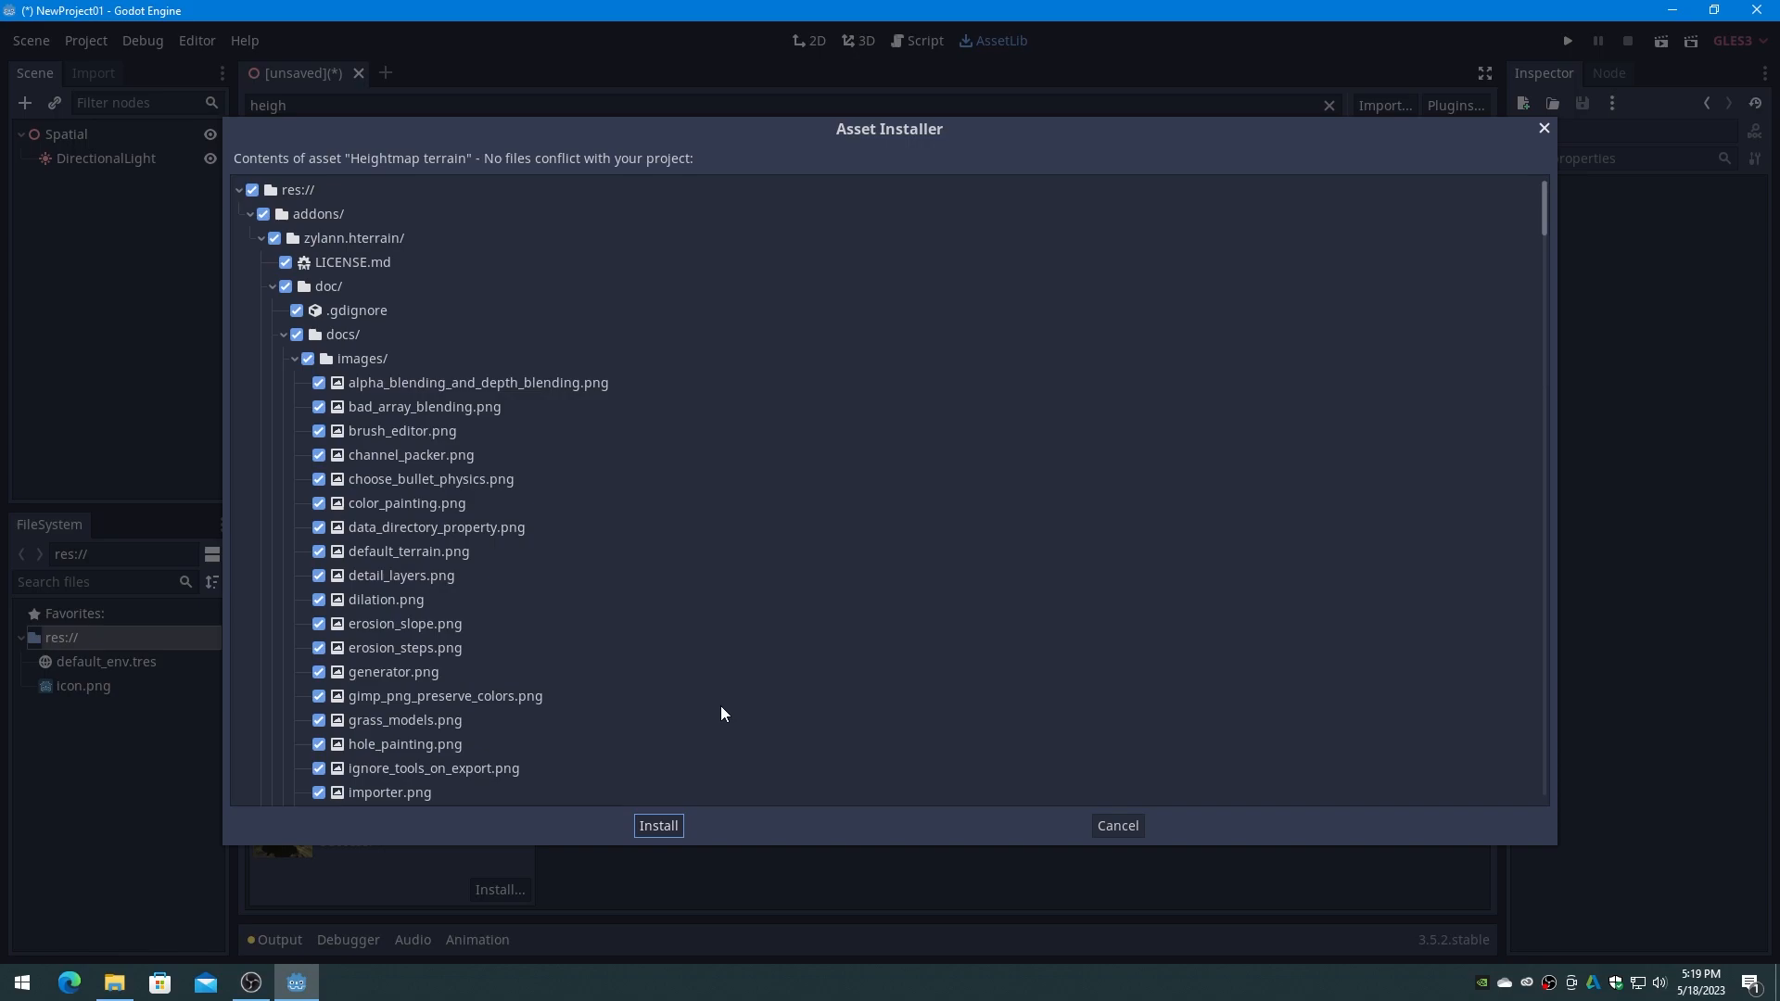
pyautogui.click(657, 825)
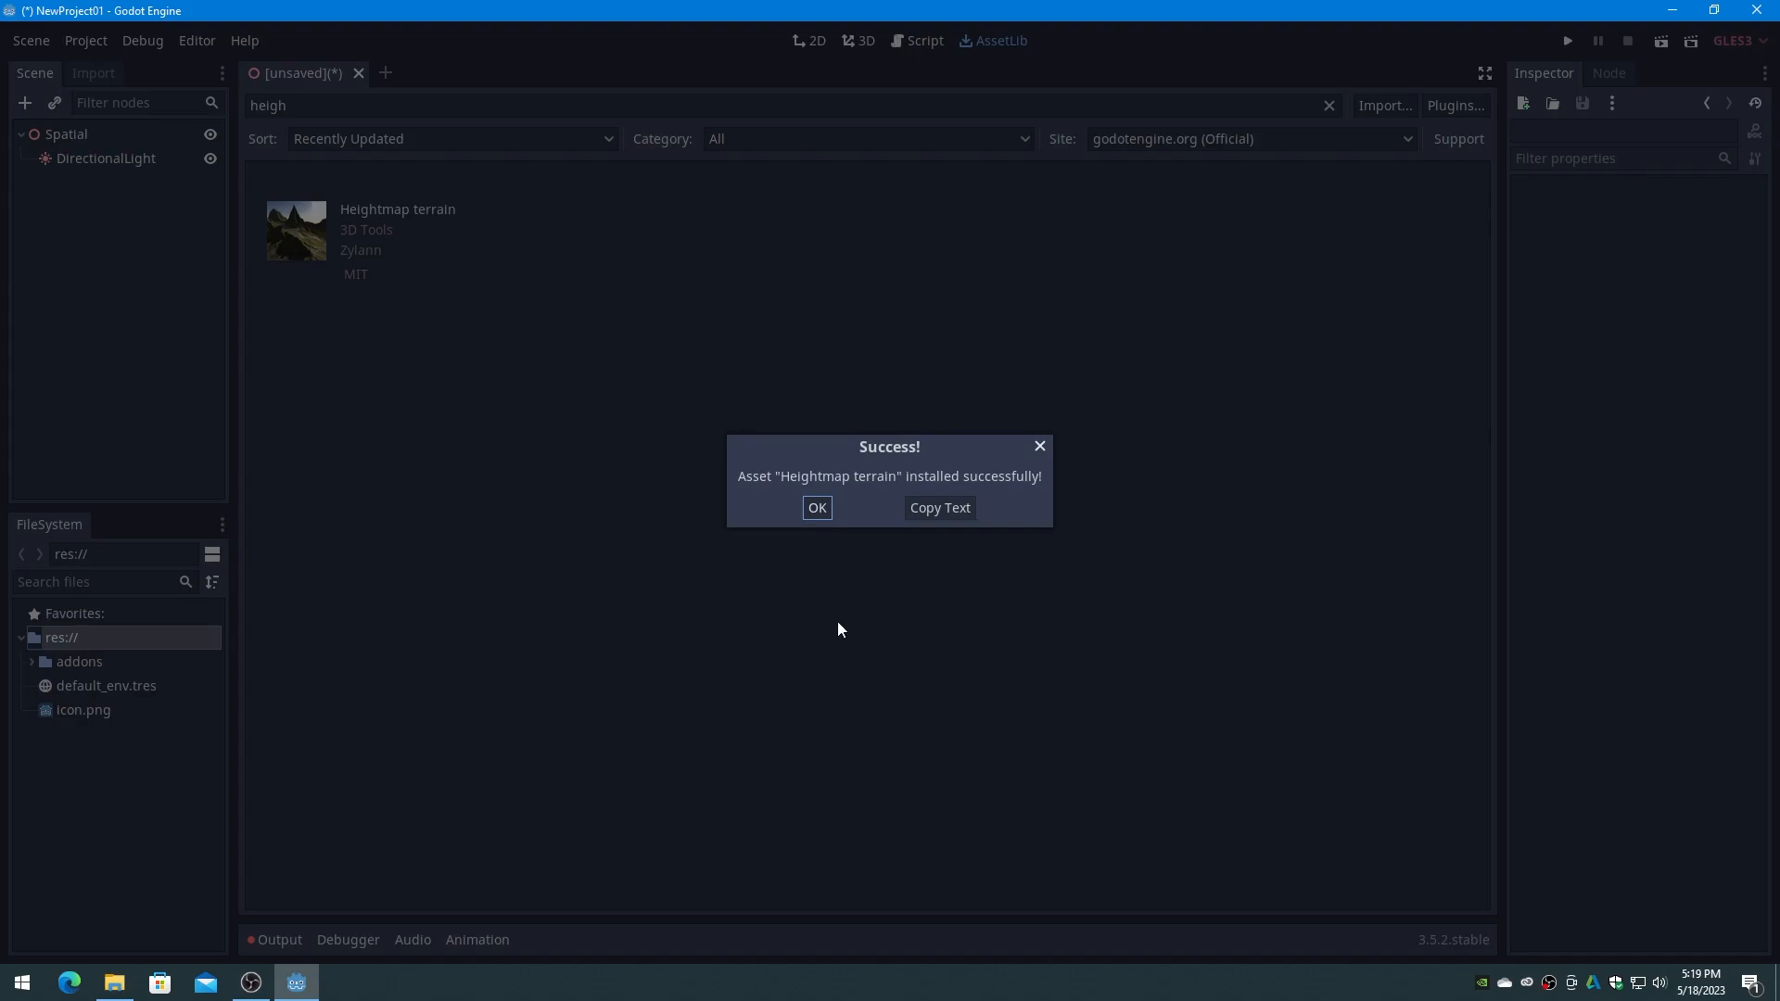
pyautogui.click(816, 507)
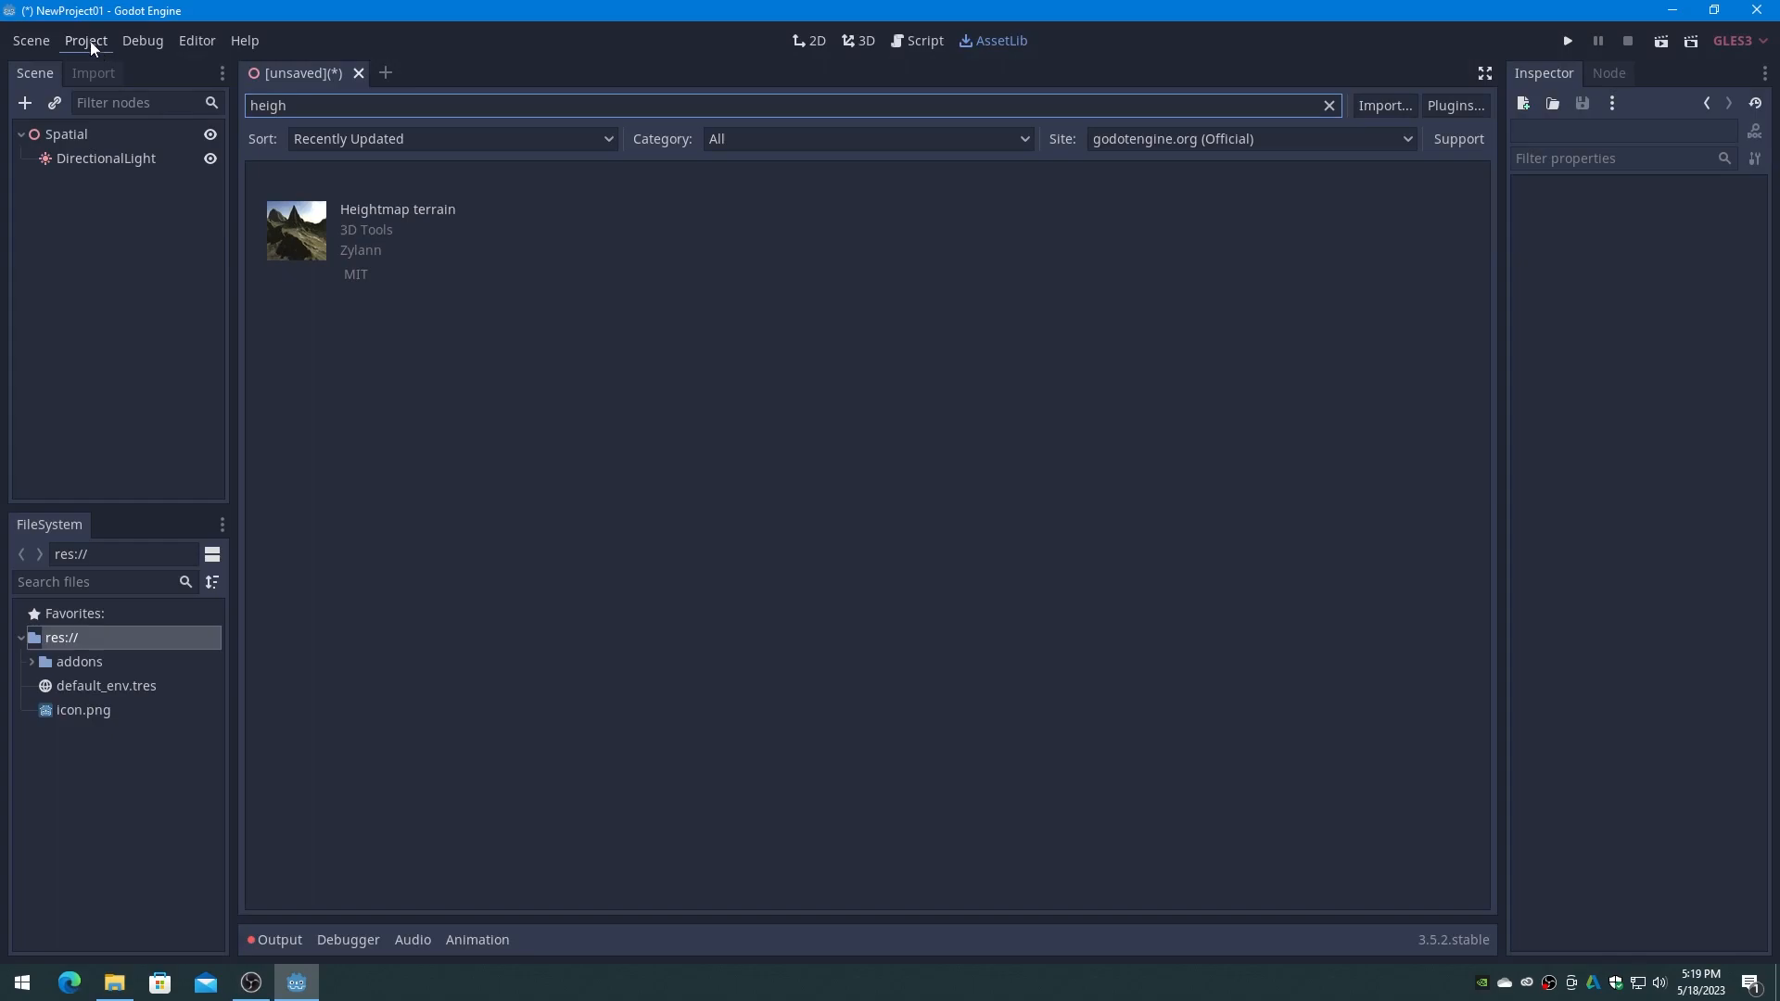
# Tick Enable for Heightmap Terrain in the Project Settings plugins list.
pyautogui.click(84, 39)
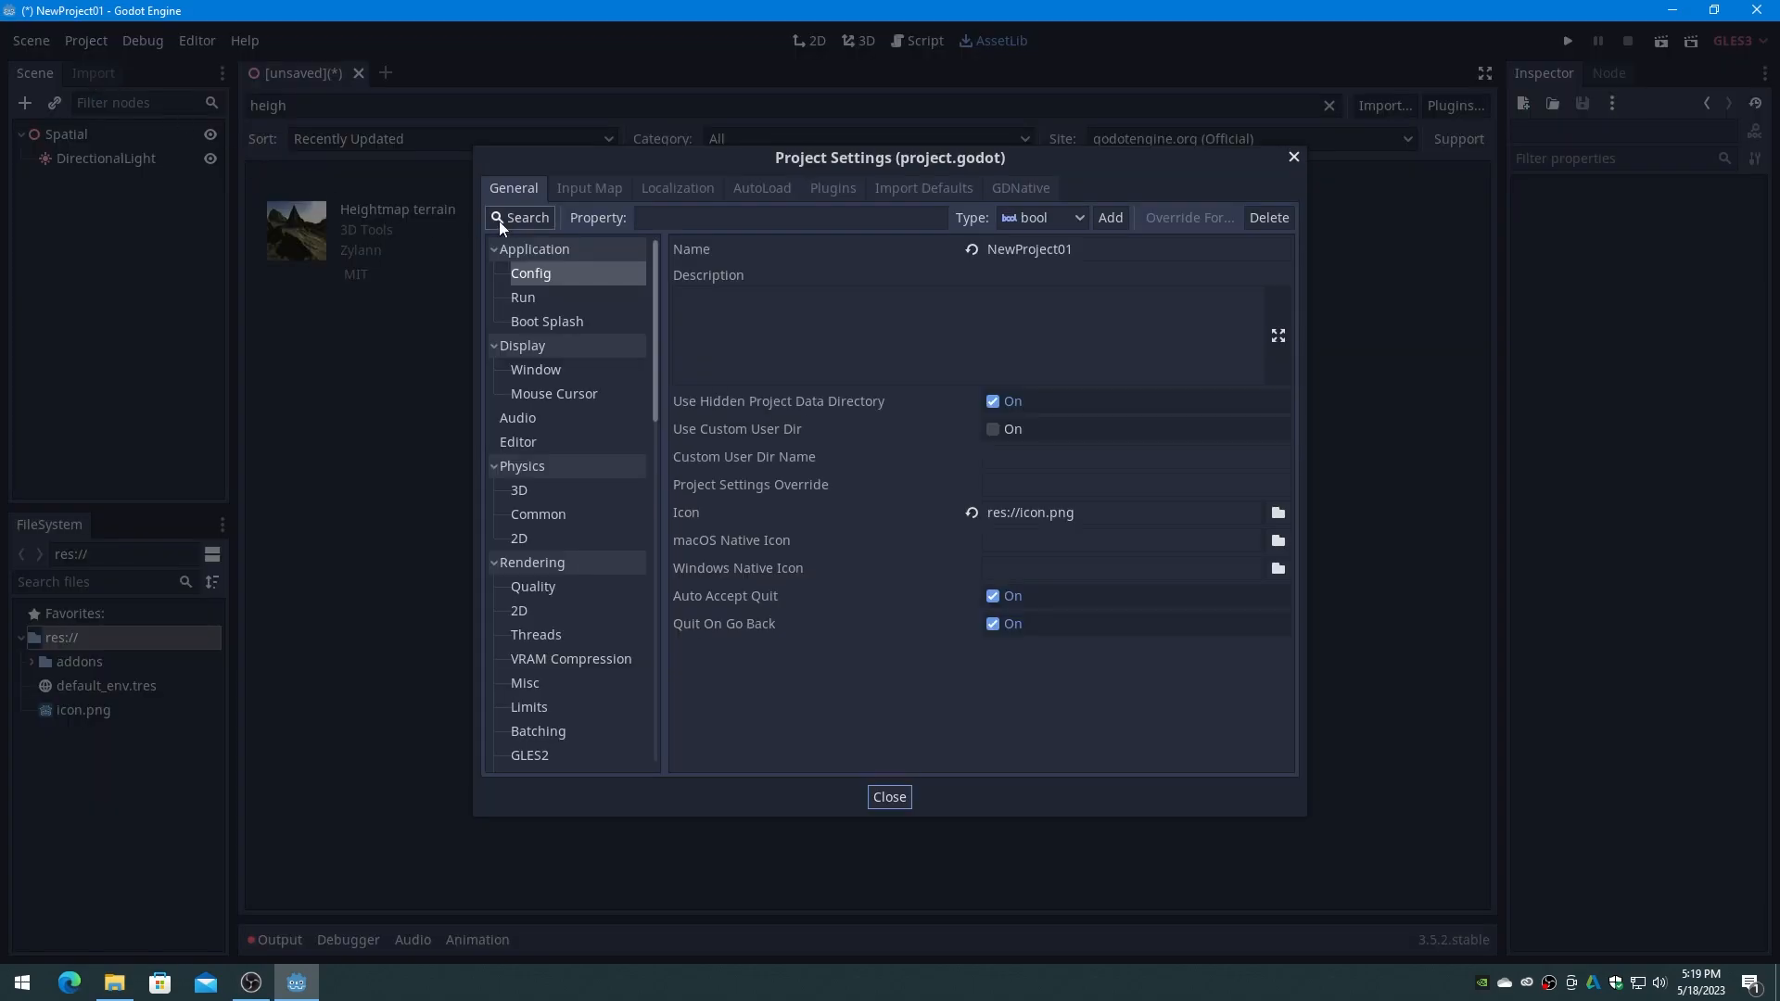
pyautogui.click(833, 187)
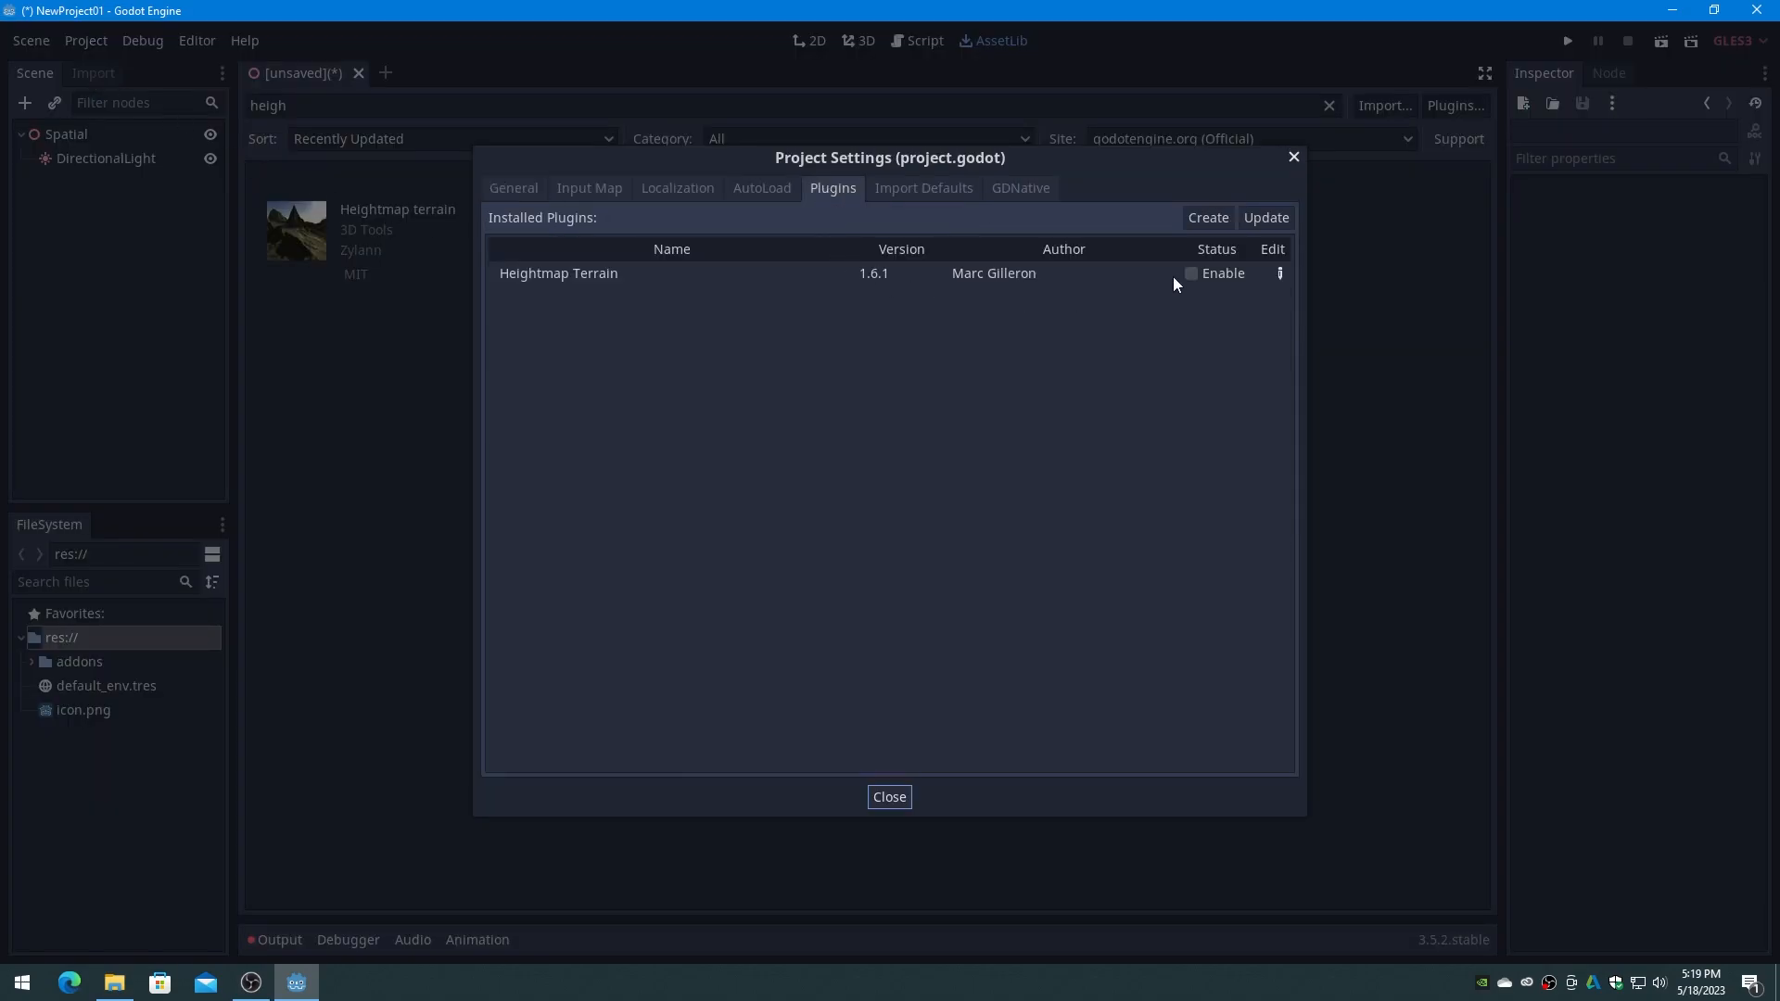
pyautogui.click(1190, 272)
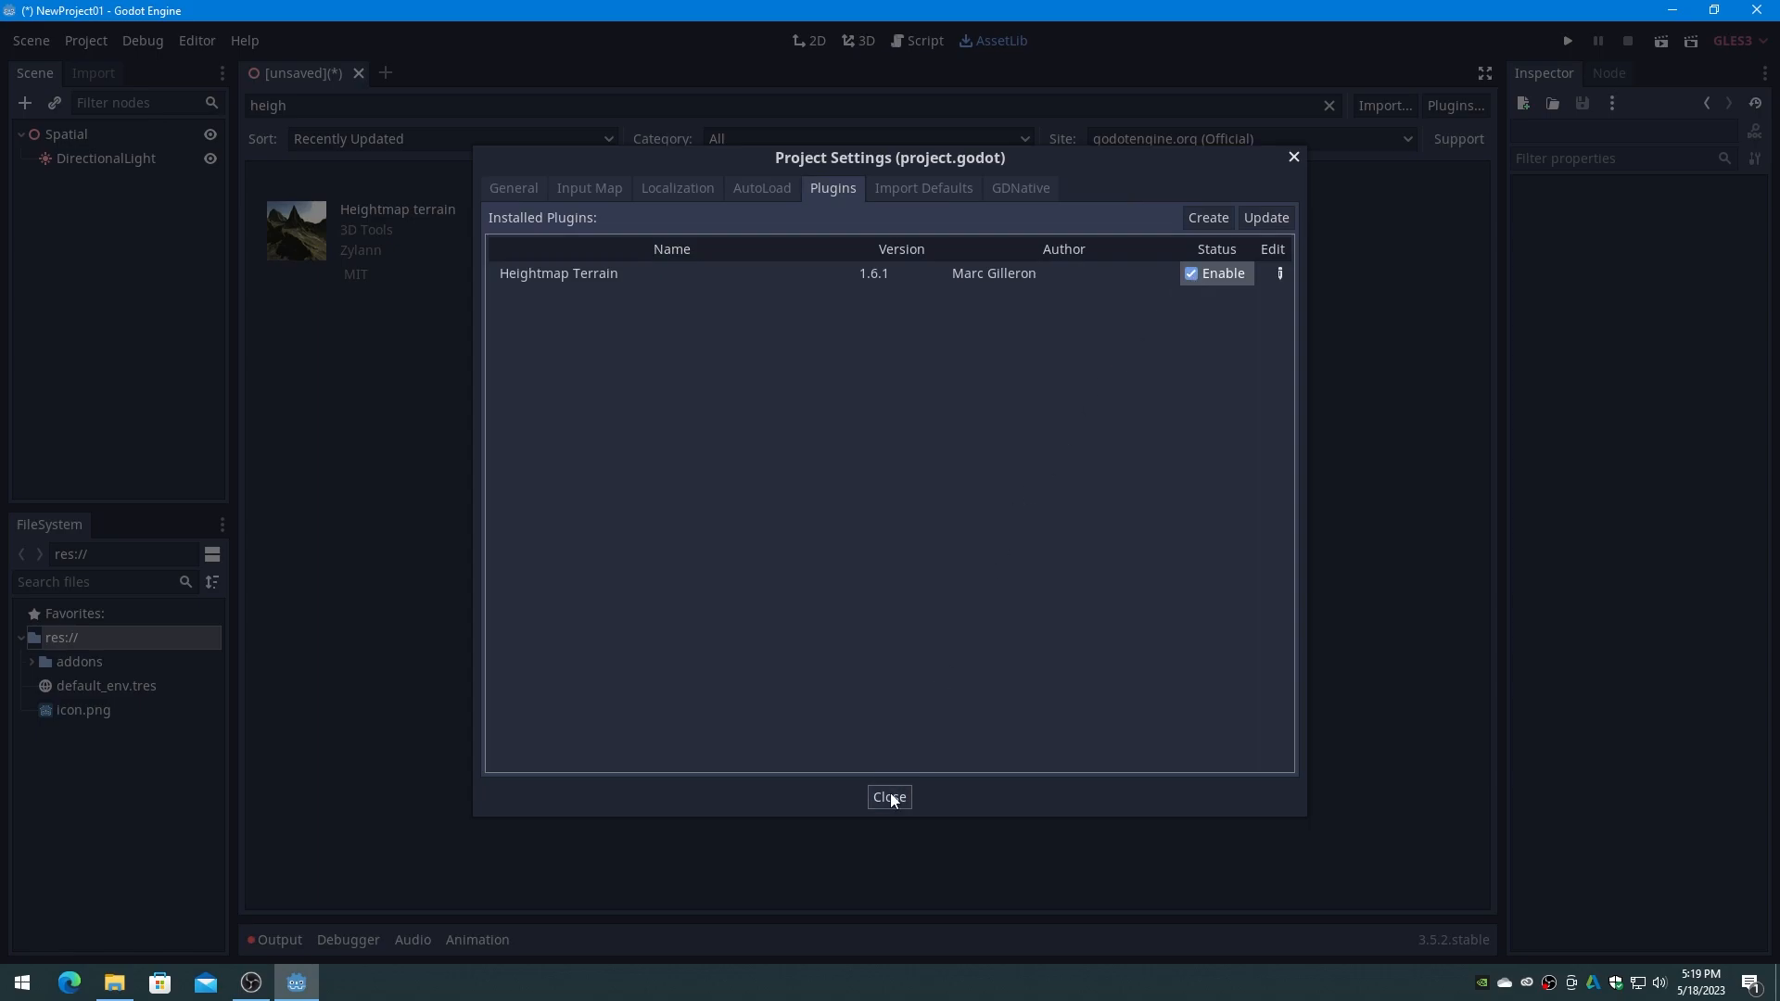
pyautogui.click(890, 795)
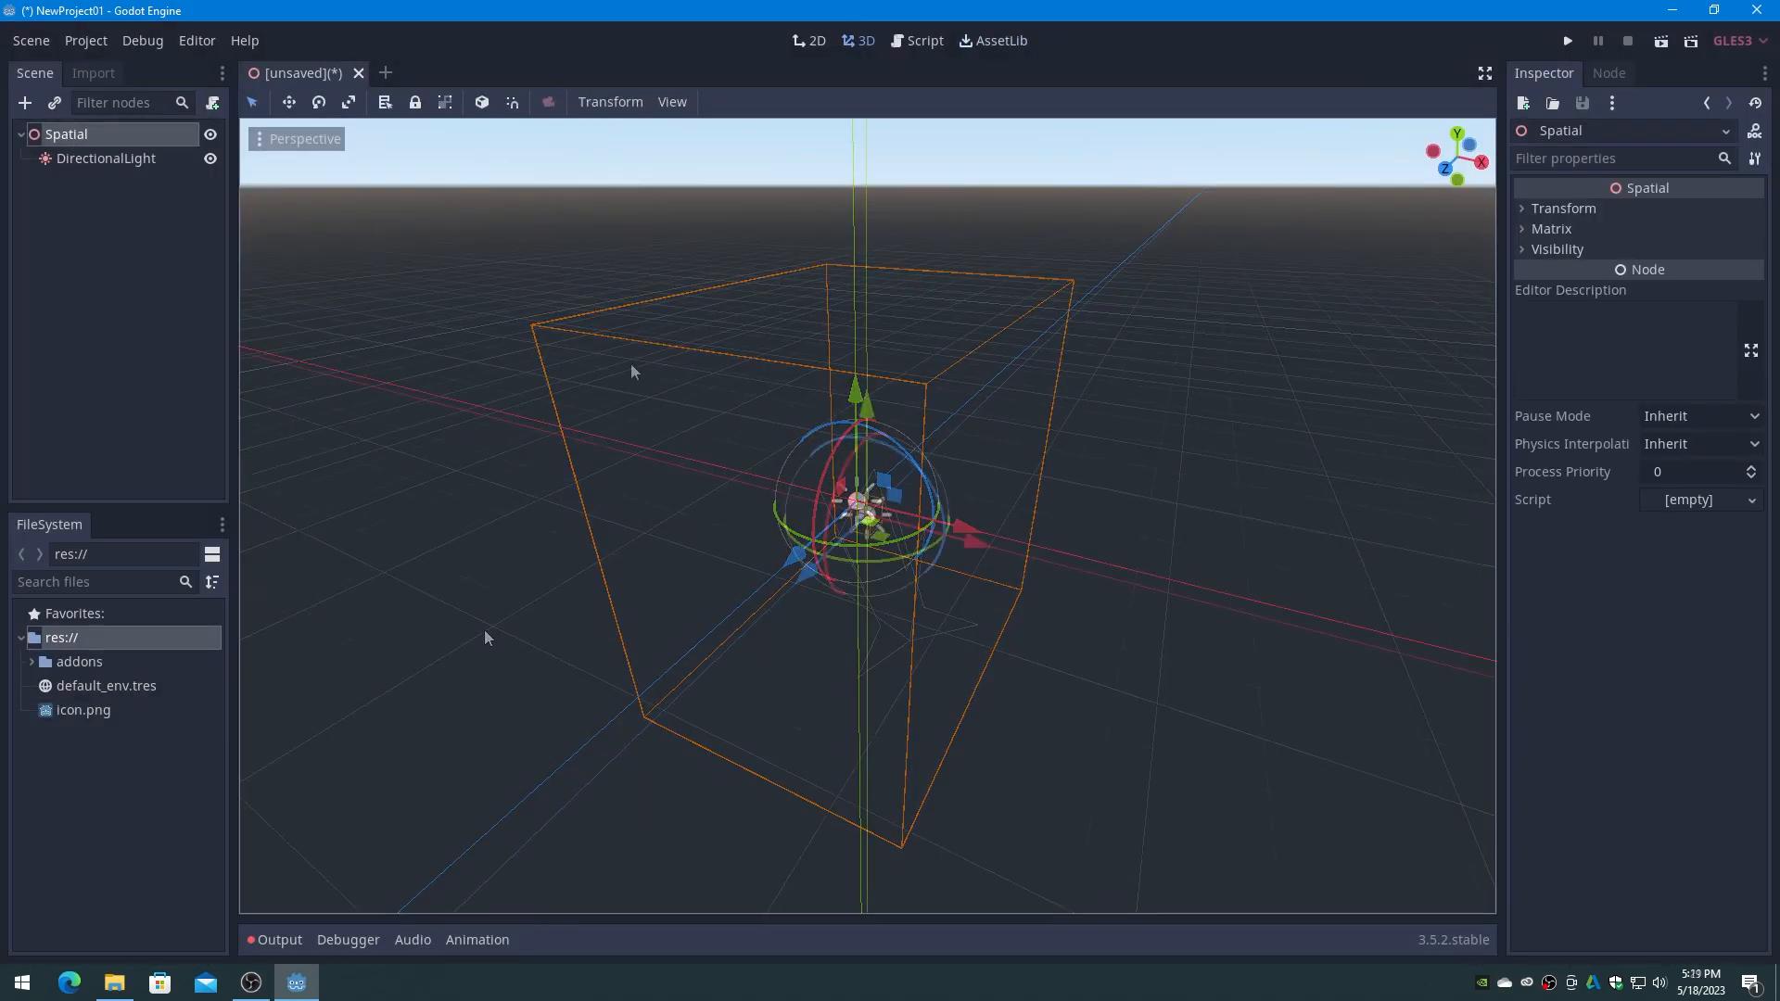
# Add an HTerrain node as a child of the Spatial root node.
pyautogui.rightClick(65, 134)
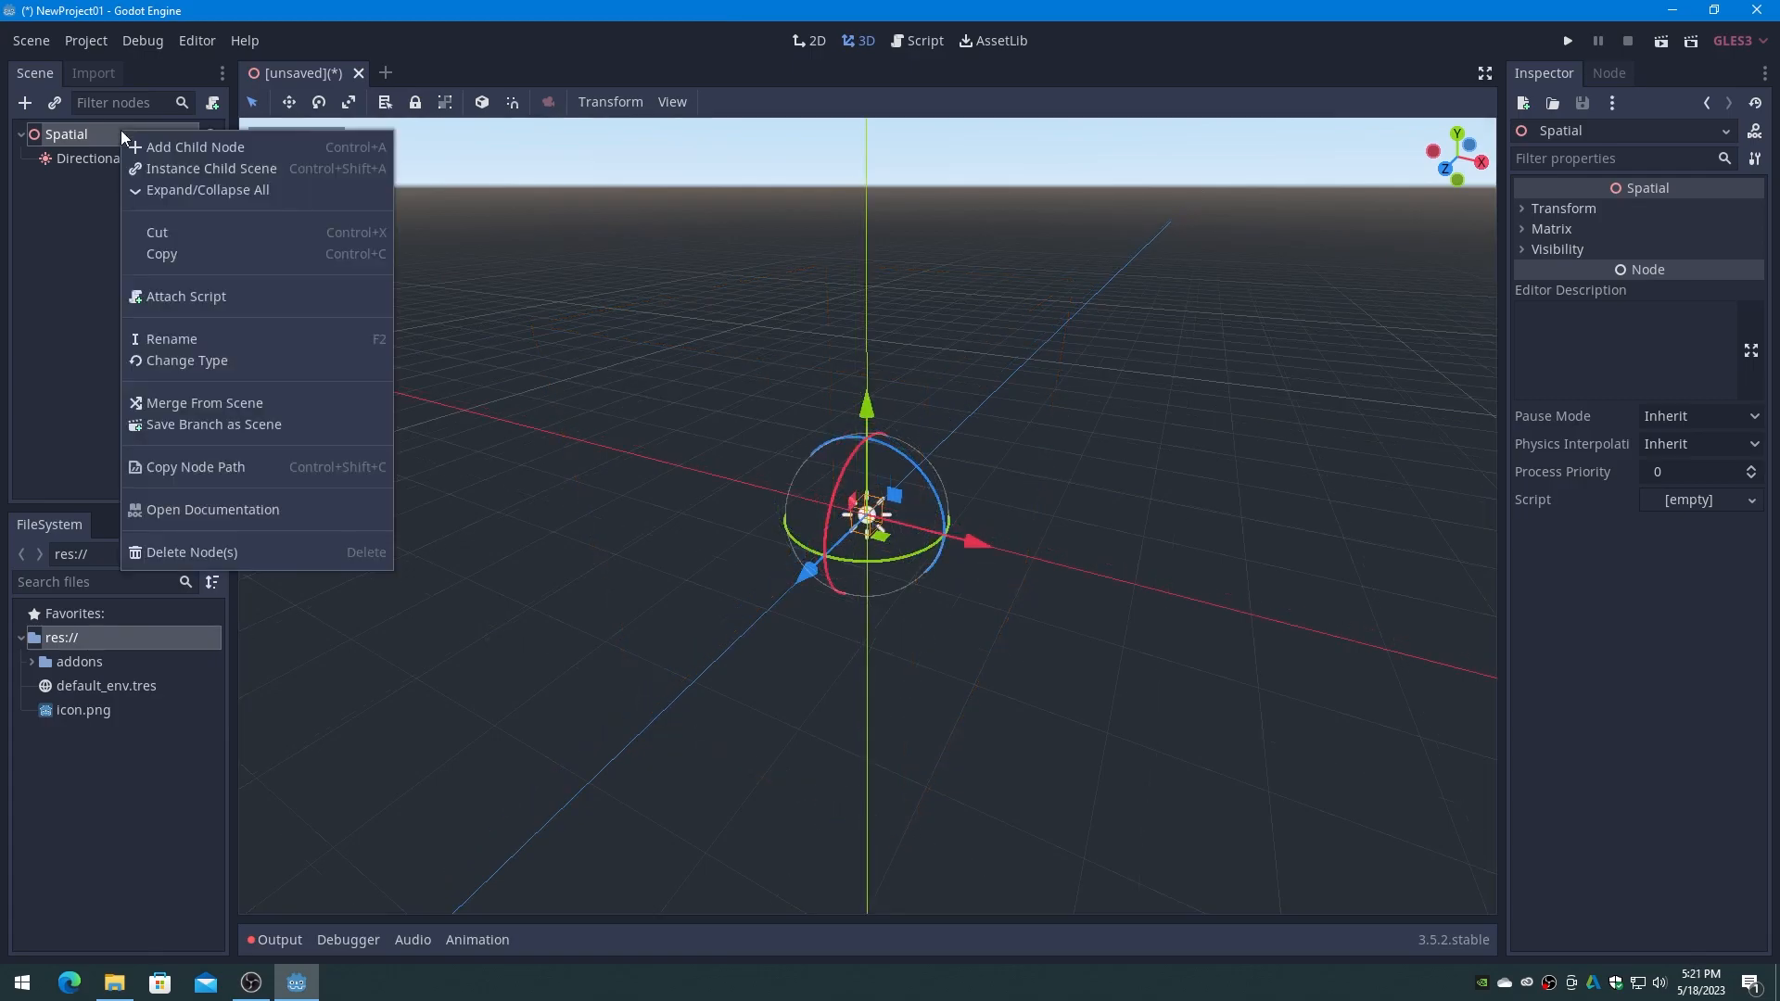
pyautogui.click(194, 146)
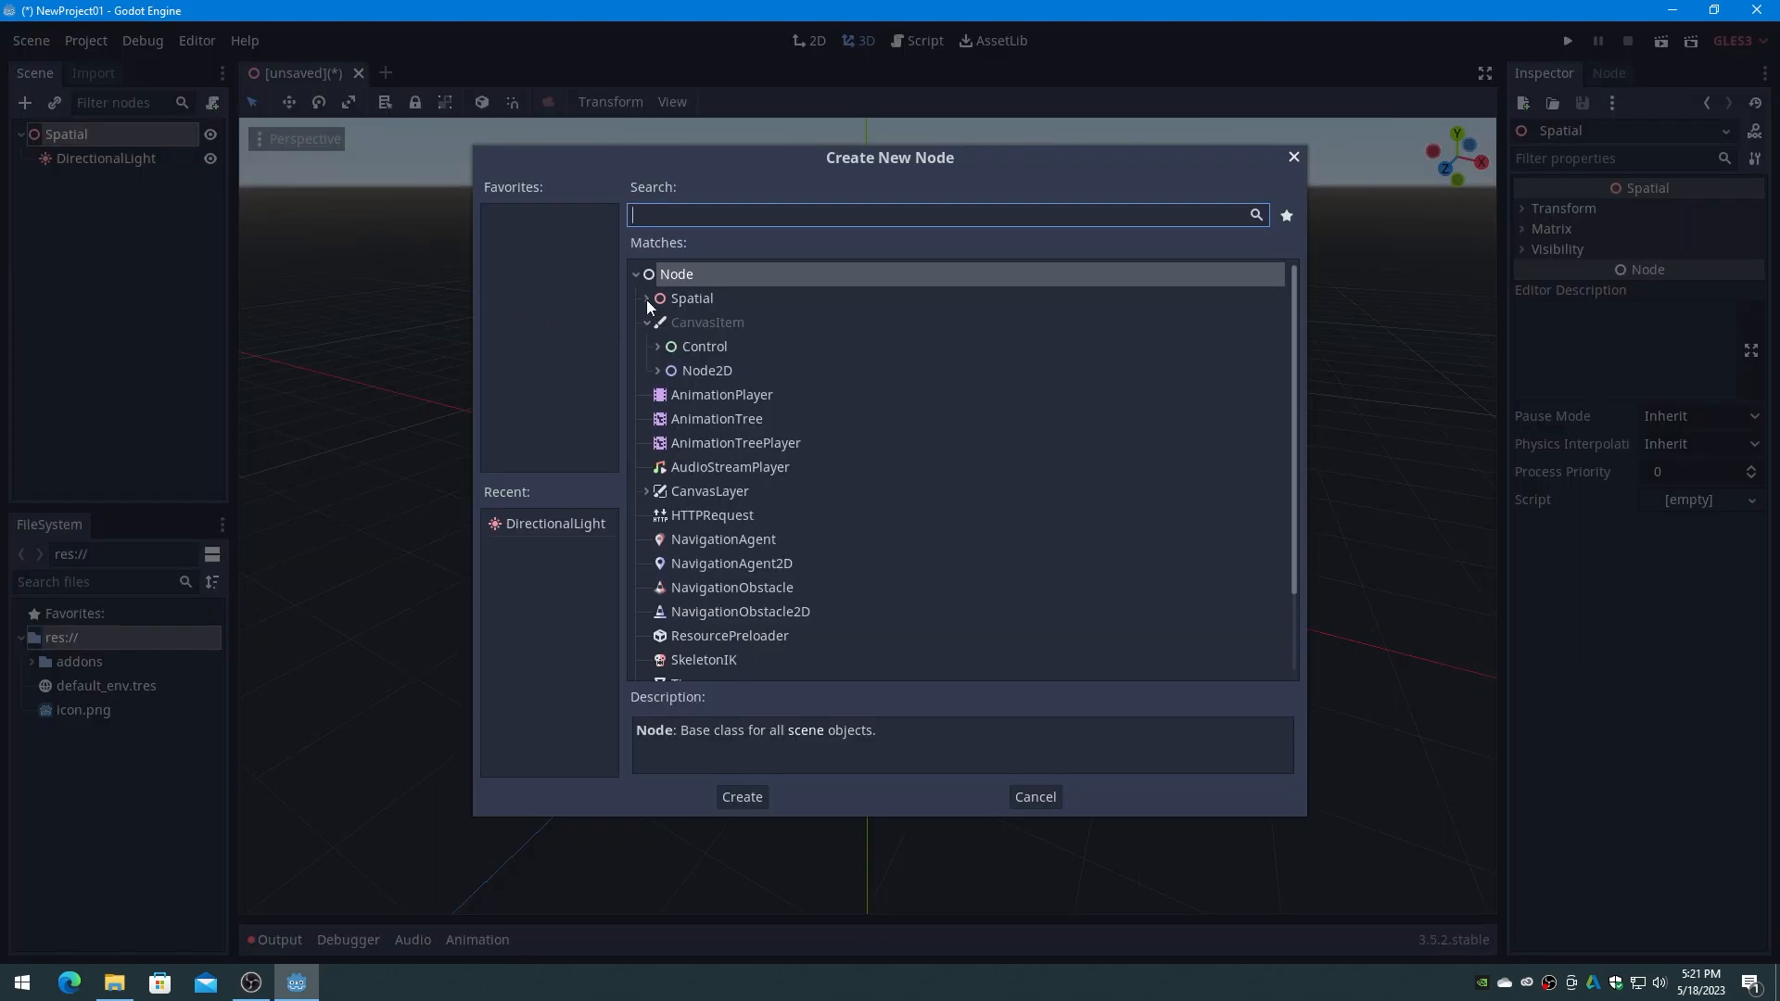
pyautogui.scroll(-3)
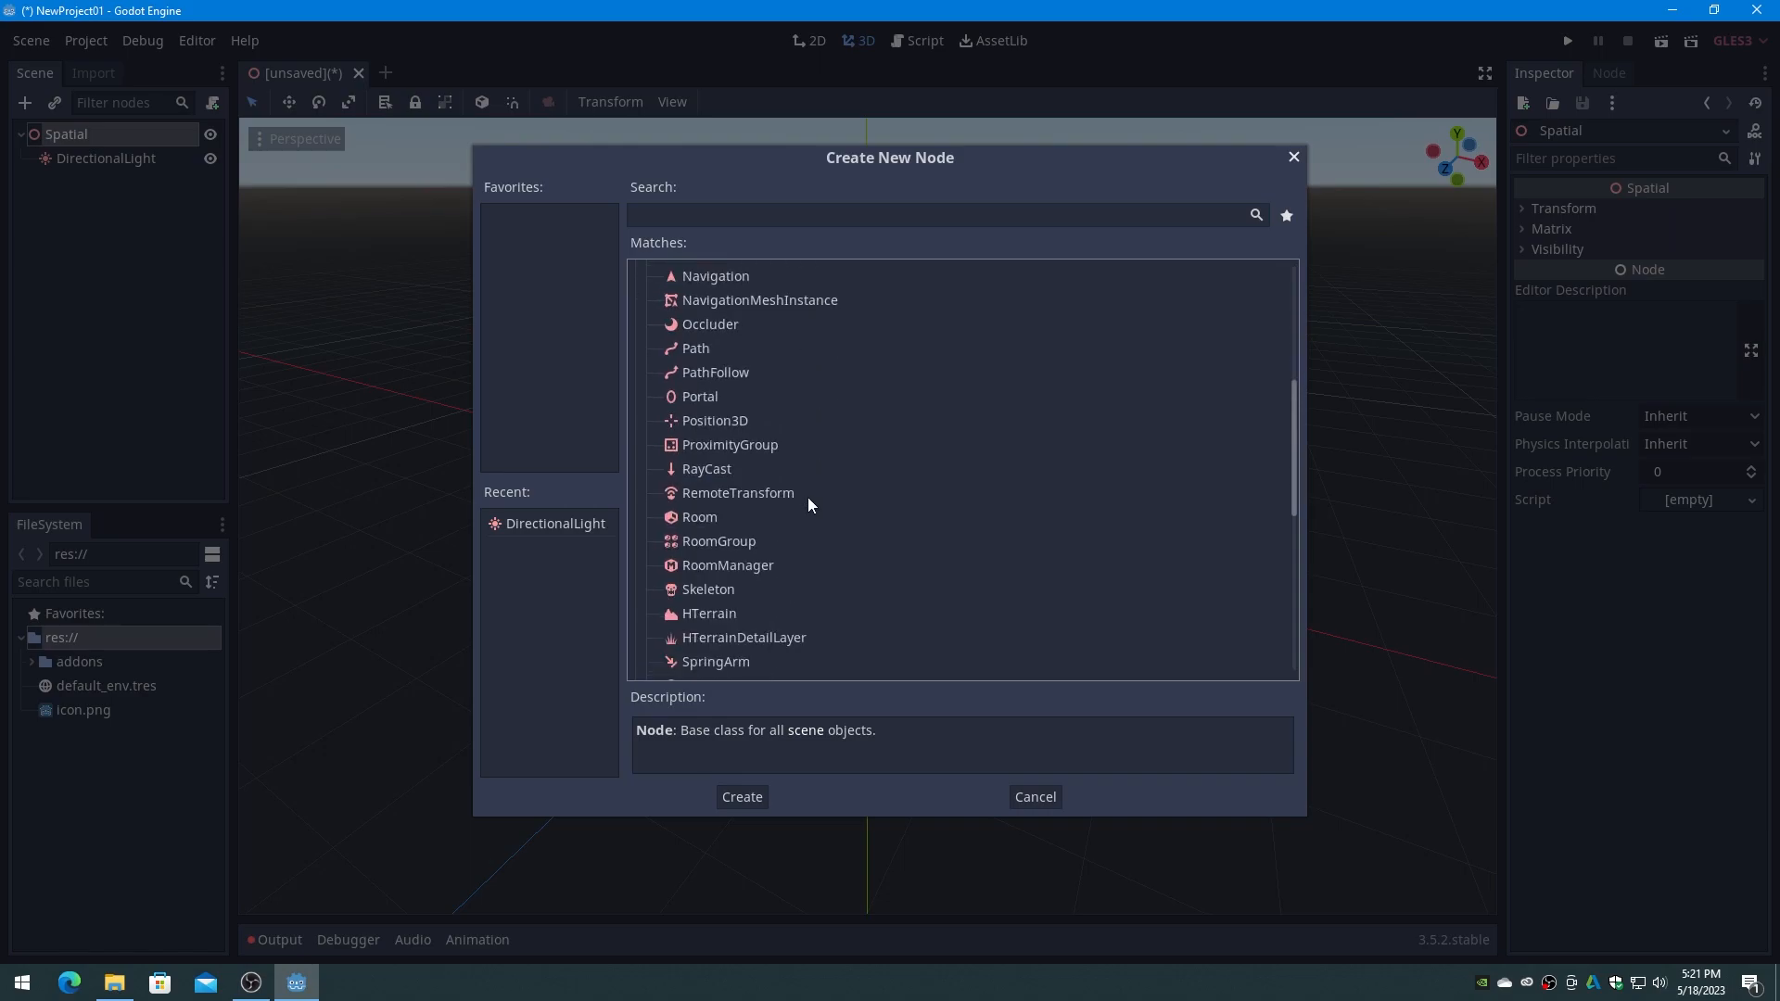
pyautogui.click(708, 613)
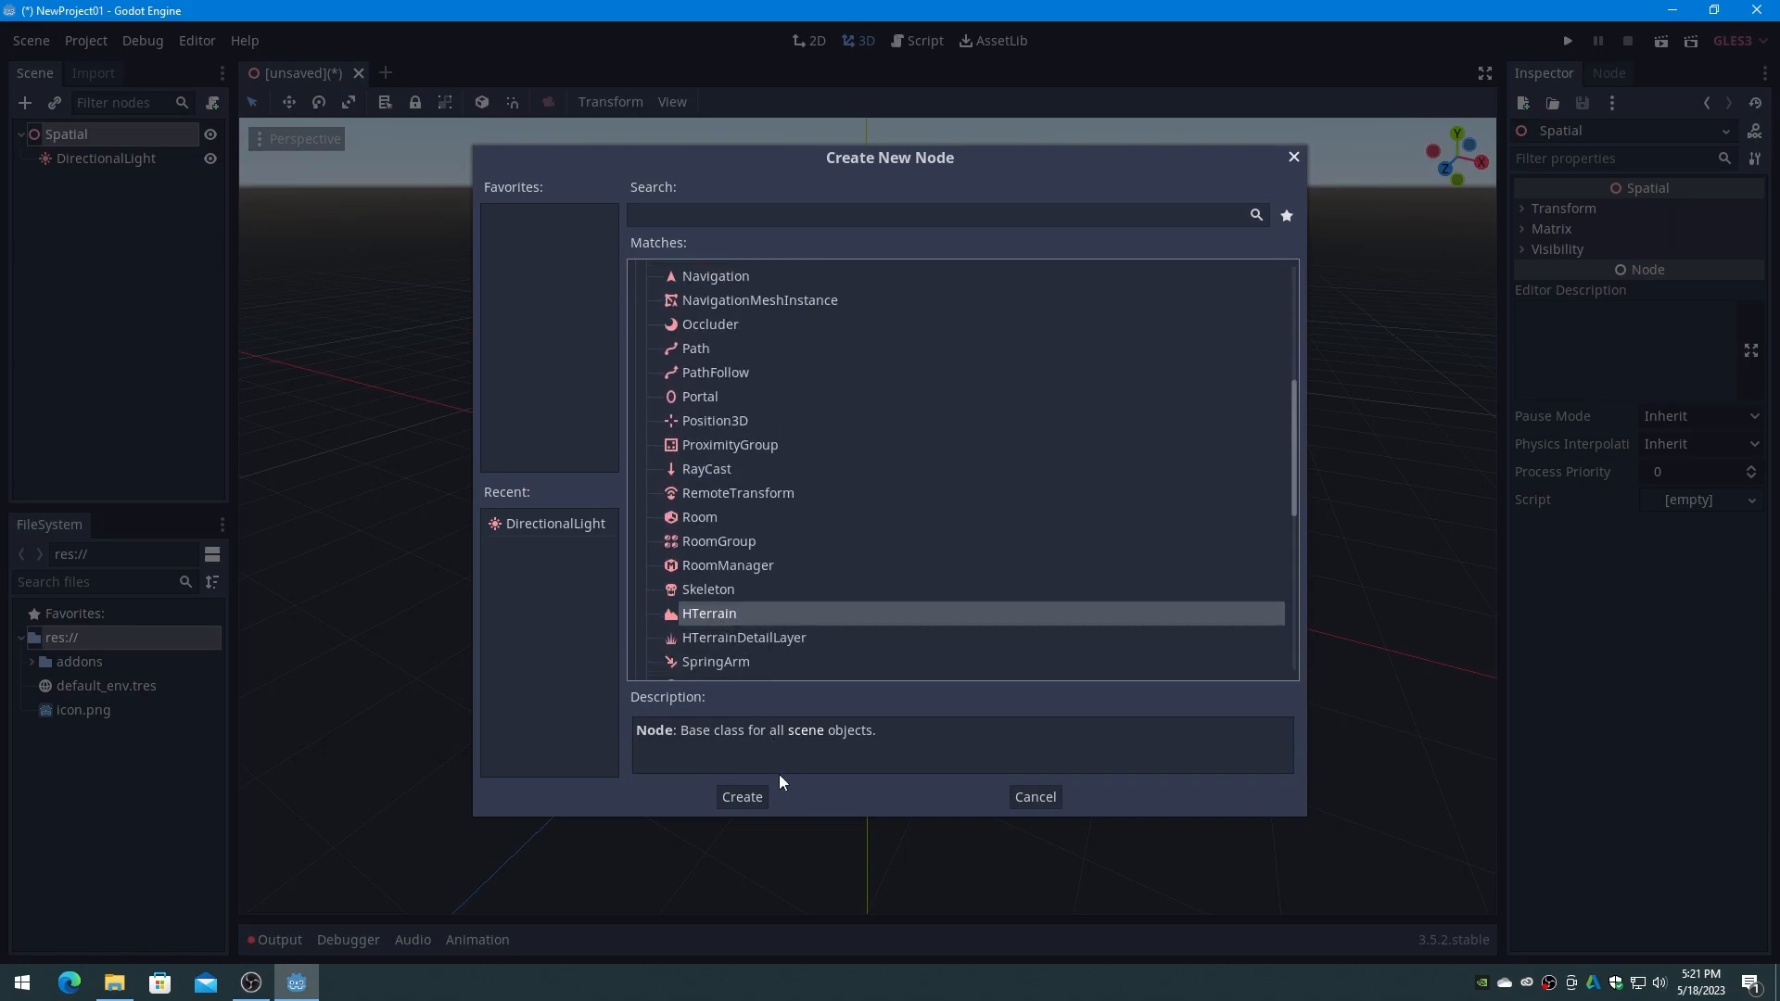
pyautogui.click(742, 795)
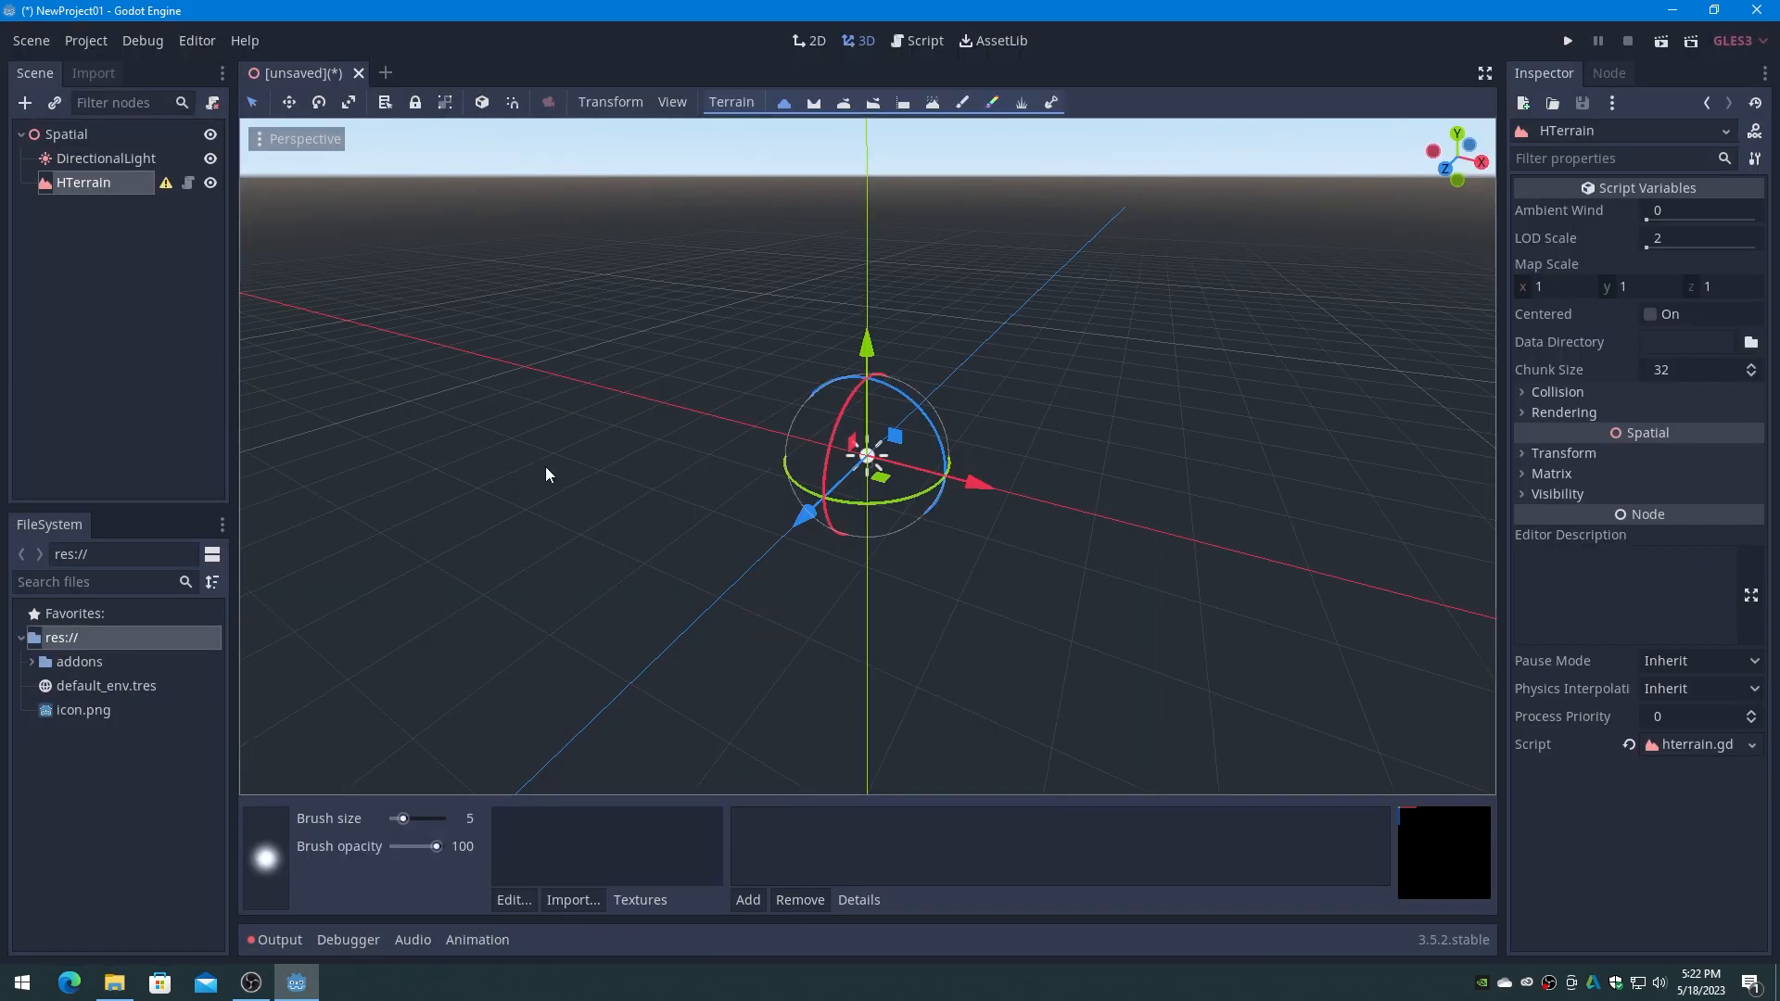
pyautogui.moveTo(165, 183)
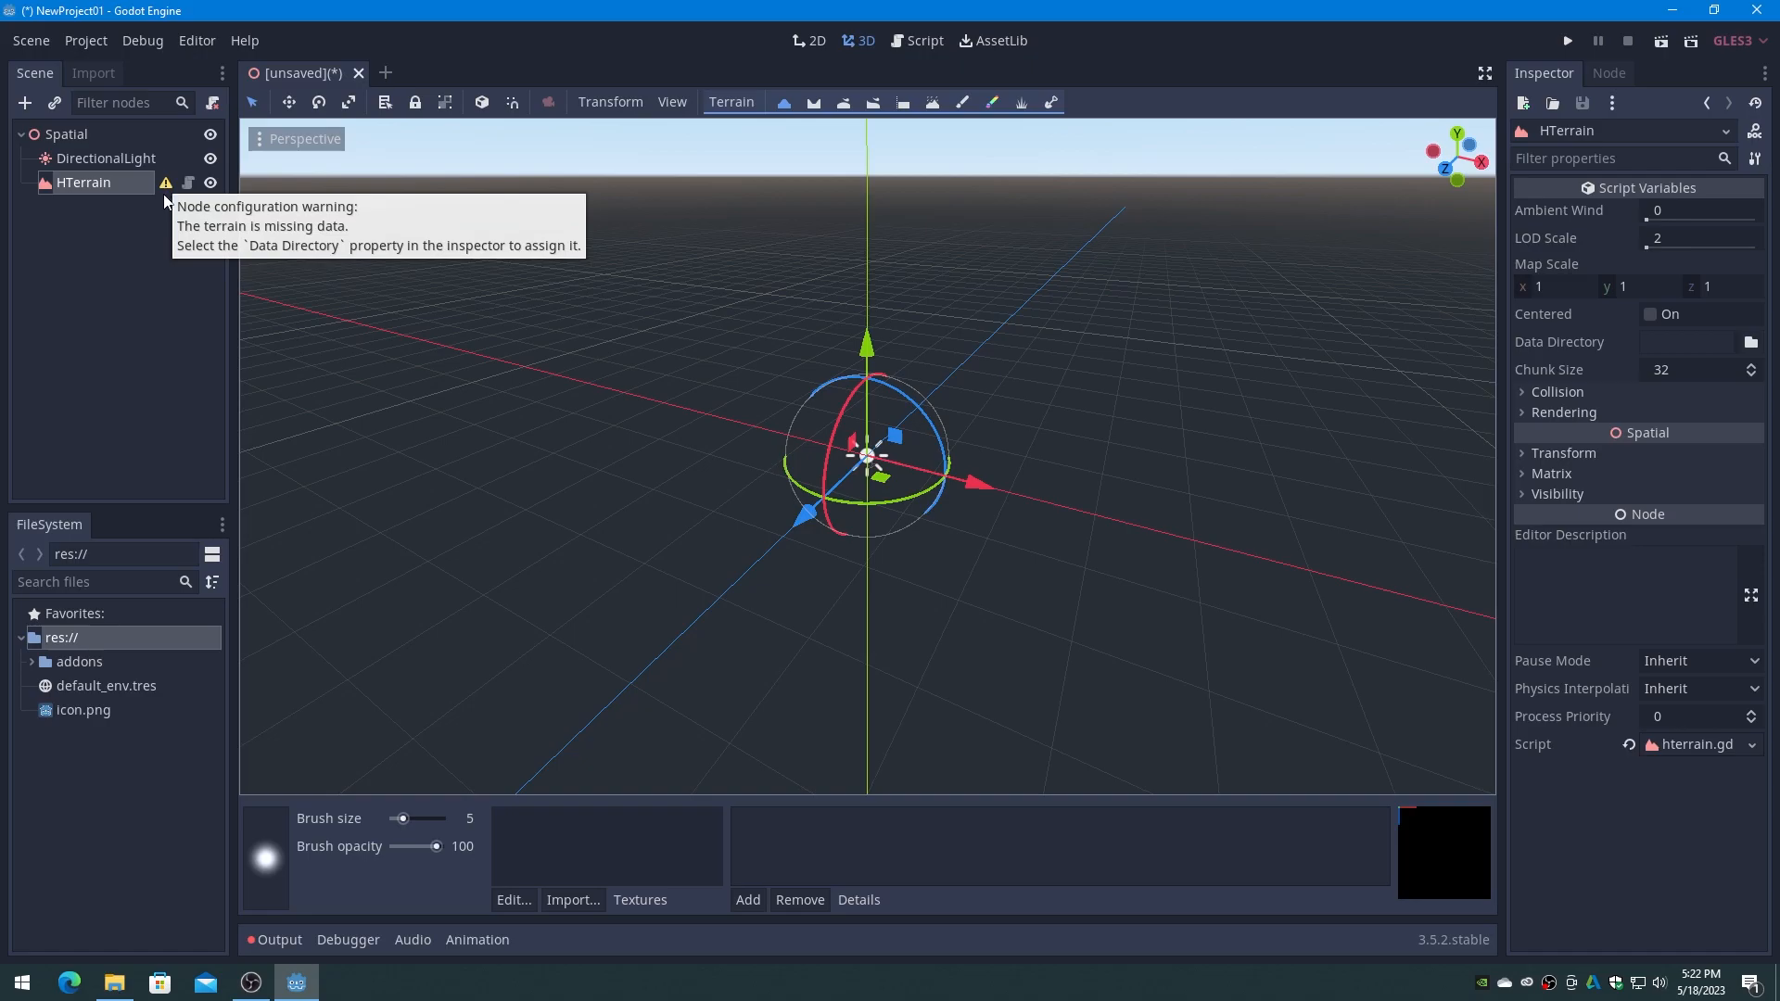
pyautogui.moveTo(1188, 465)
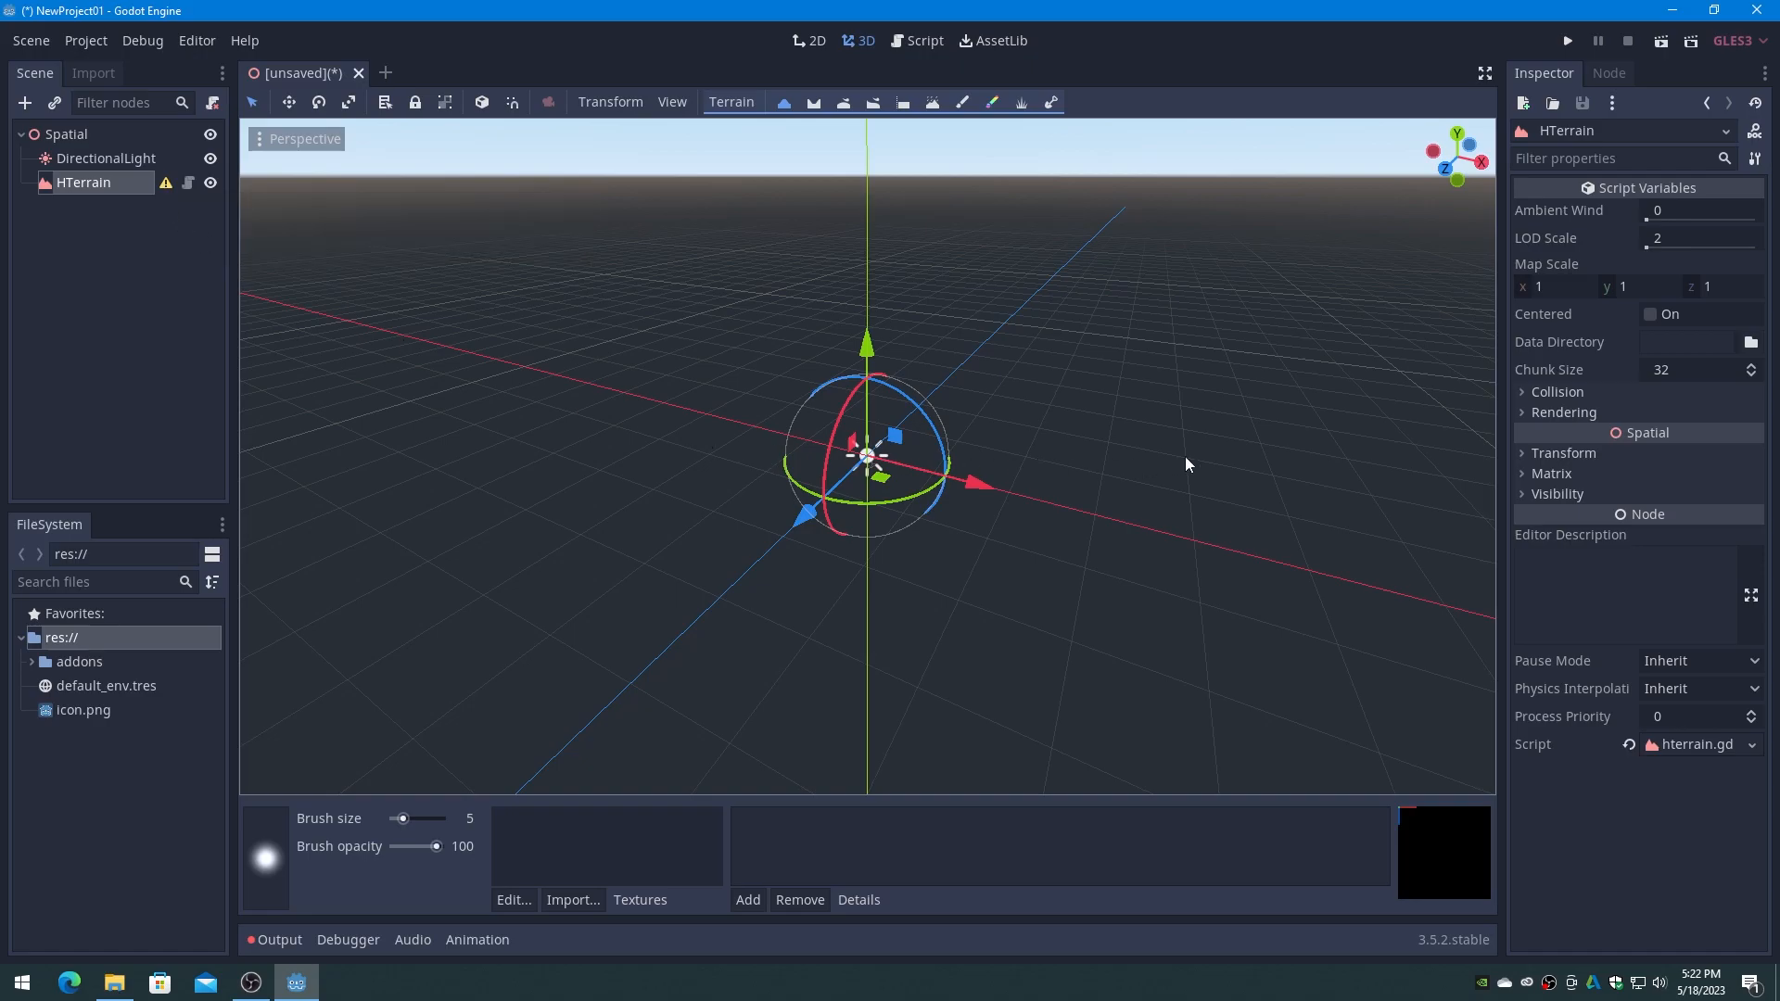
# Create a TerrainData folder and select it as the HTerrain data directory.
pyautogui.click(1752, 342)
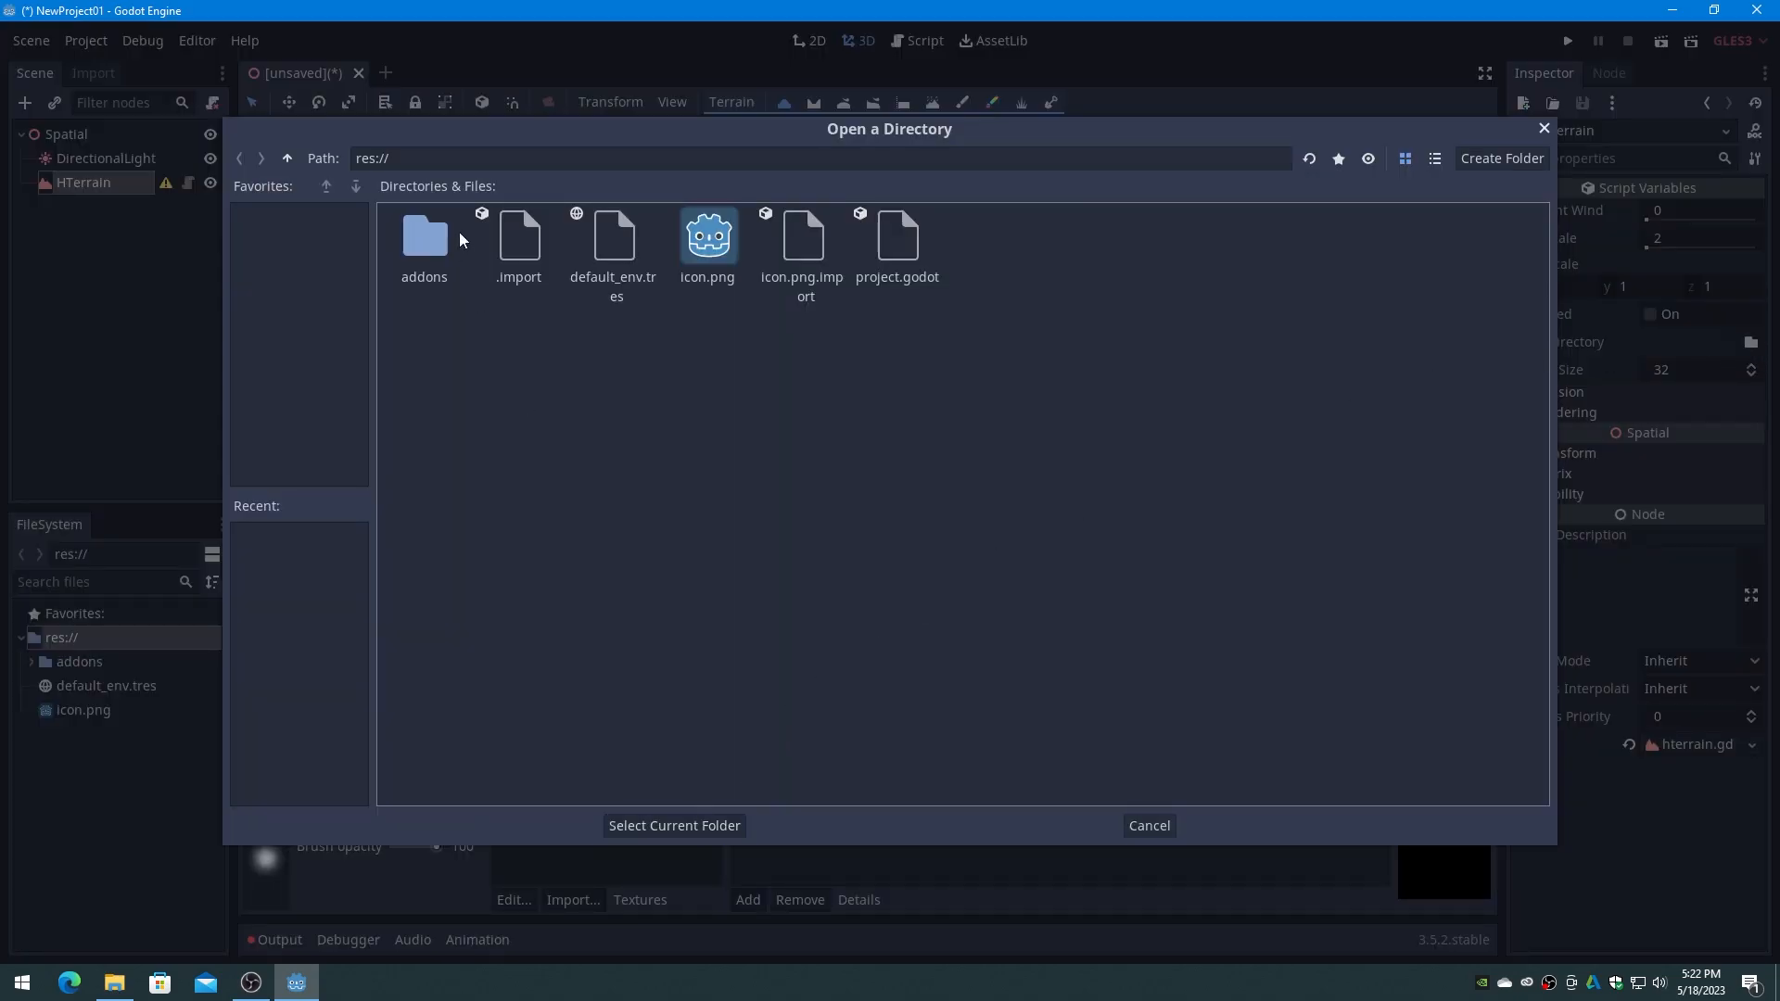
pyautogui.moveTo(791, 456)
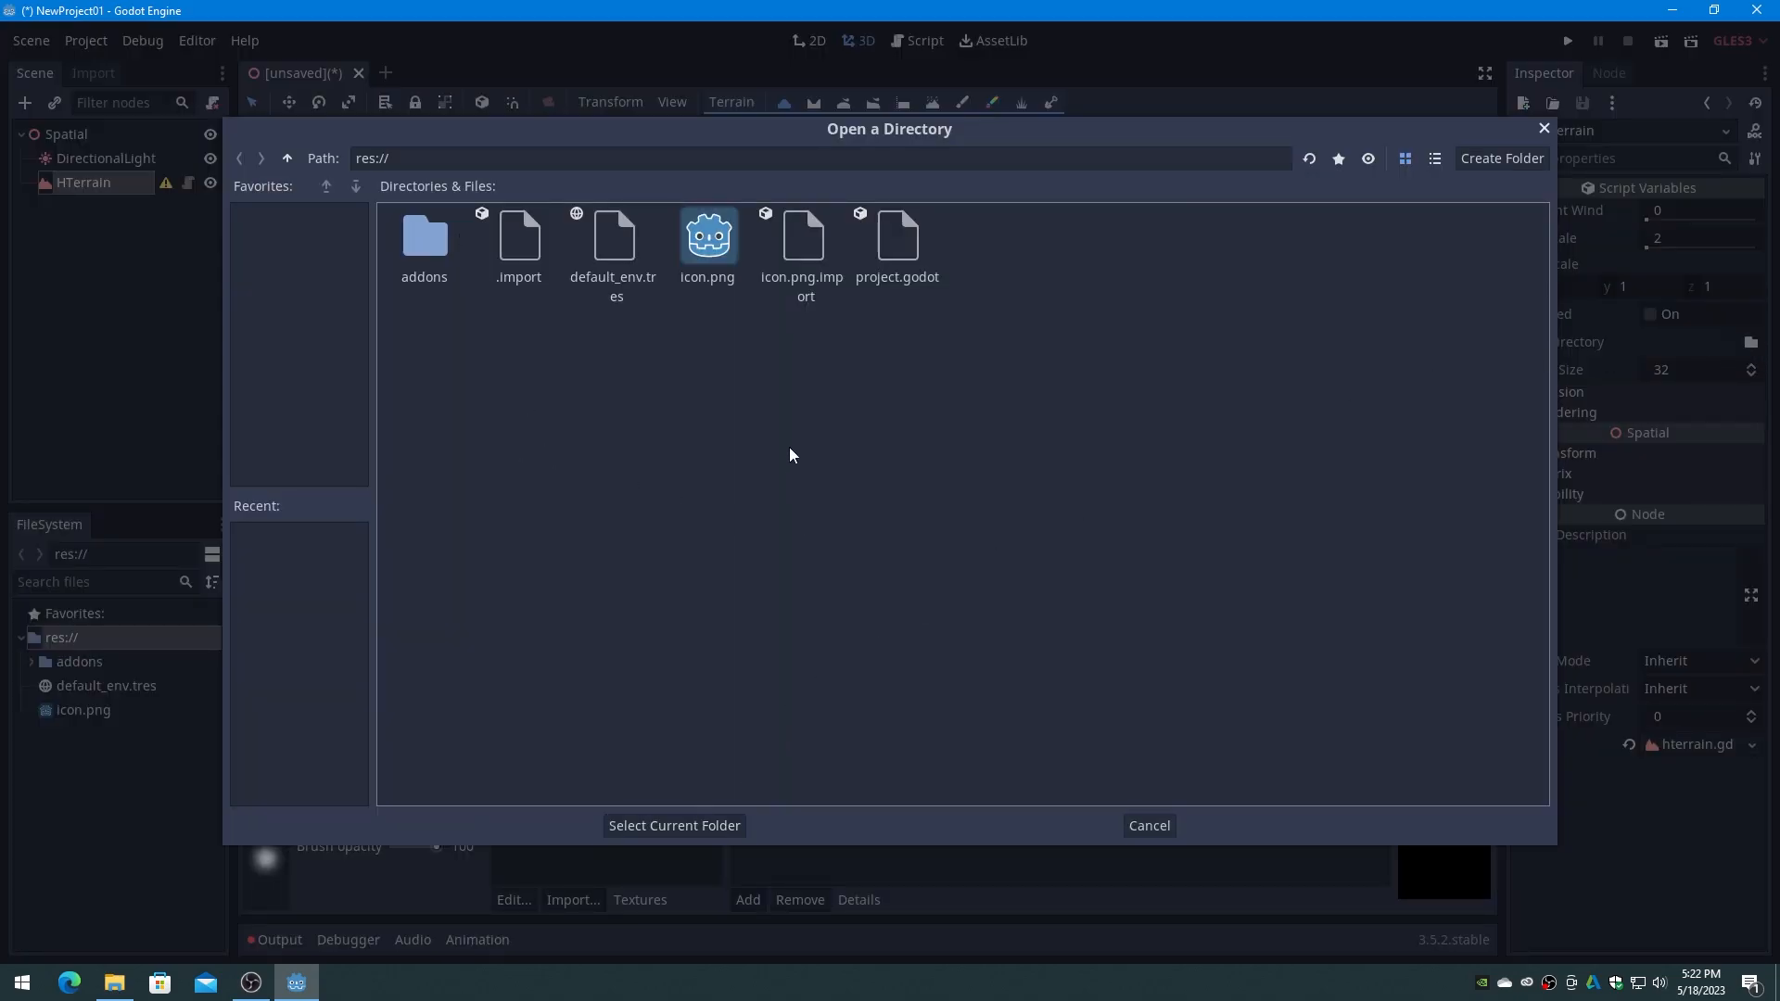
pyautogui.click(1501, 158)
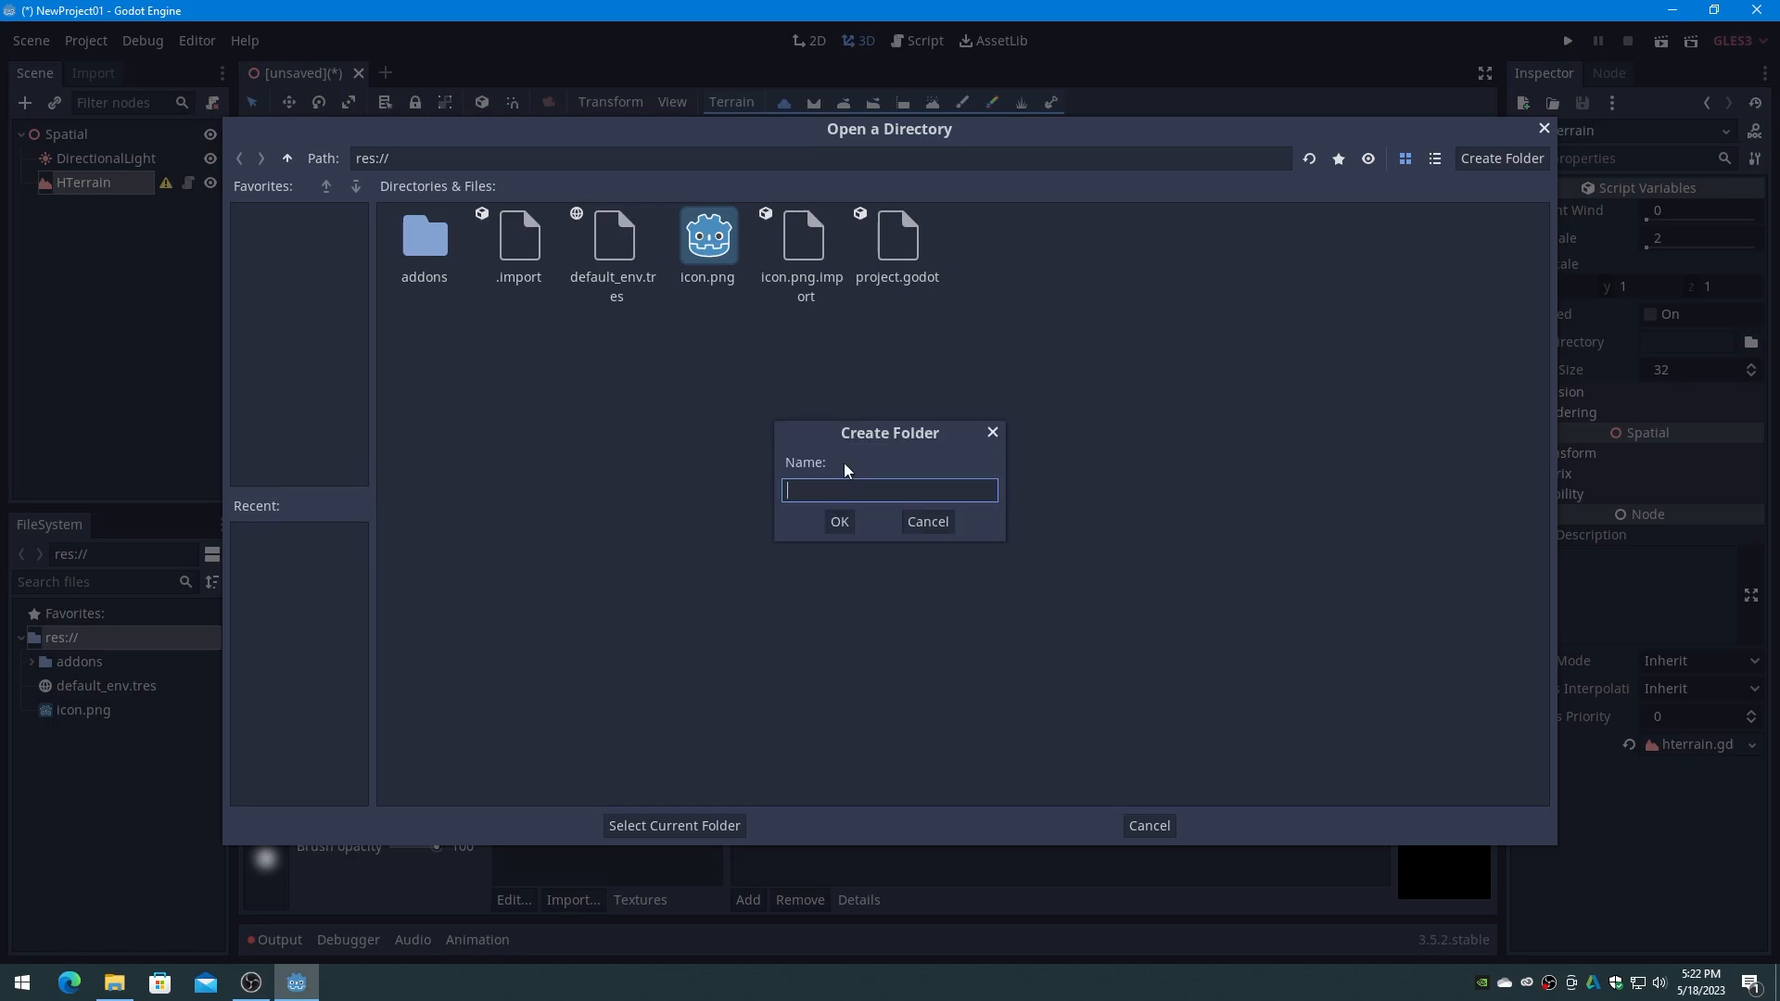
pyautogui.write('TerrainData')
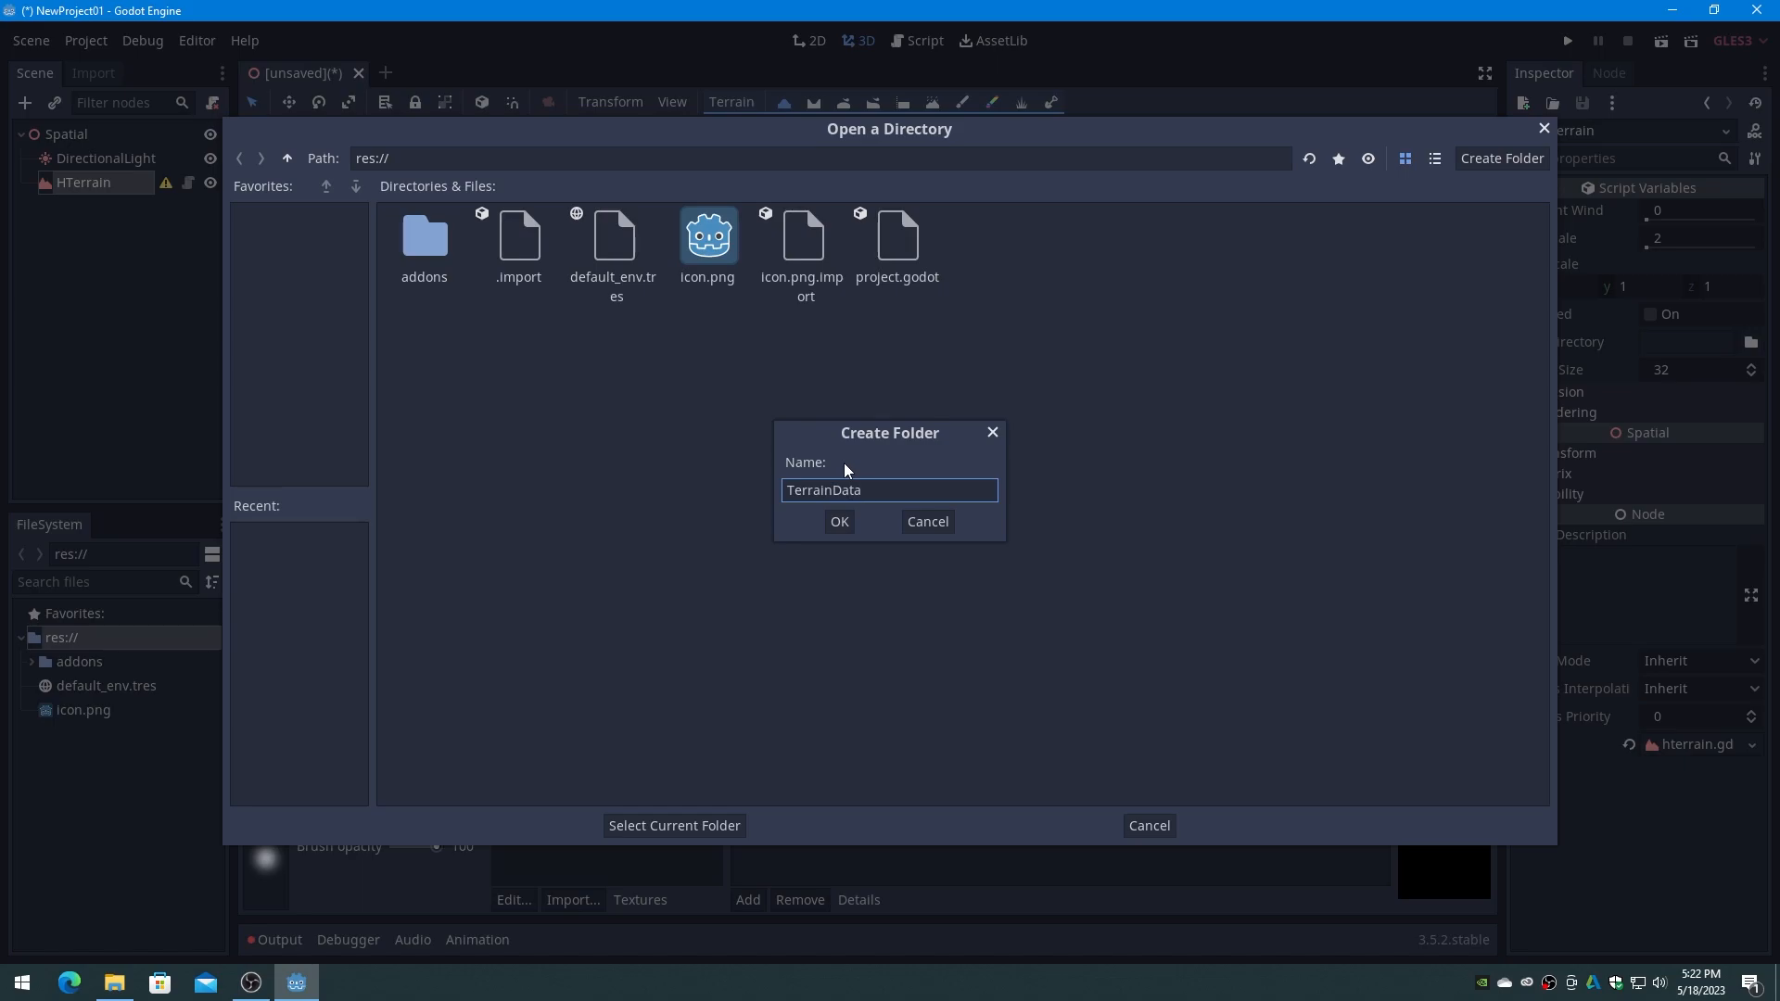
pyautogui.click(839, 521)
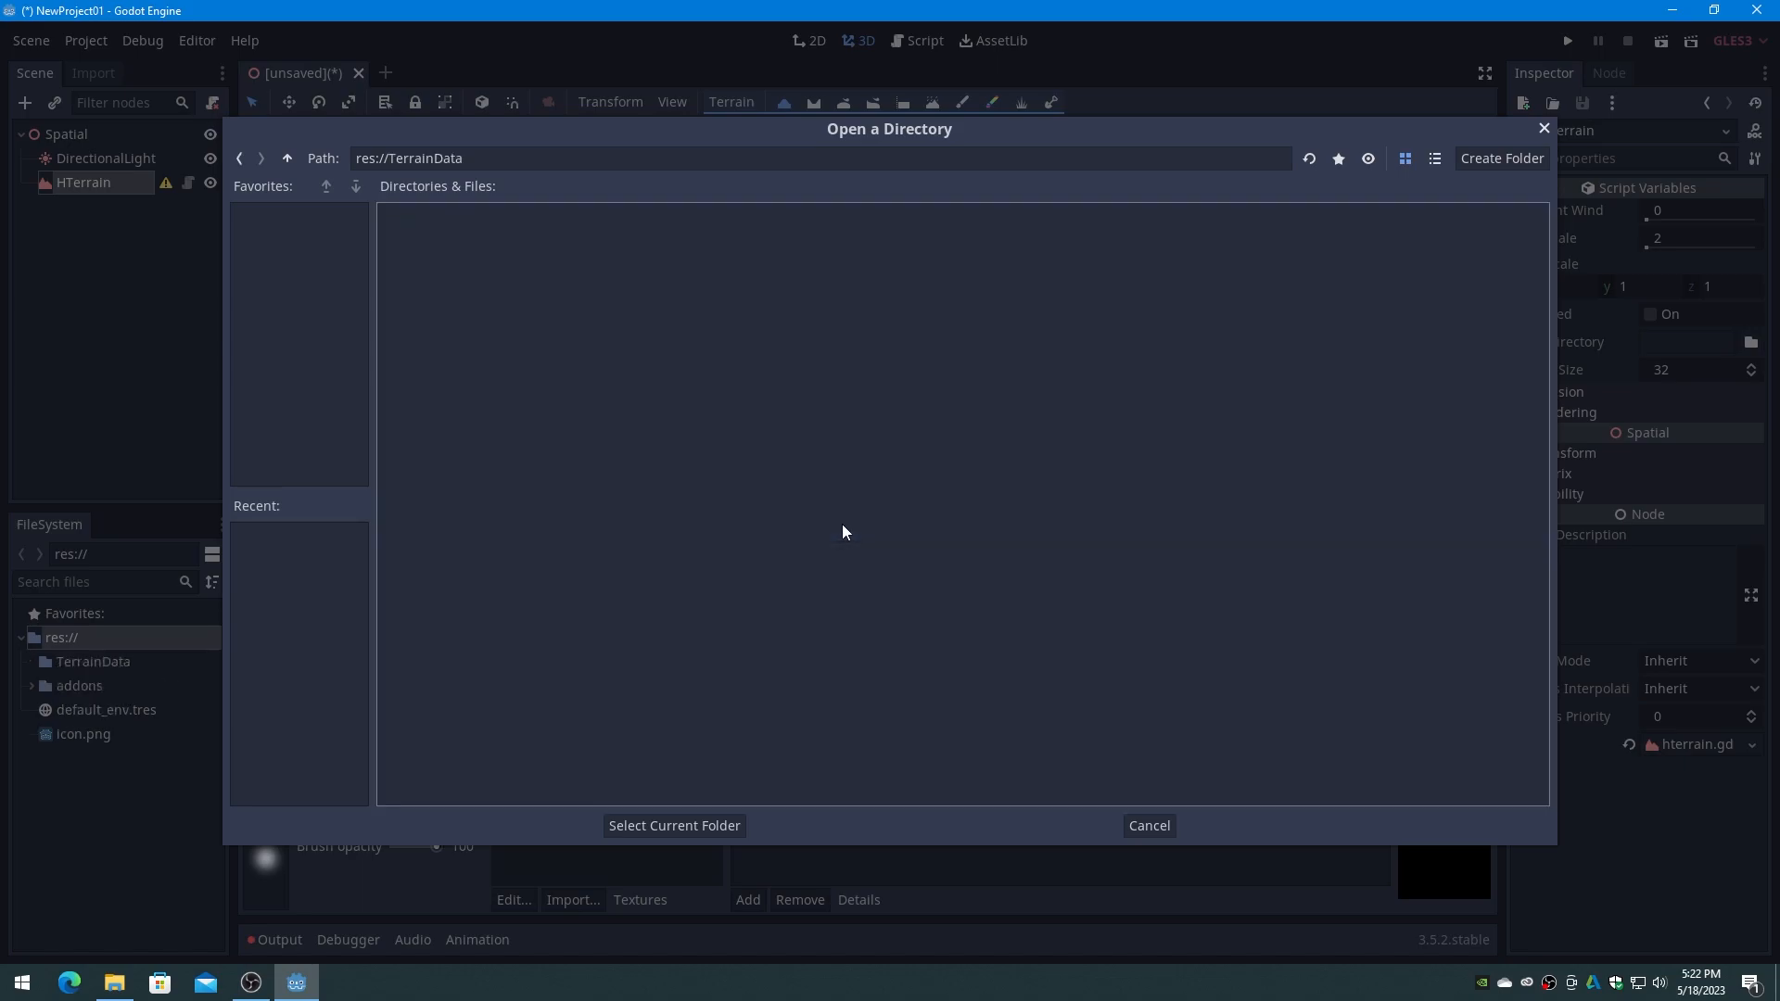
pyautogui.click(673, 825)
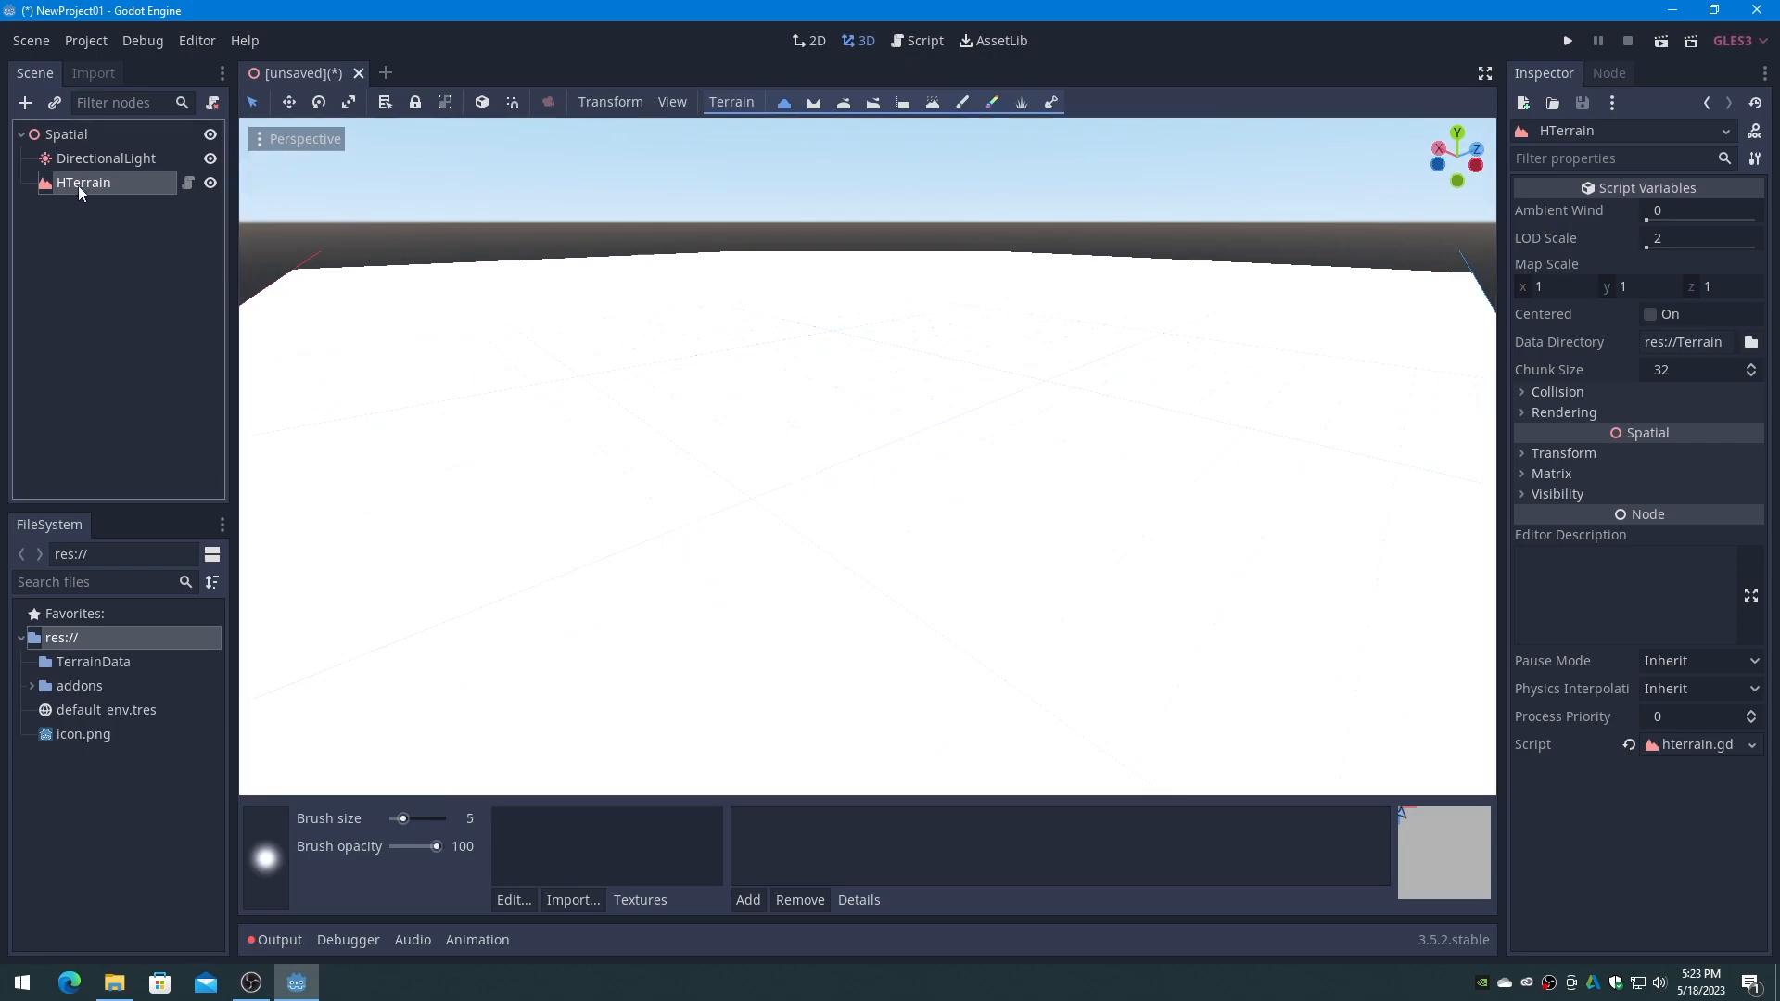
# Resize the HTerrain to a resolution of 4097 and apply it.
pyautogui.click(730, 102)
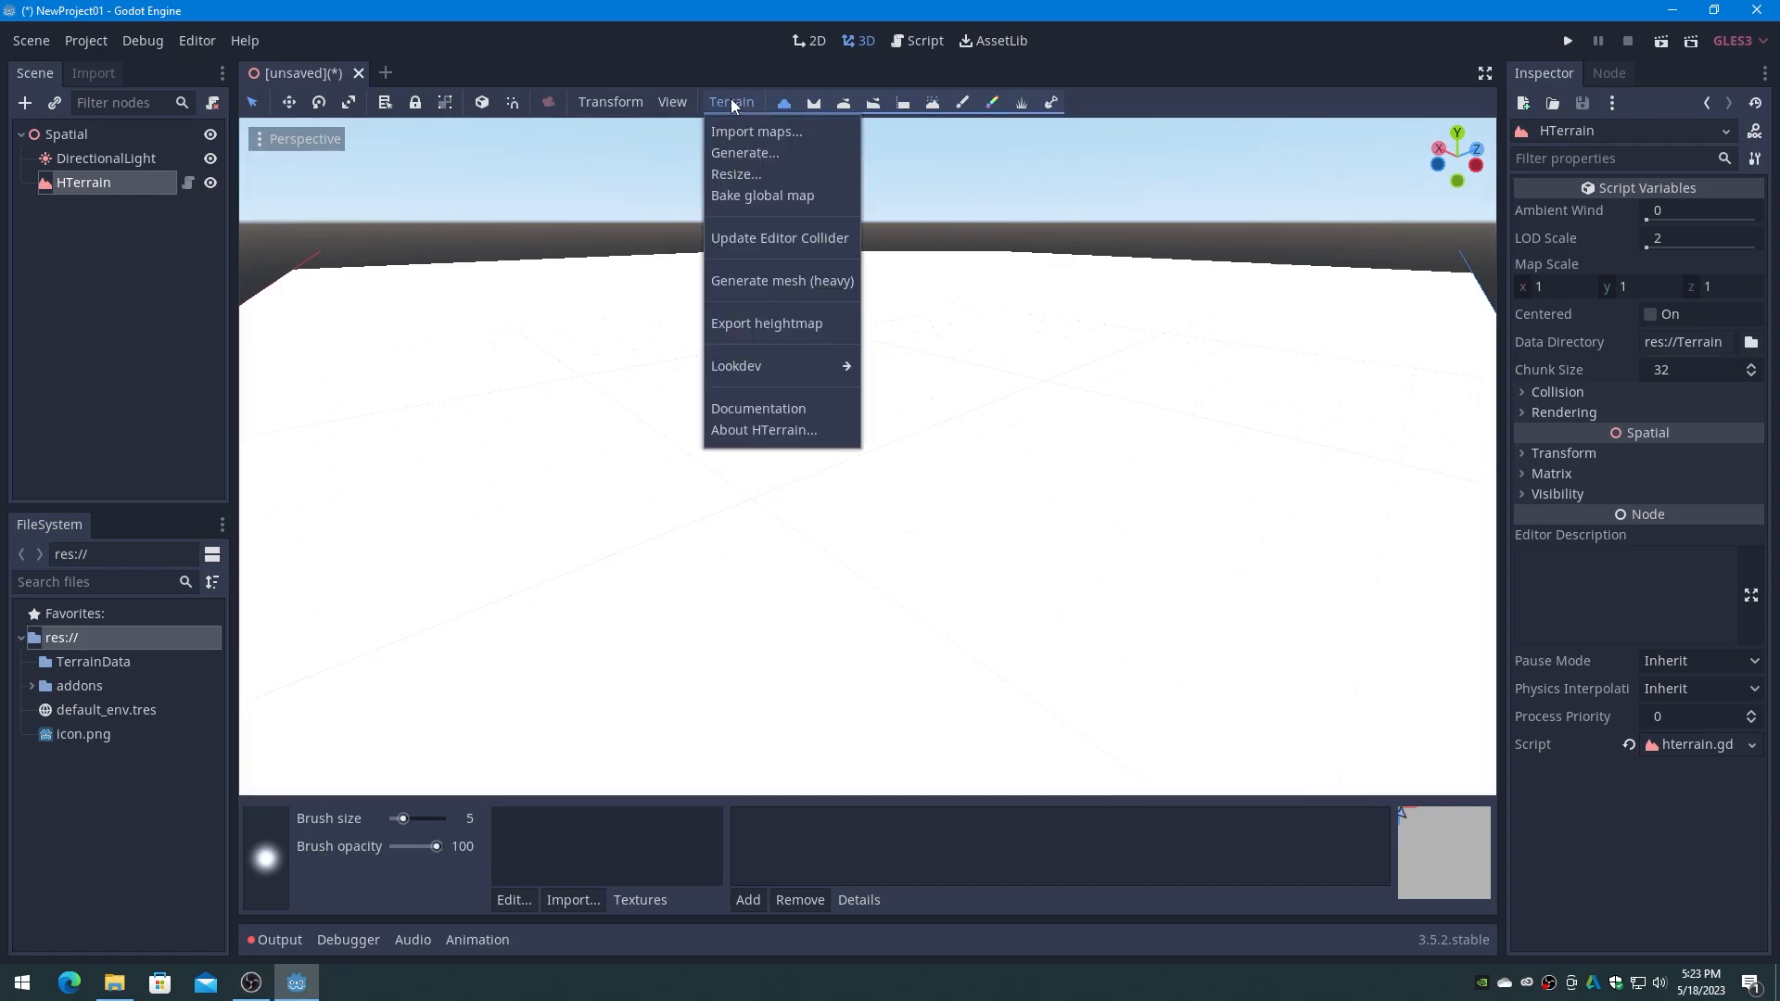
pyautogui.click(734, 174)
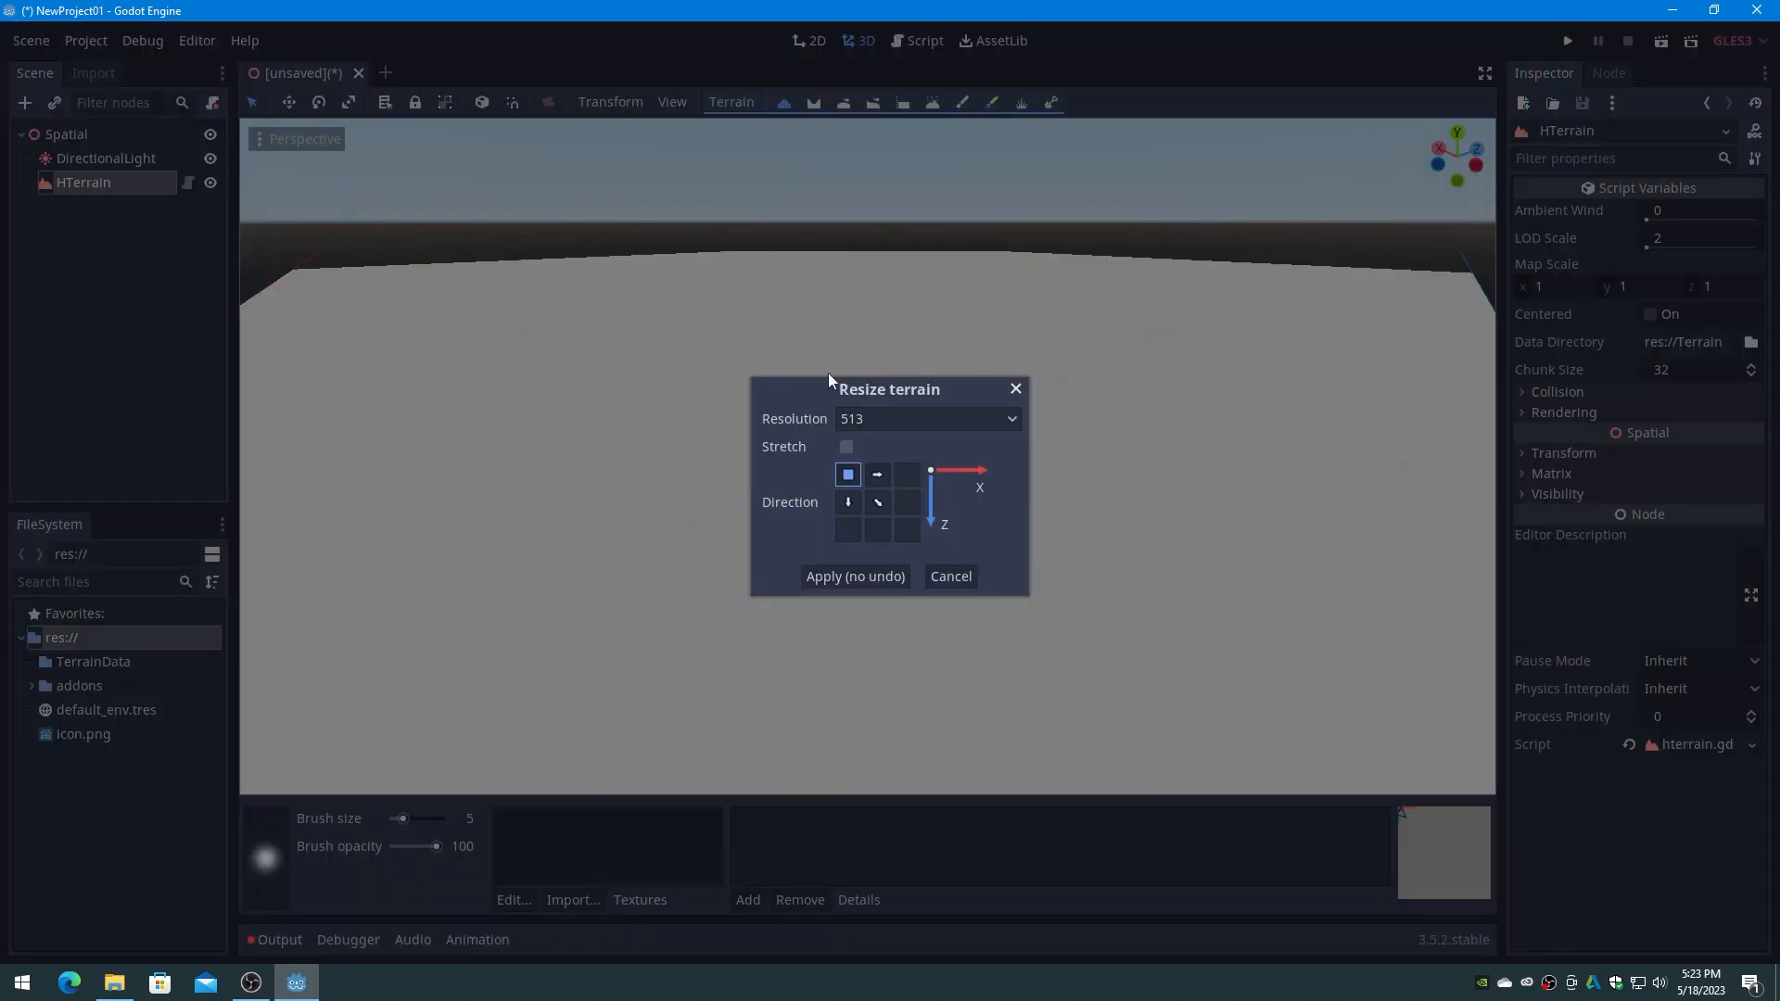
pyautogui.click(926, 419)
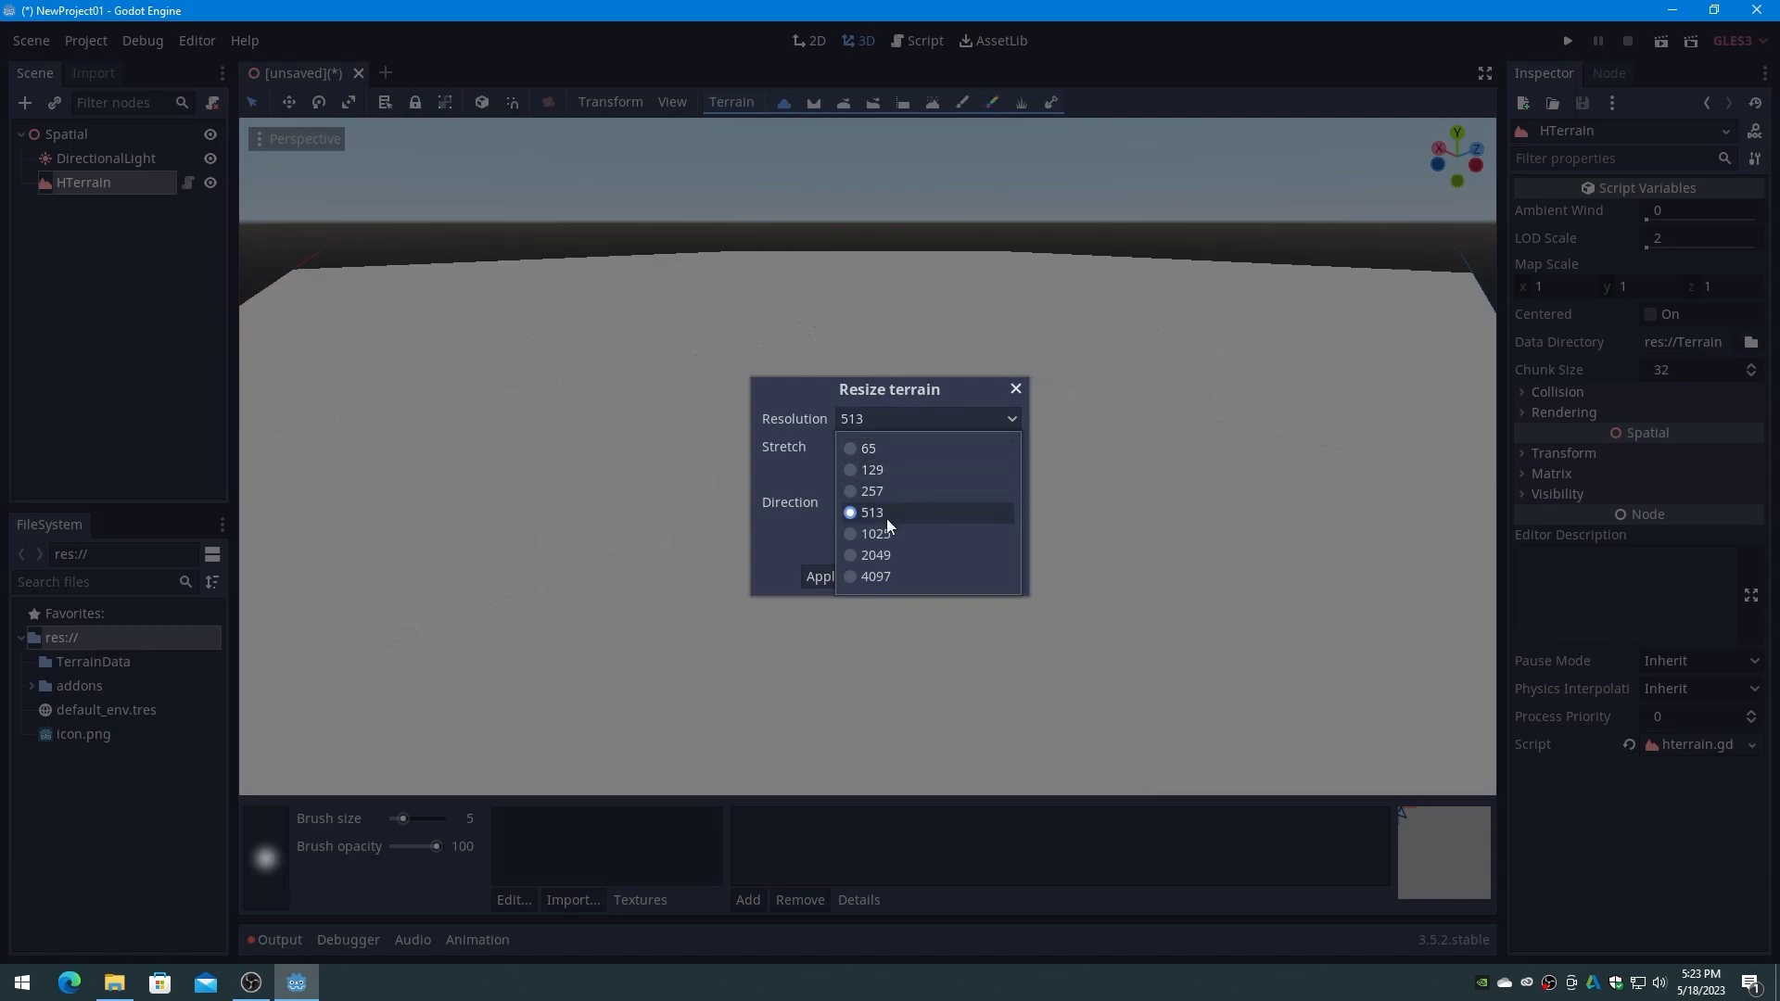
pyautogui.click(875, 576)
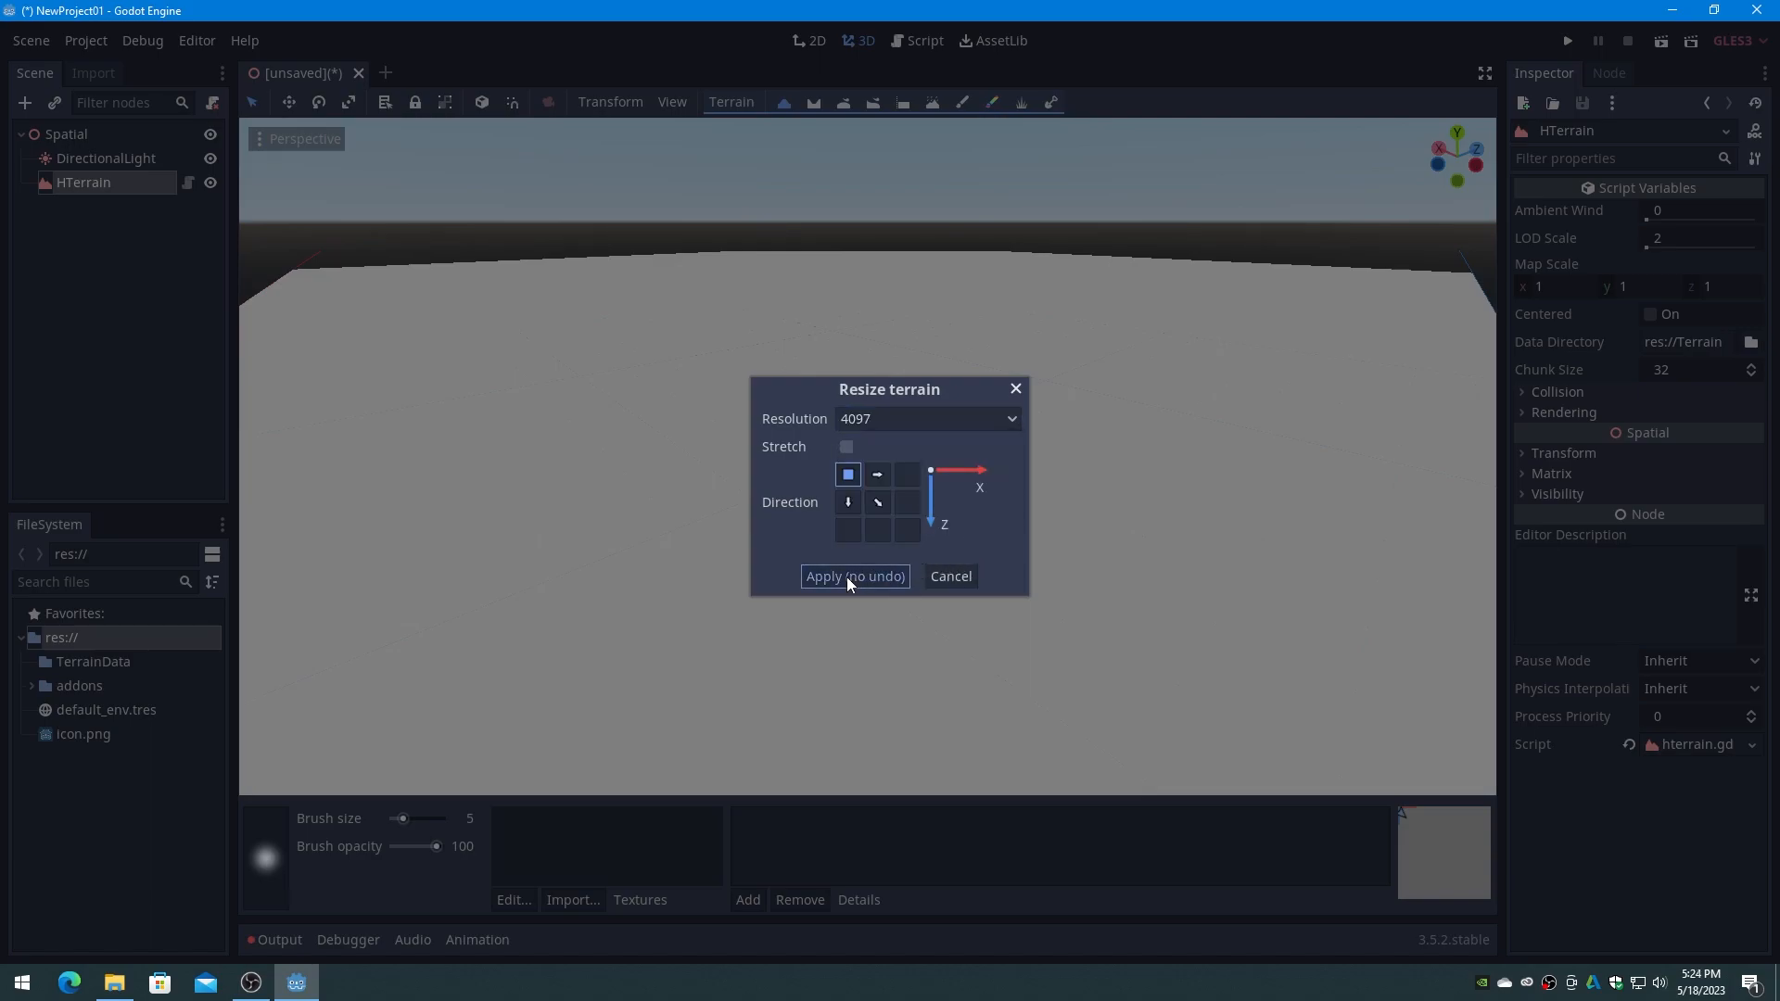
pyautogui.click(855, 576)
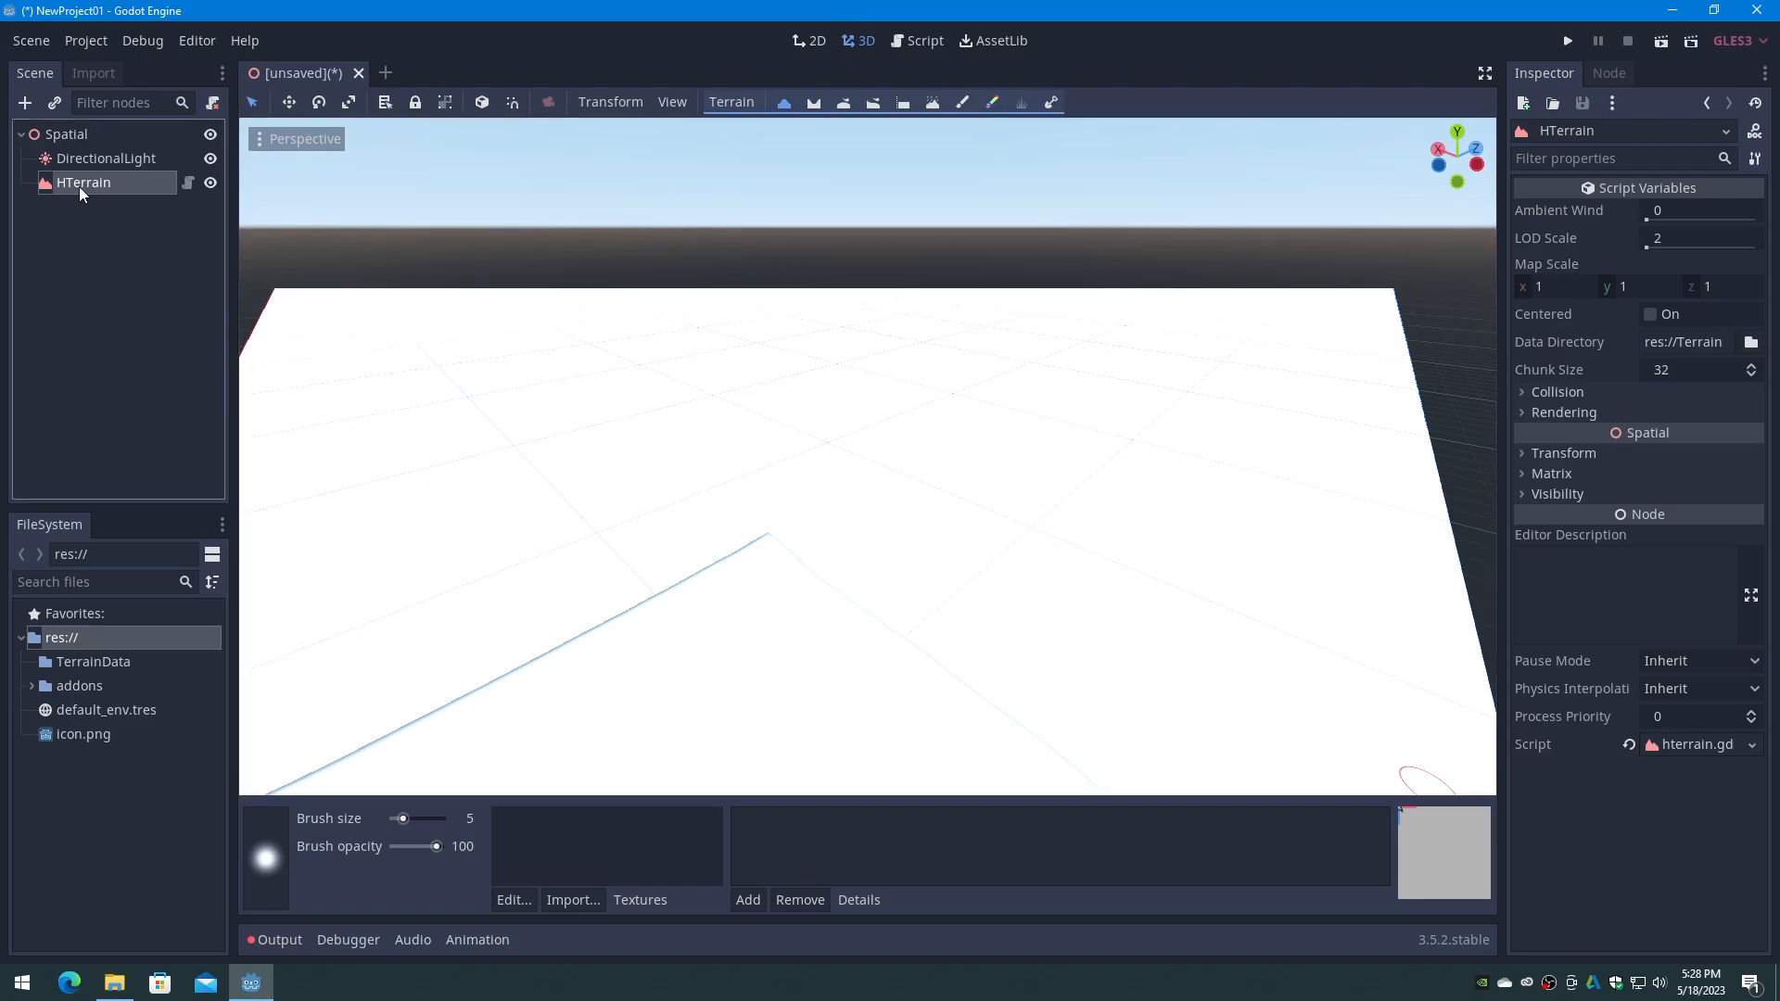
# Import D:/Heightmap.raw as the terrain heightmap with a maximum height of 600.
pyautogui.click(732, 102)
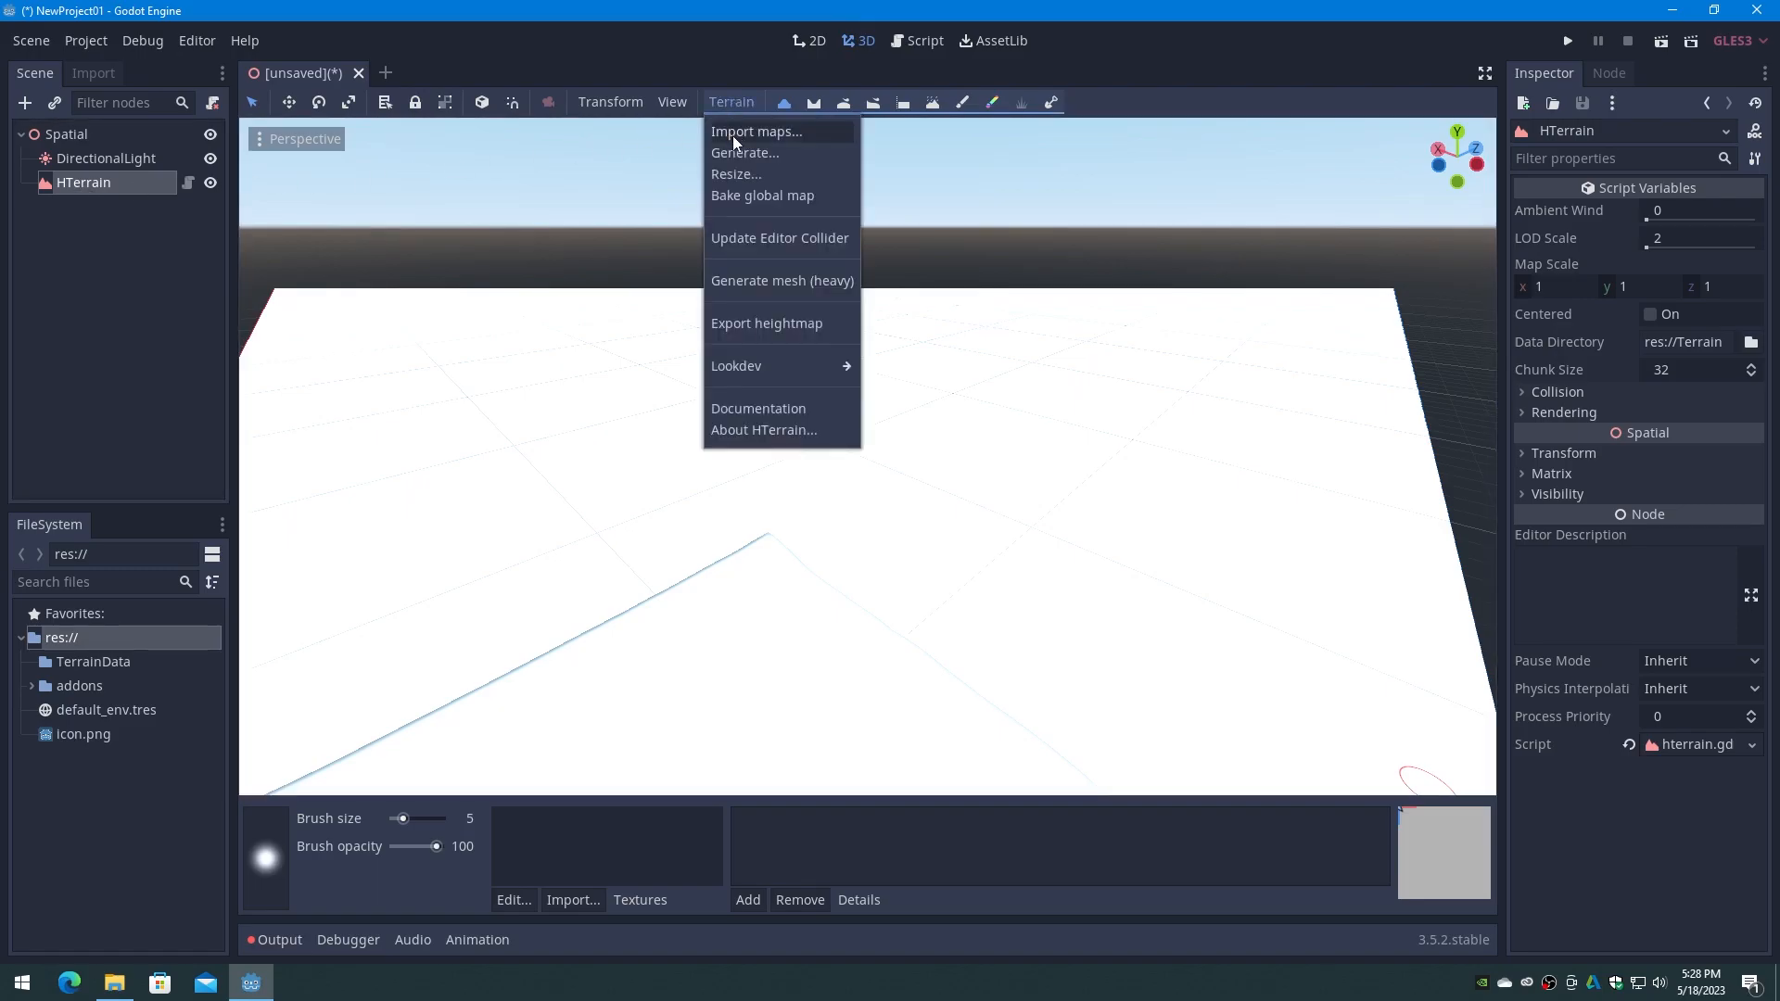
pyautogui.click(757, 131)
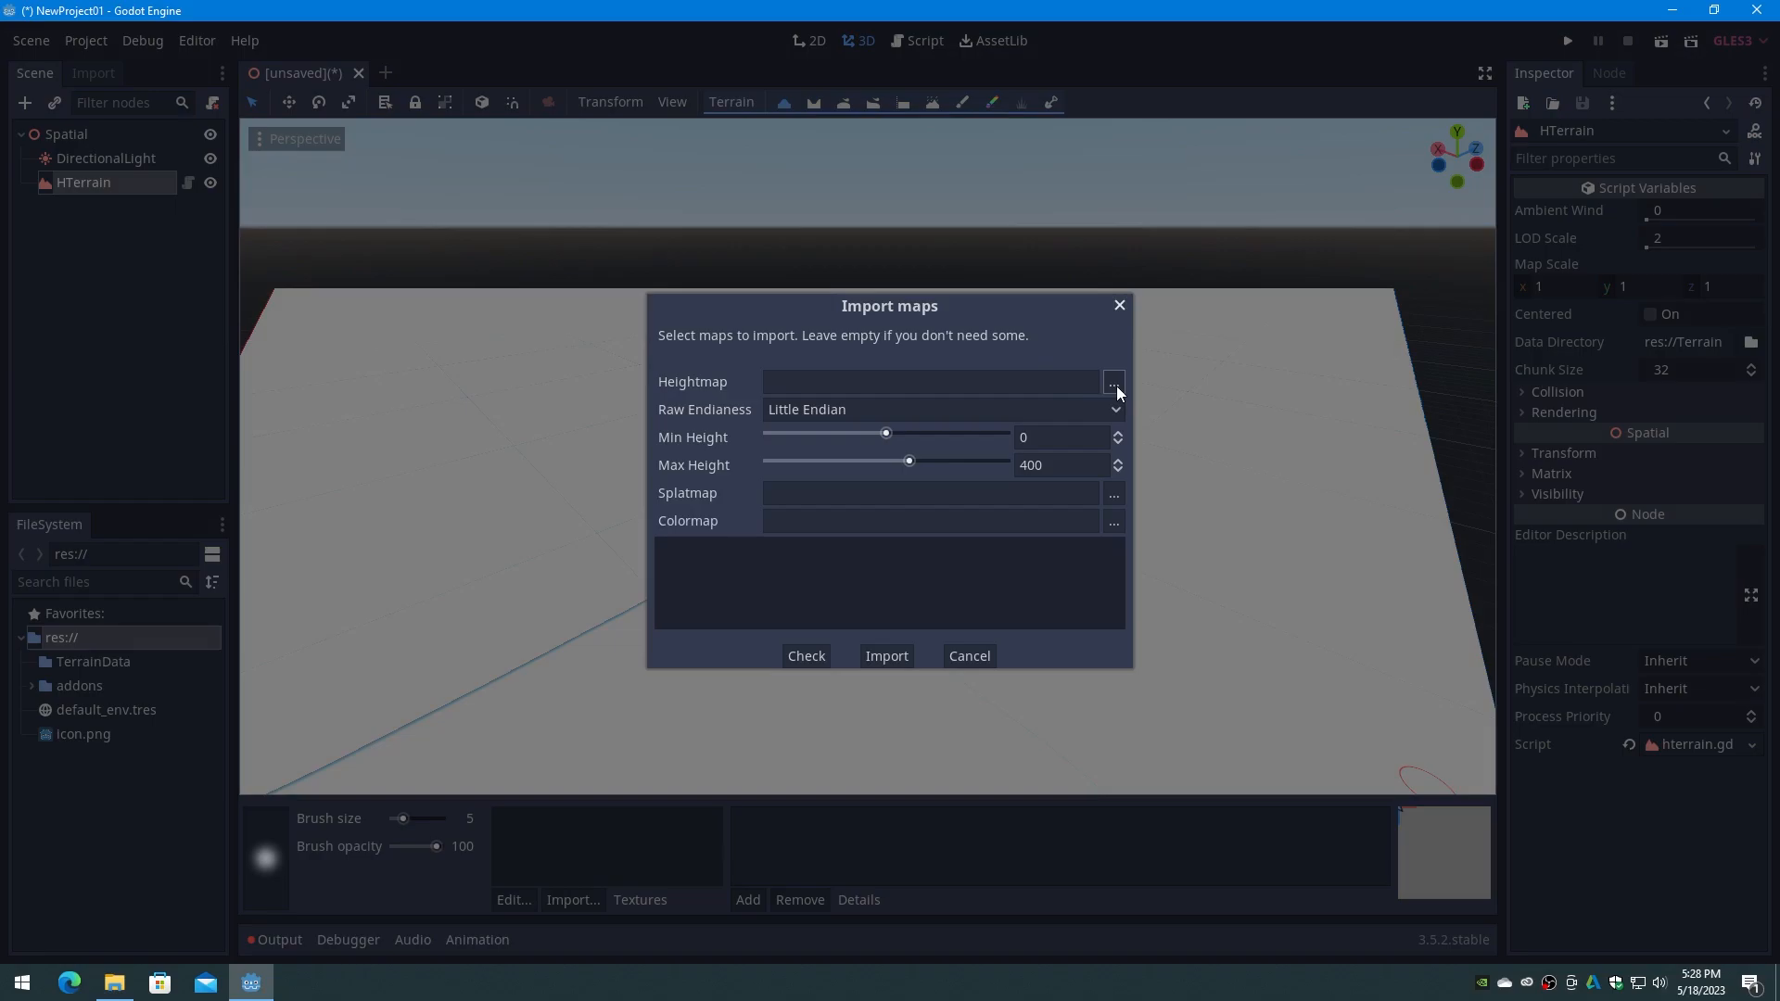
pyautogui.click(1113, 381)
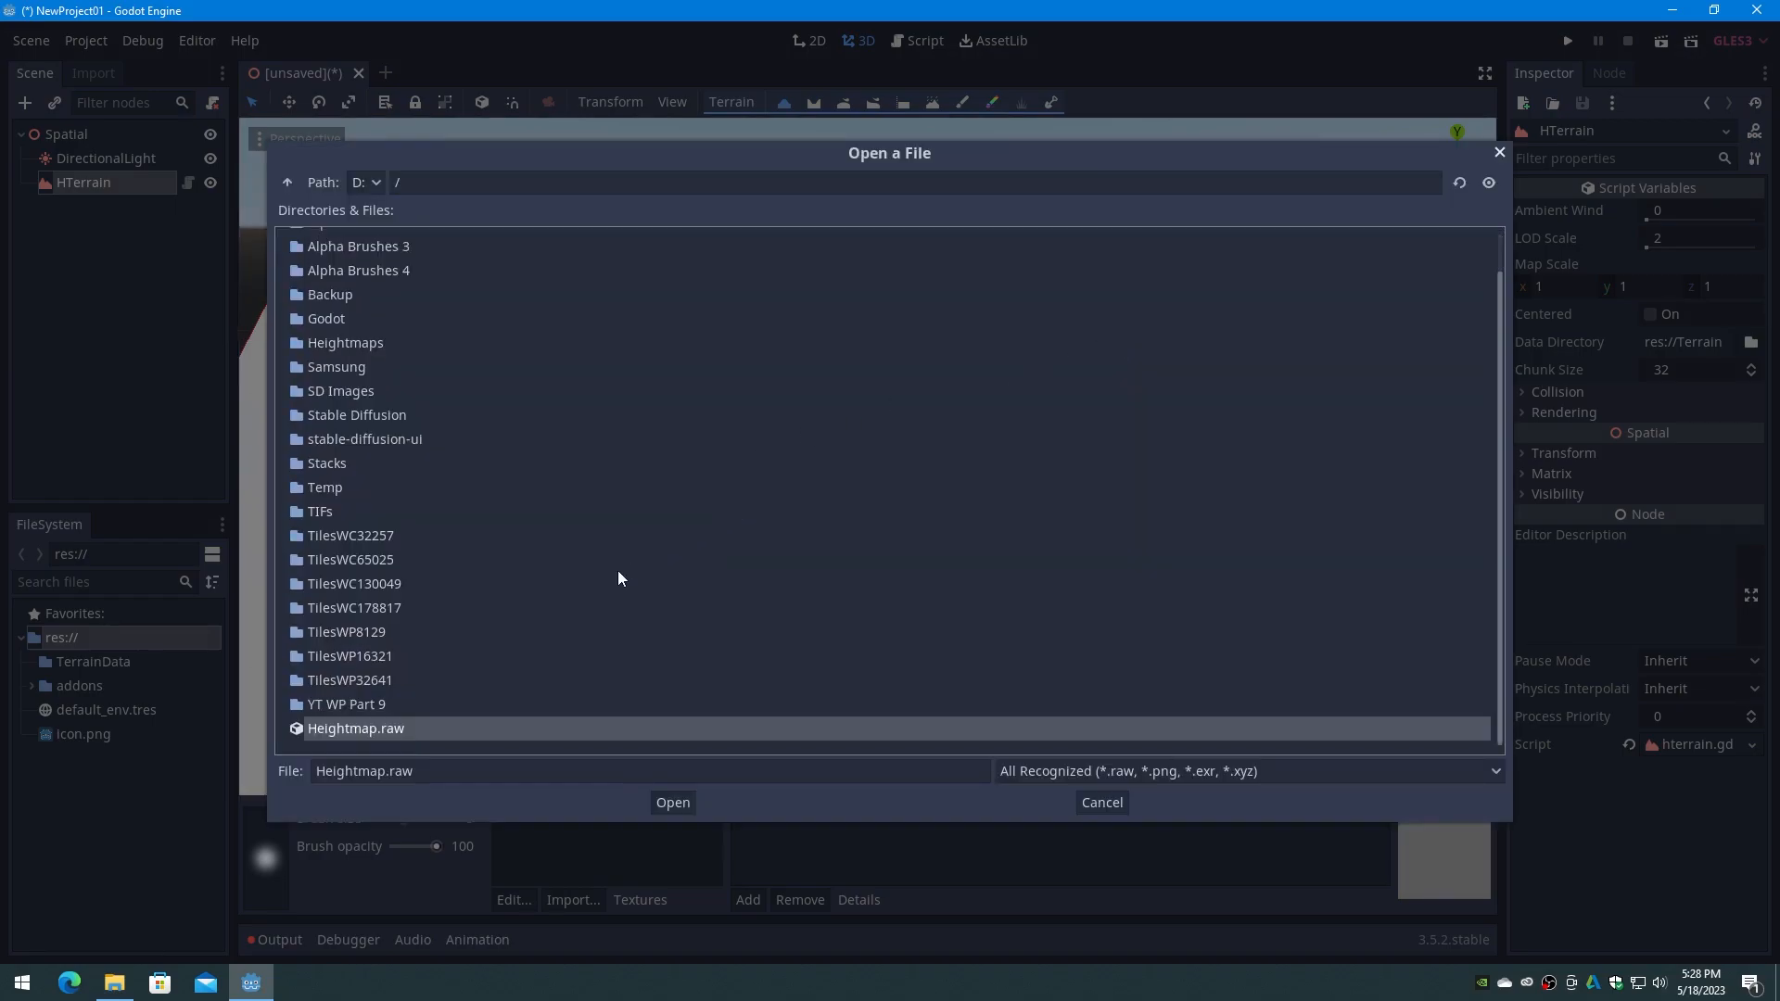
pyautogui.click(671, 803)
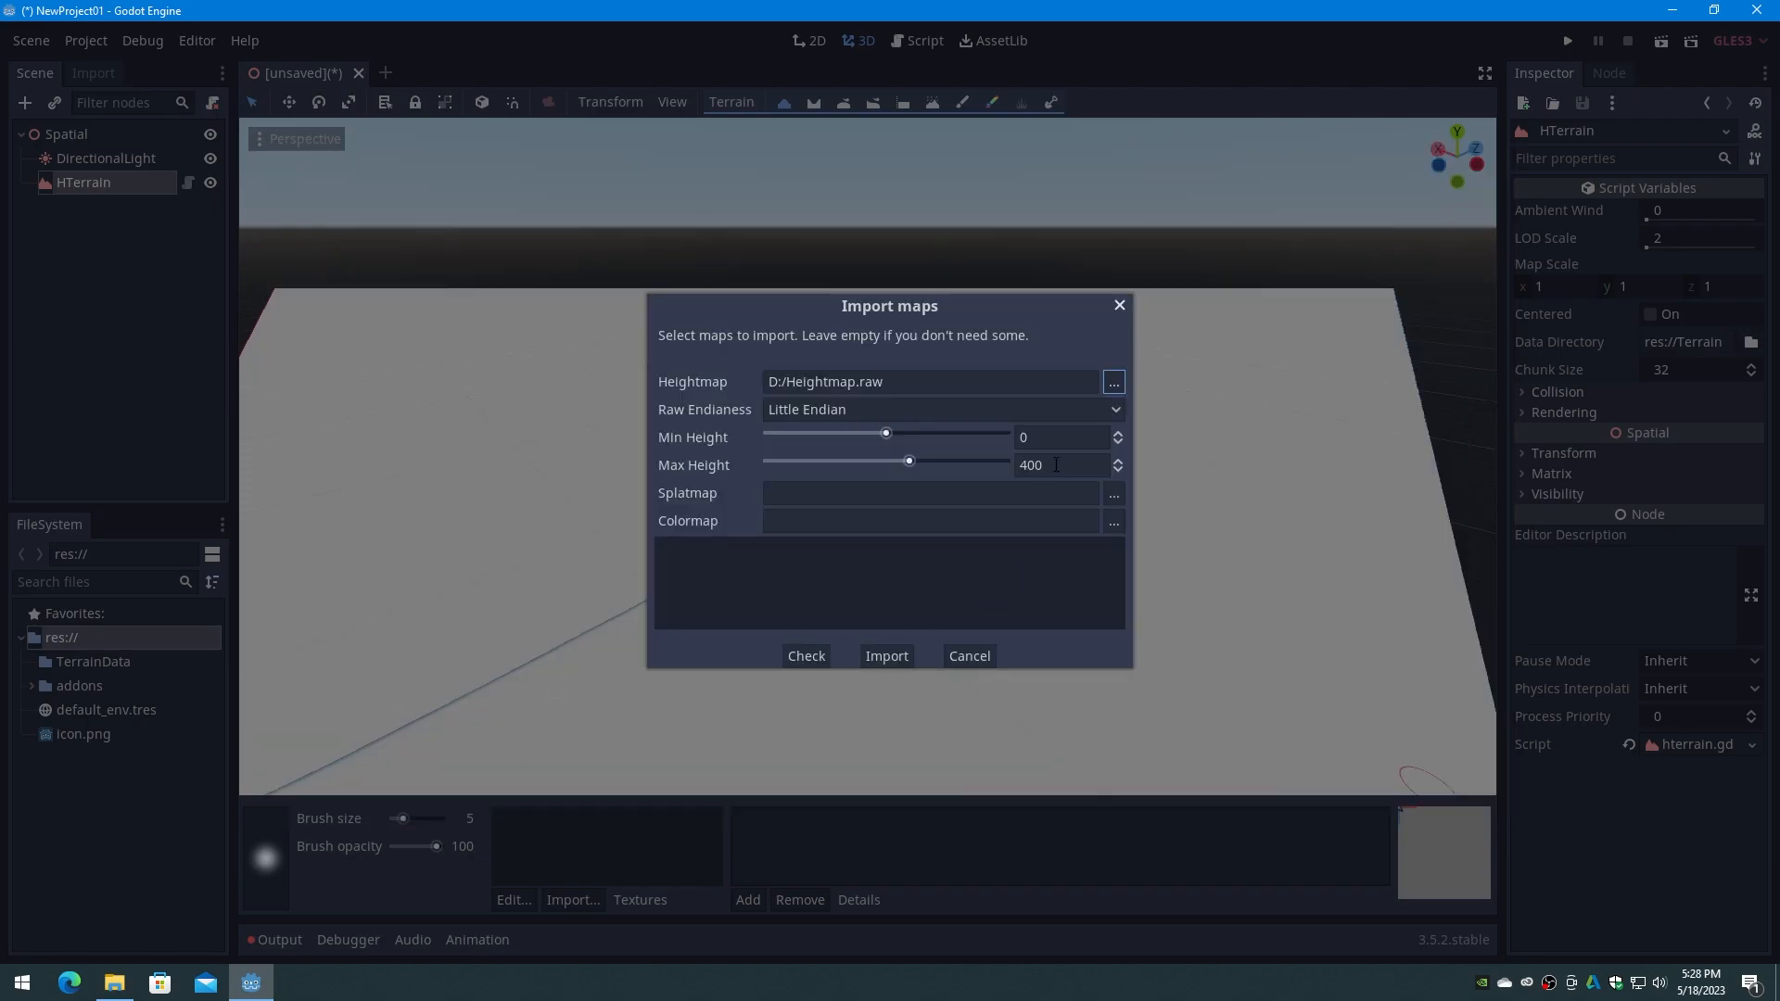
pyautogui.write('60')
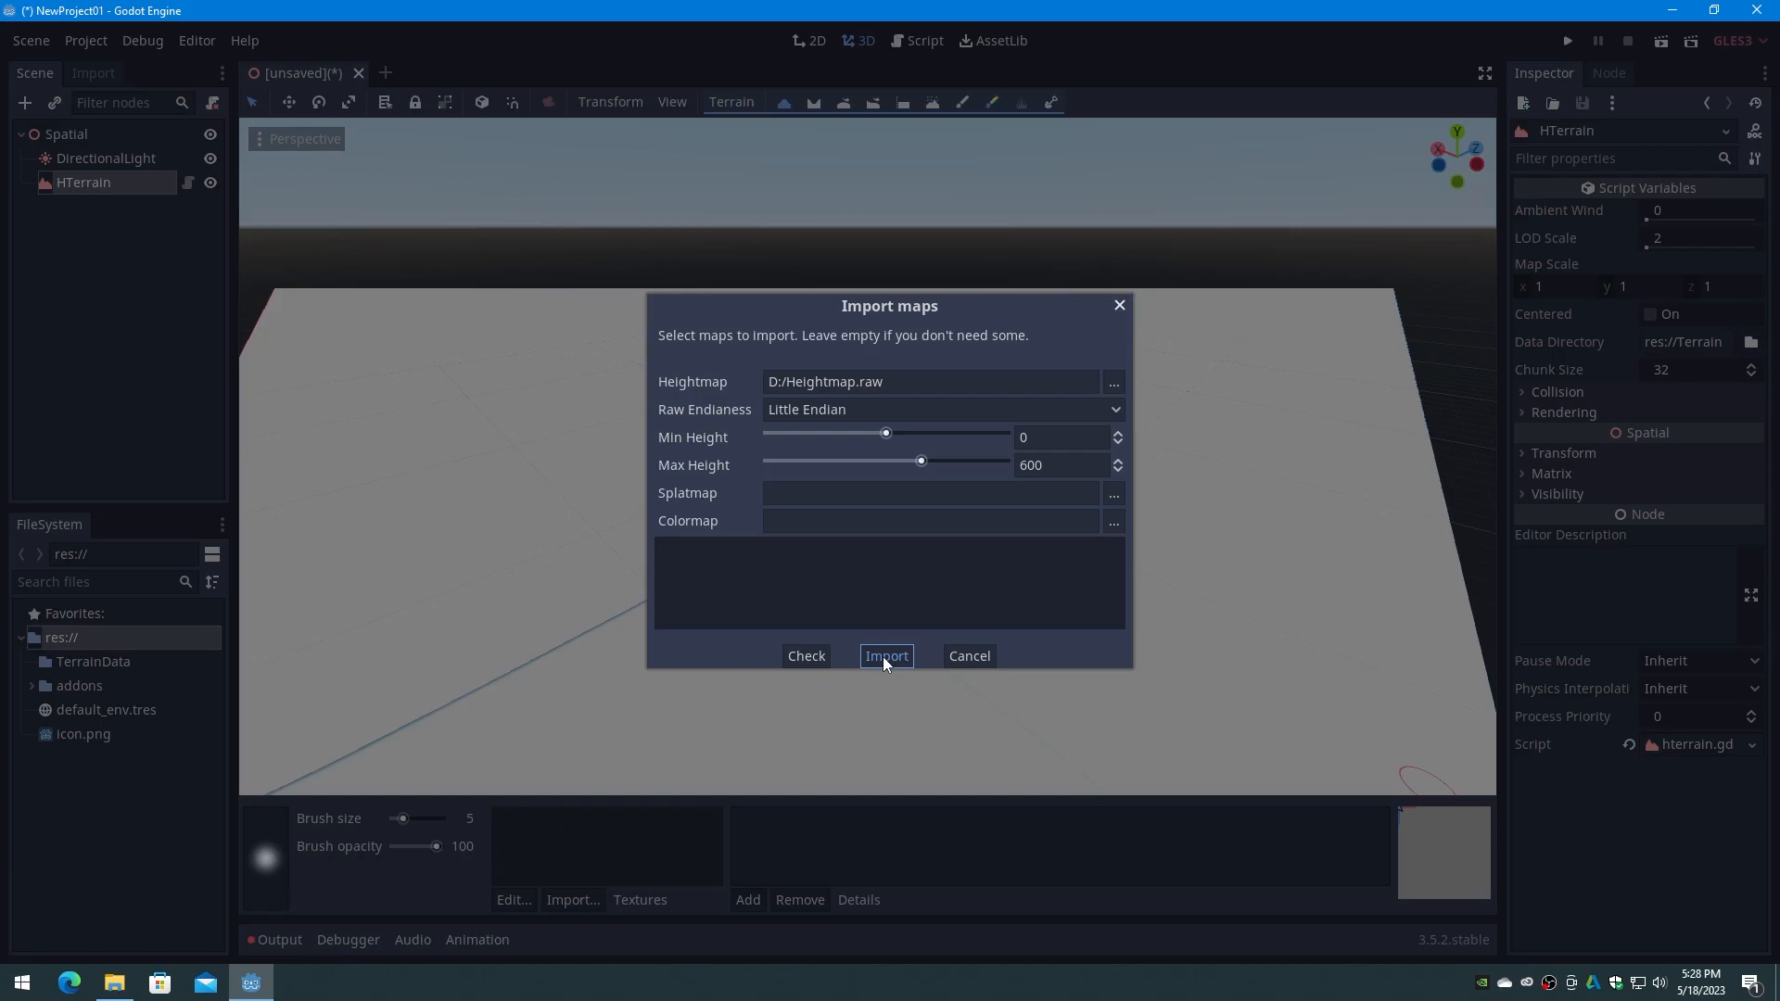
pyautogui.click(886, 655)
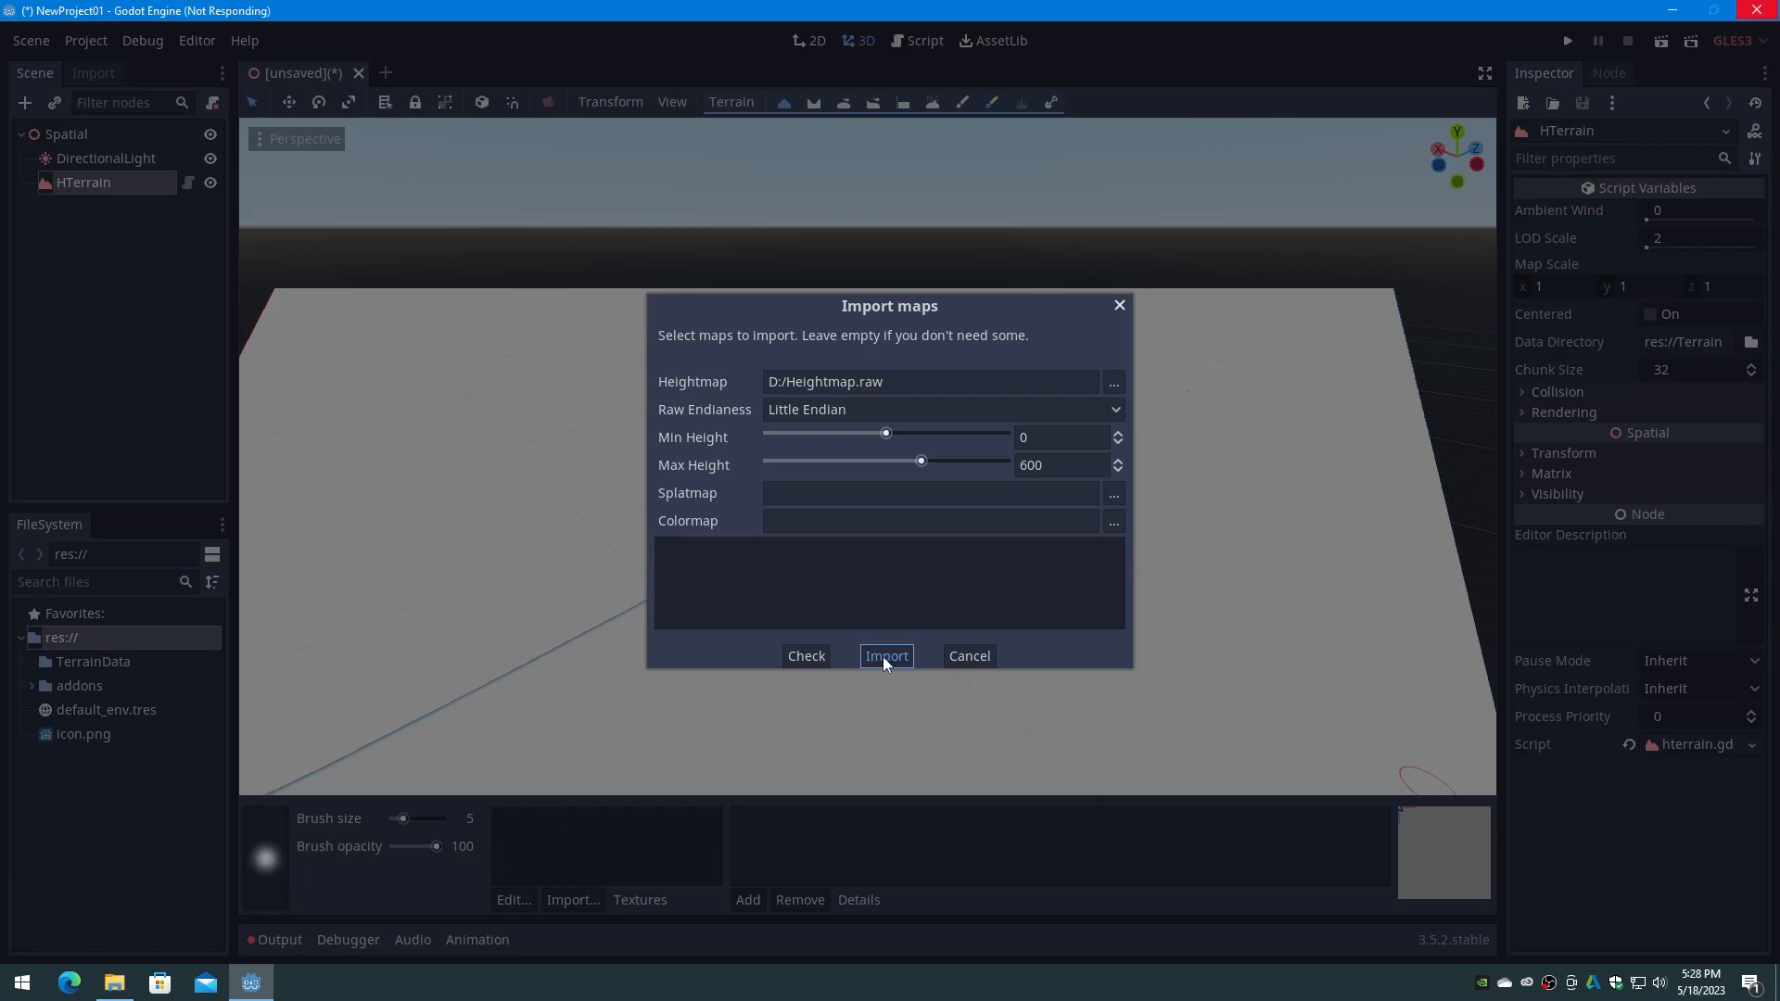
pyautogui.click(886, 656)
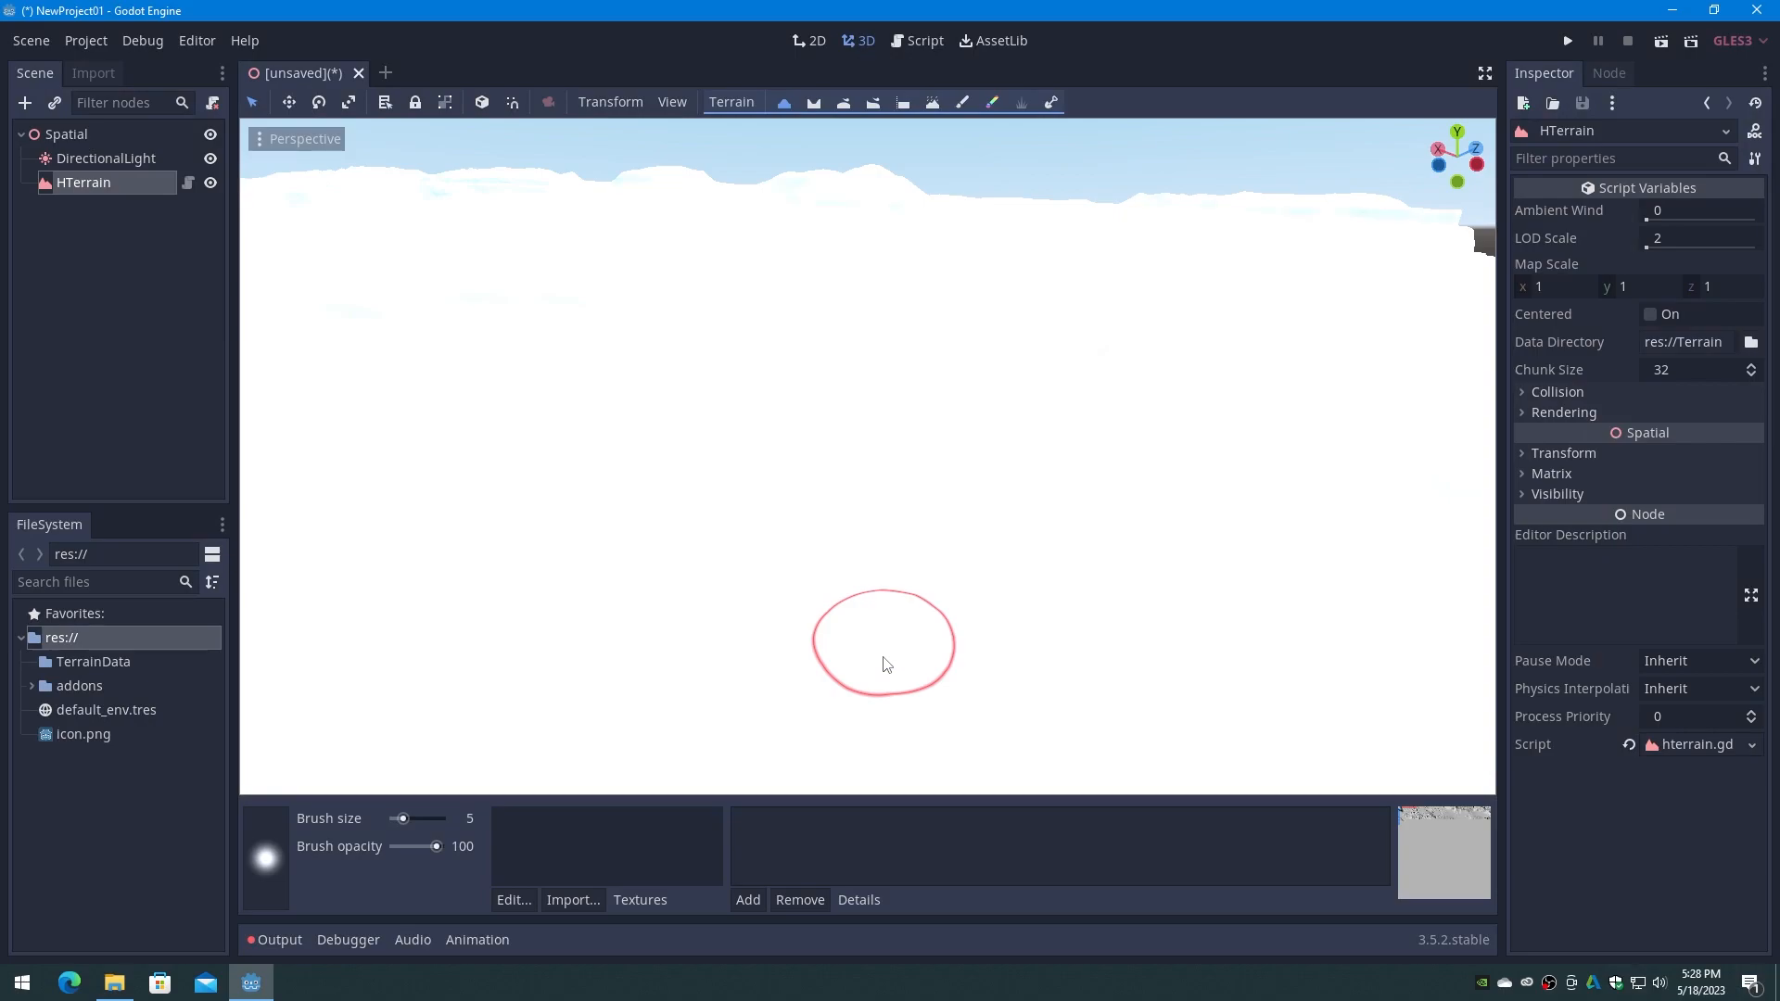
pyautogui.click(671, 102)
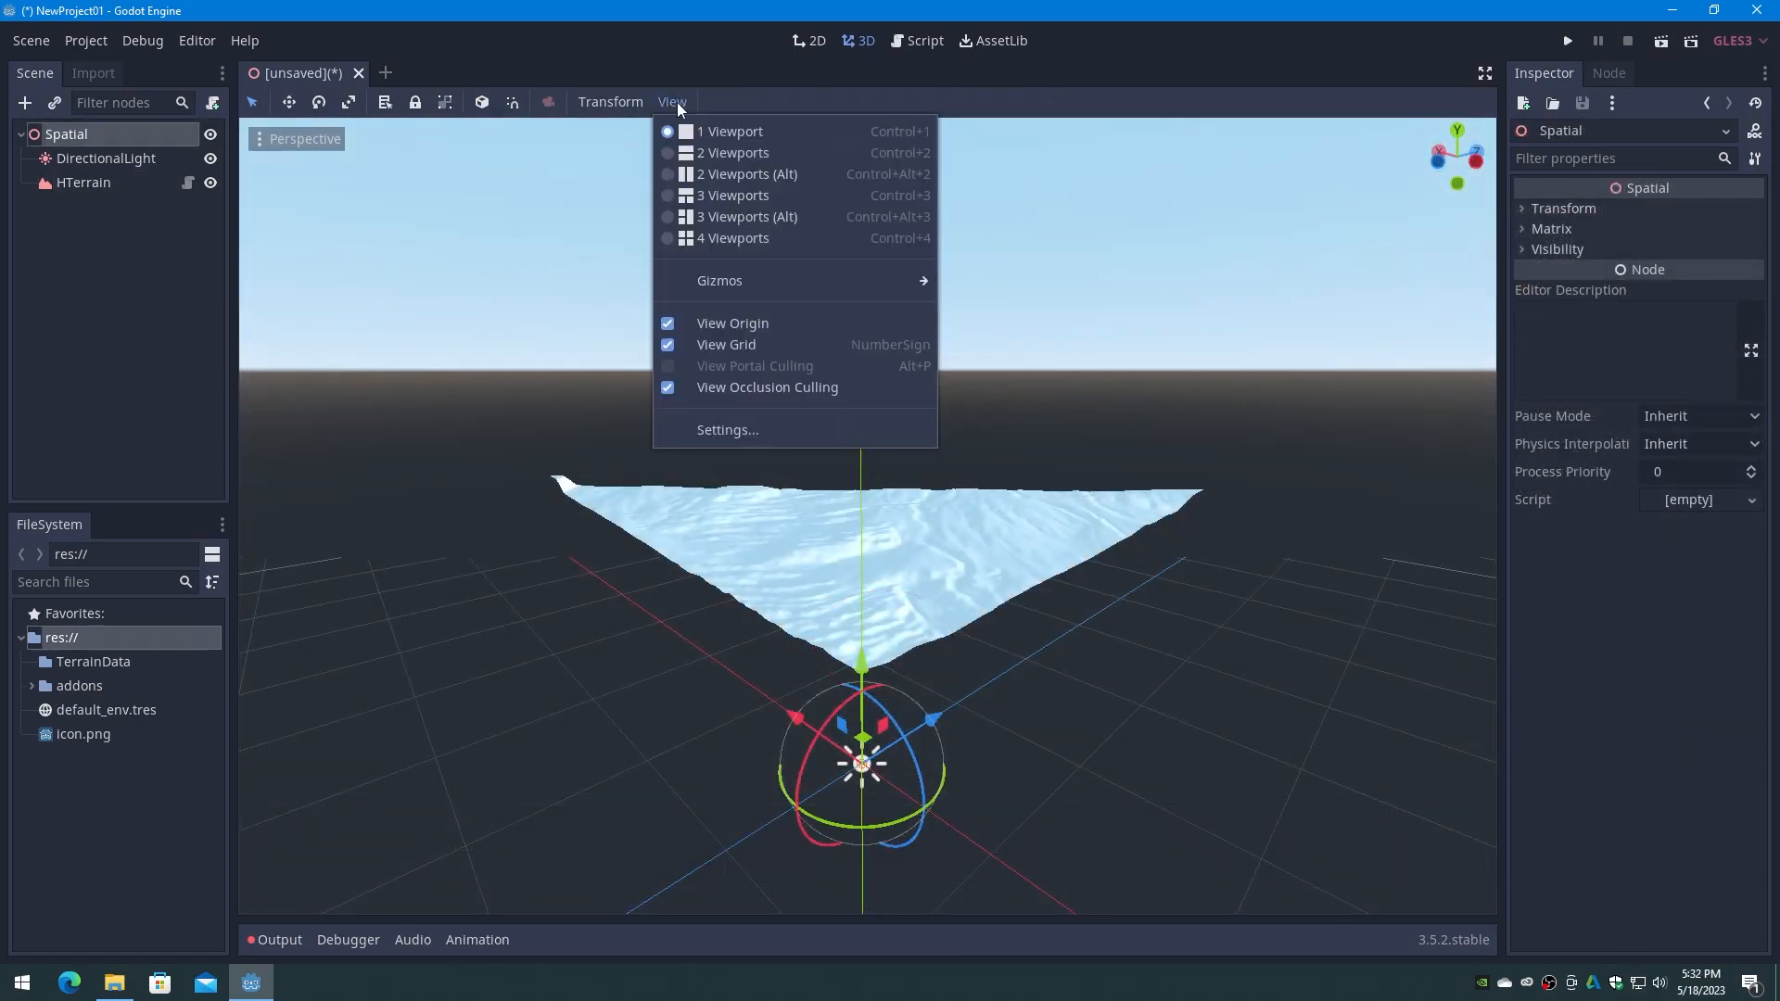
# Raise the editor view Z-Far to 5000 and orbit to view Mount Shasta's peak.
pyautogui.click(727, 429)
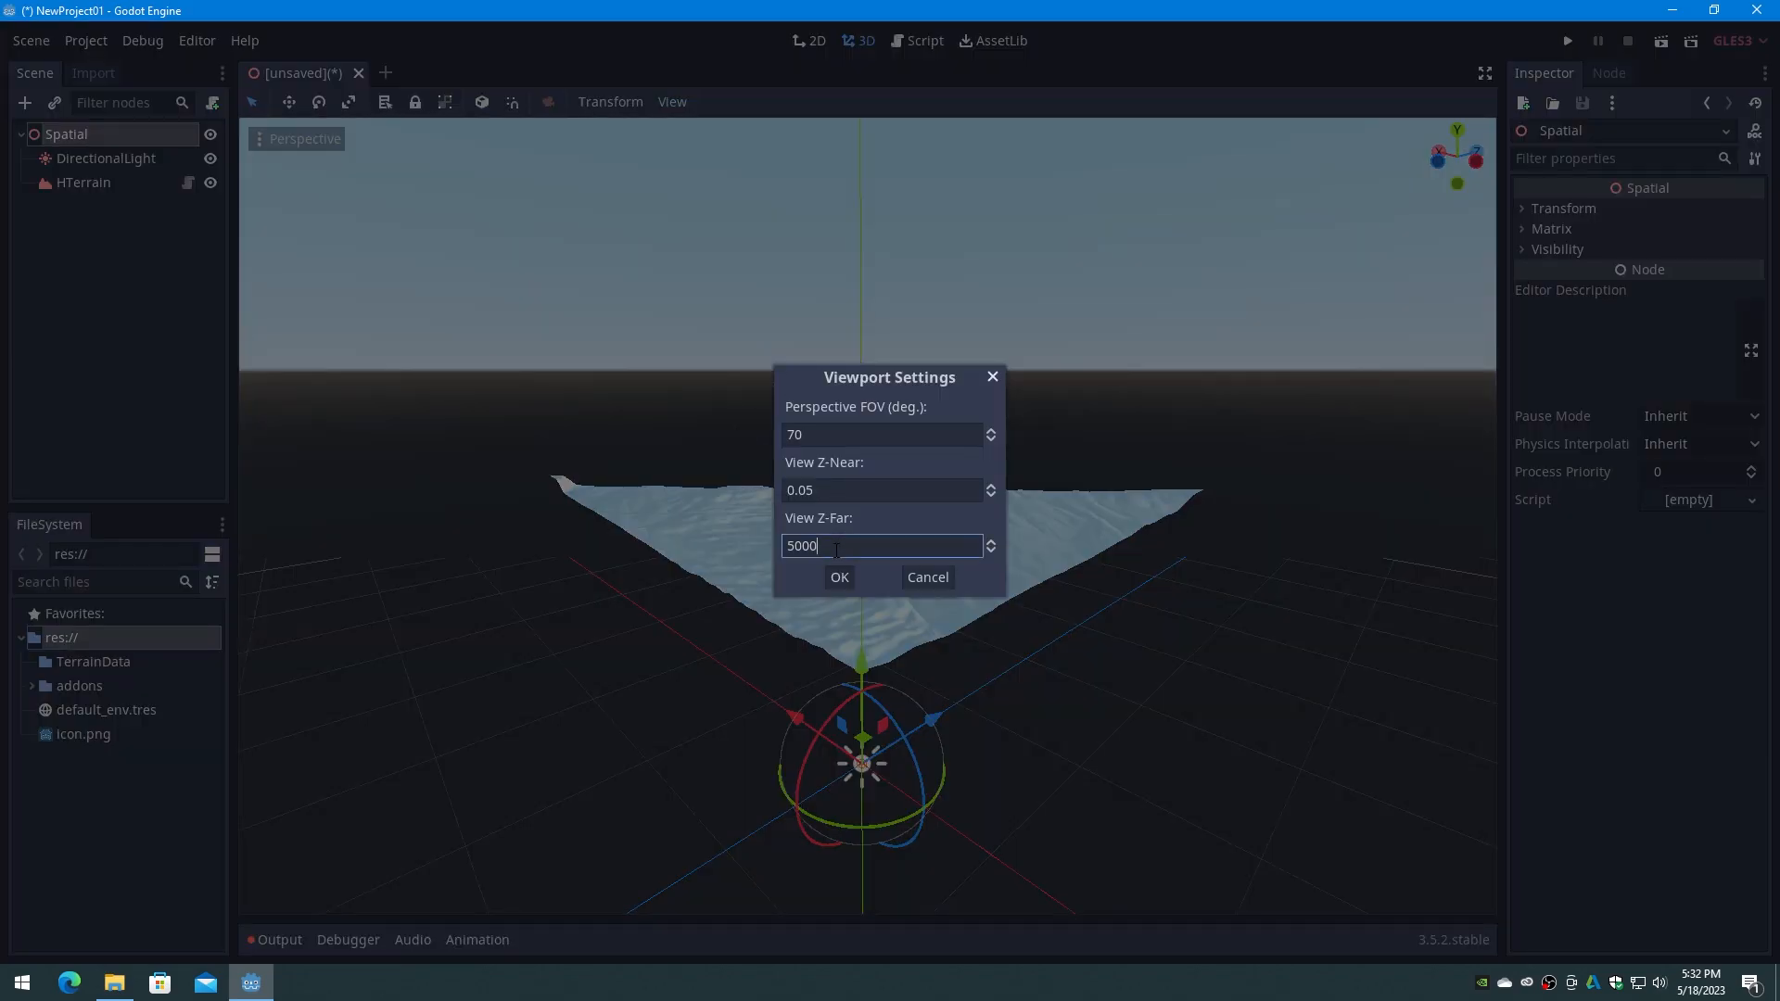
pyautogui.click(838, 577)
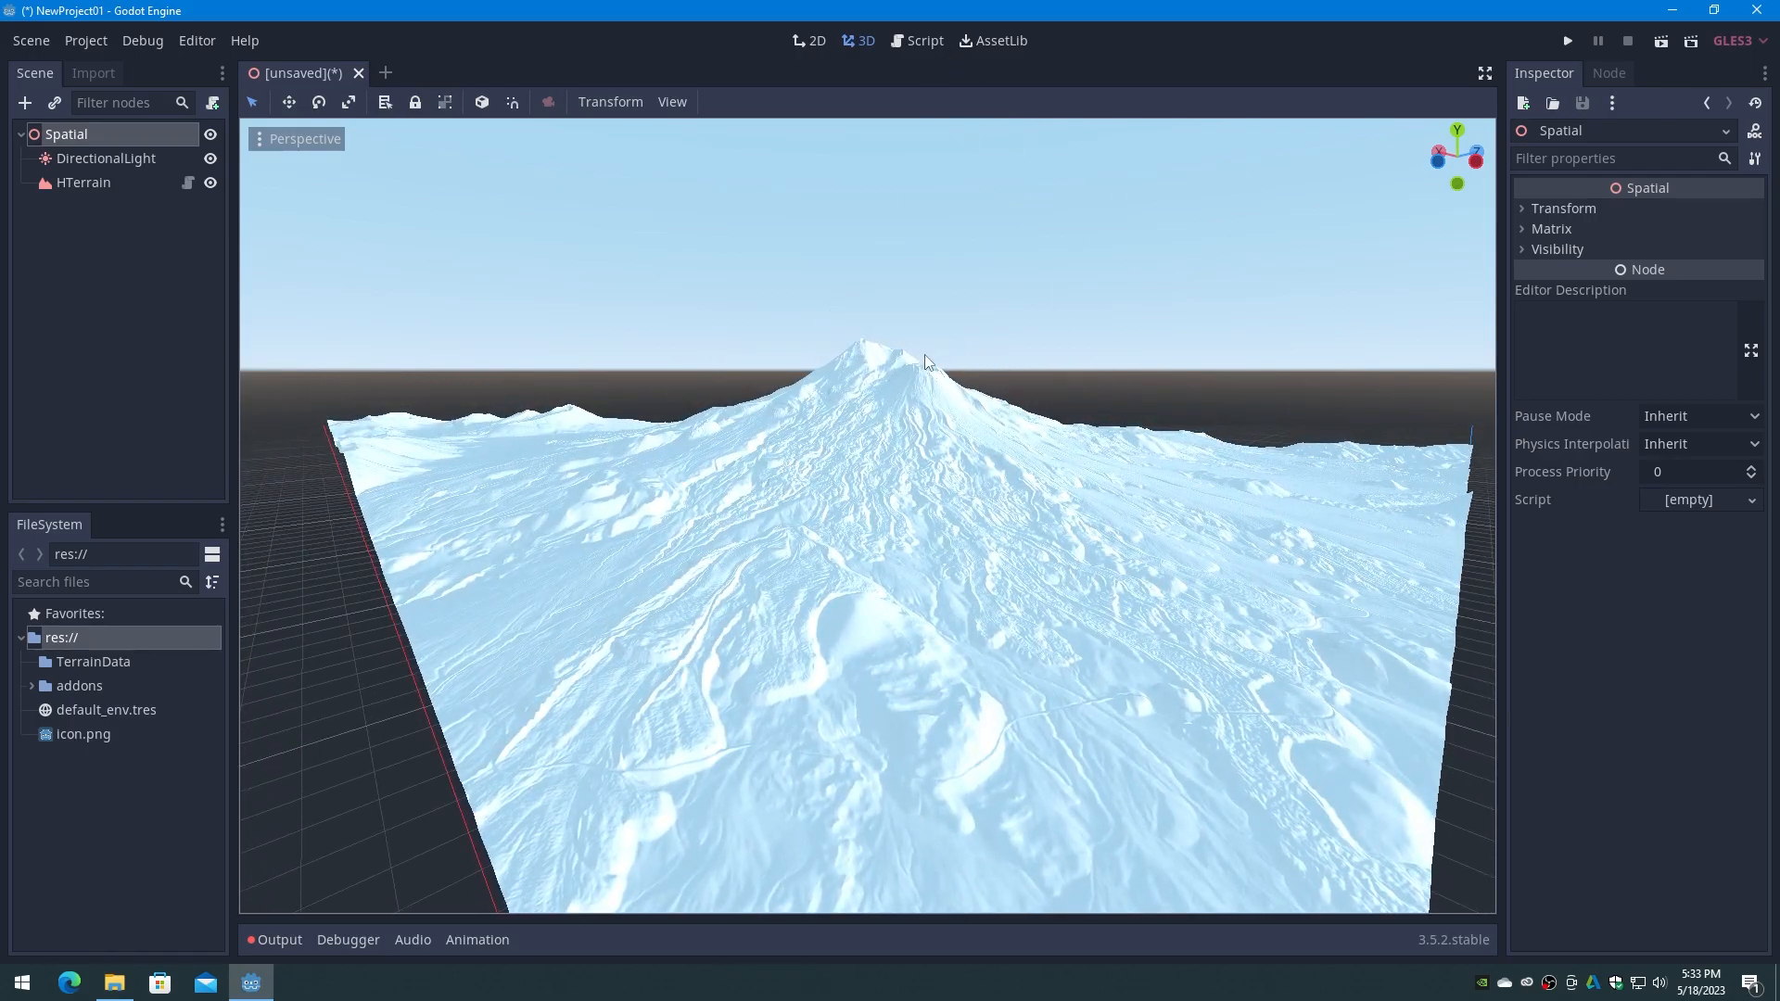
pyautogui.moveTo(926, 361); pyautogui.dragTo(1073, 793)
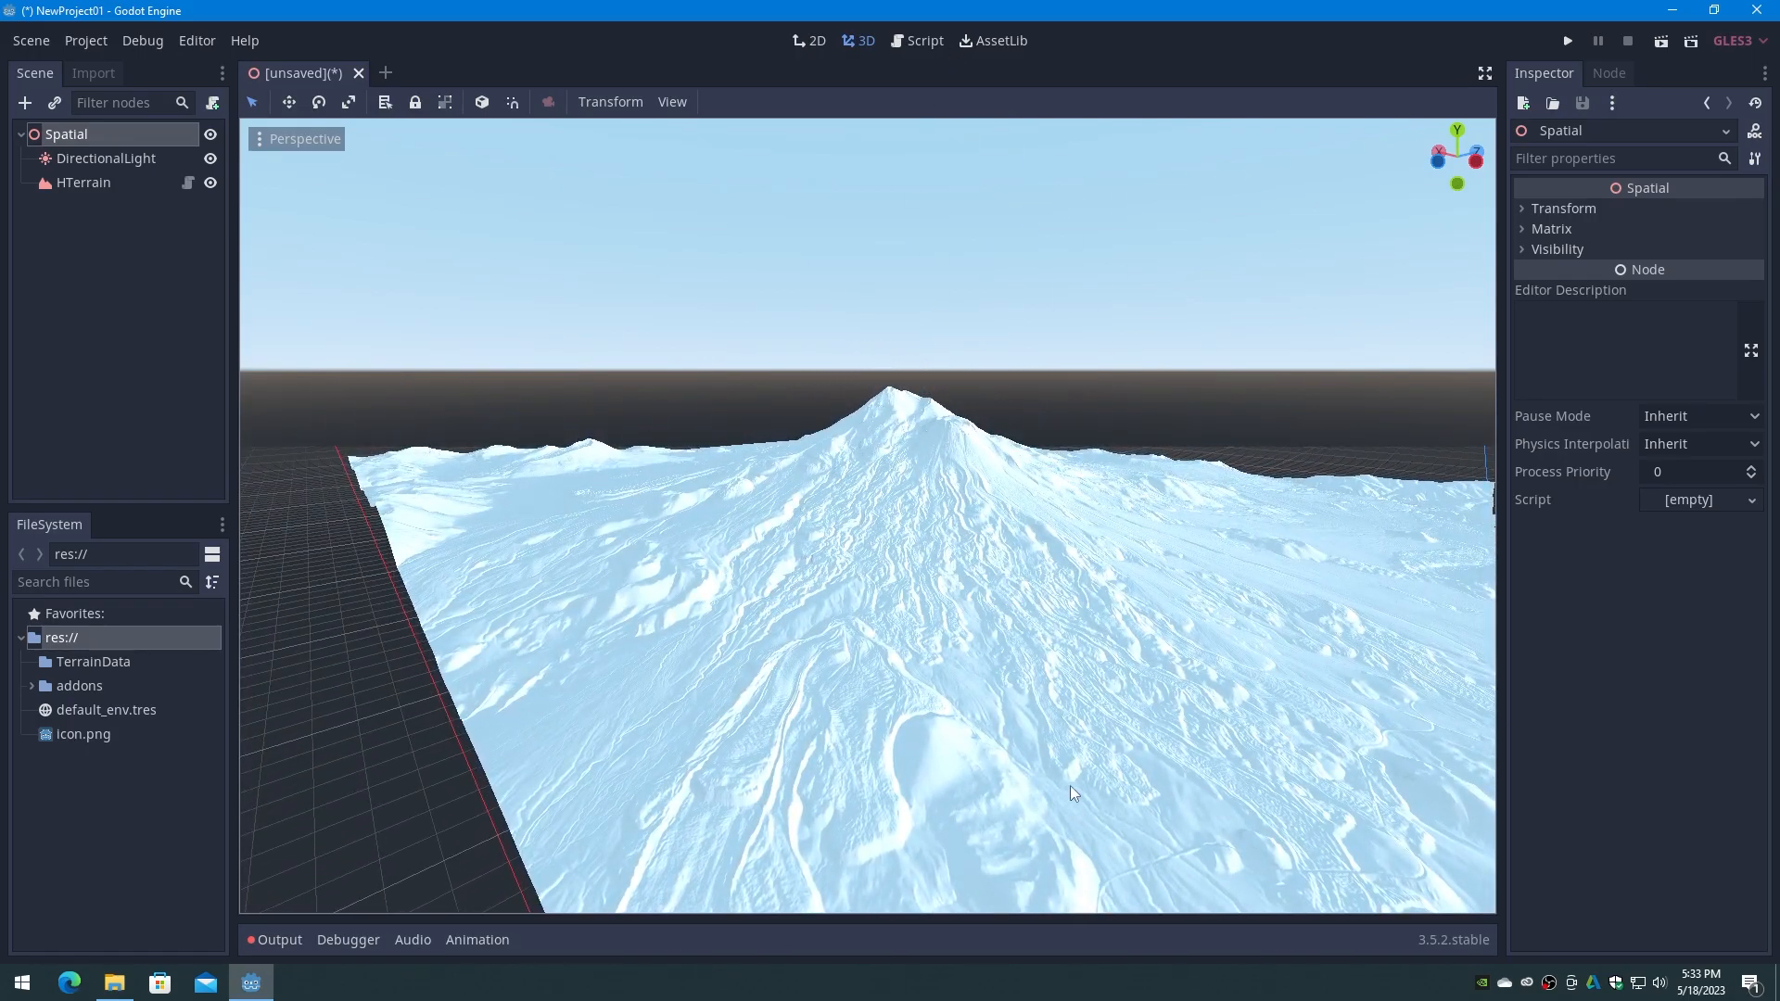